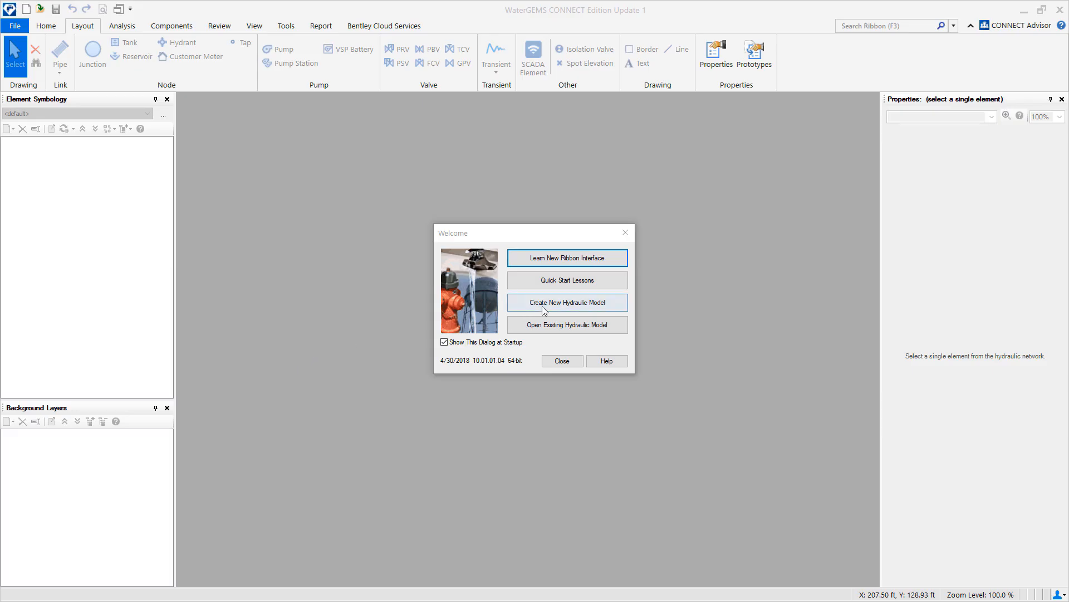
Create a new hydraulic model with change tracking on and begin saving it as PipesAndJunctions
click(566, 302)
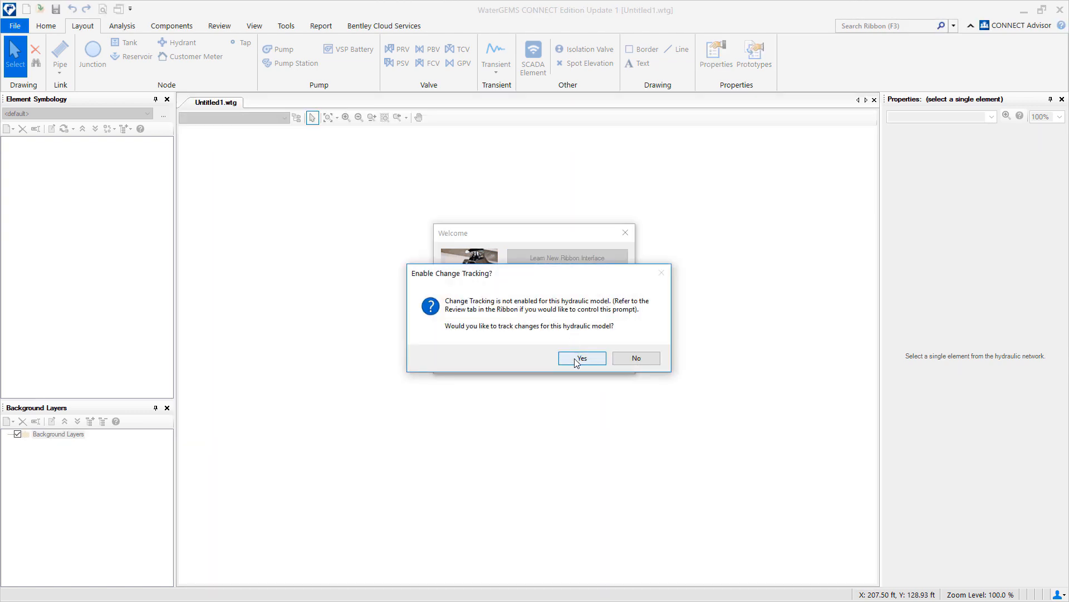
click(582, 357)
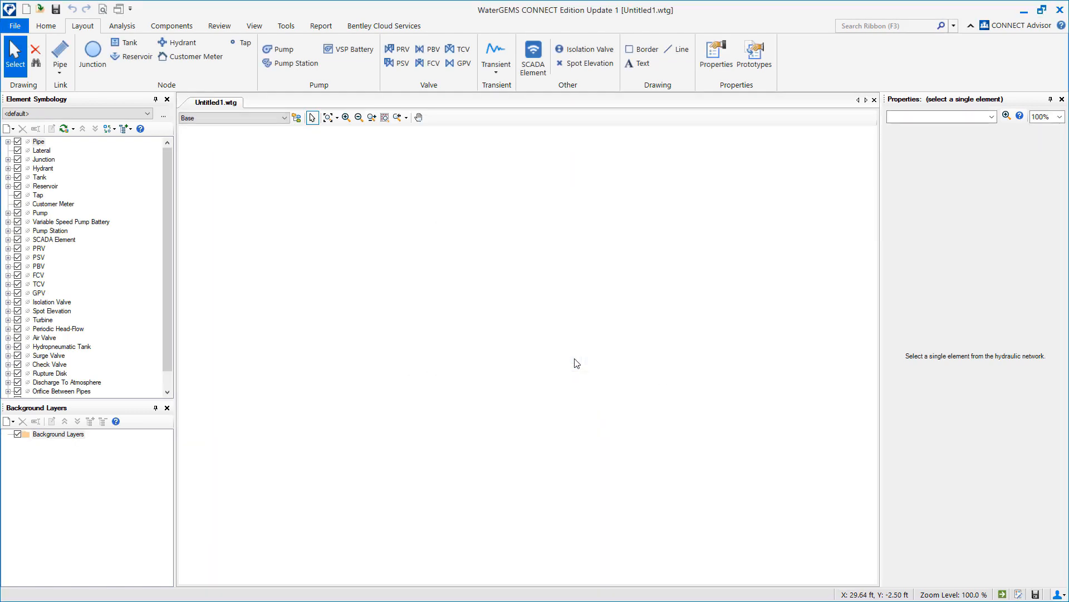
click(15, 26)
text(PipesAndJunctions)
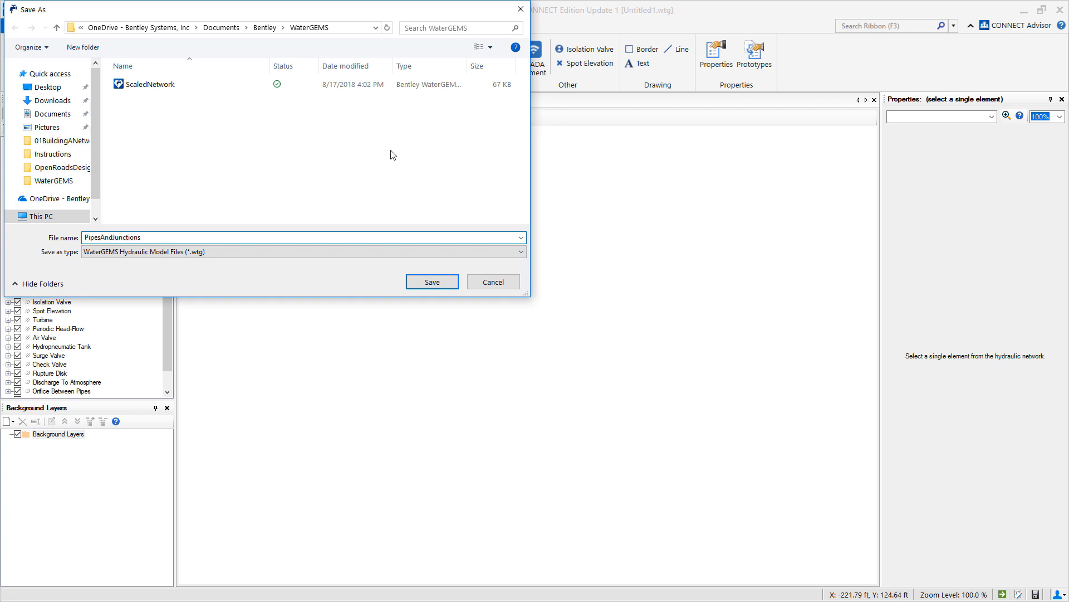
Save the empty model as PipesAndJunctions.wtg
click(431, 282)
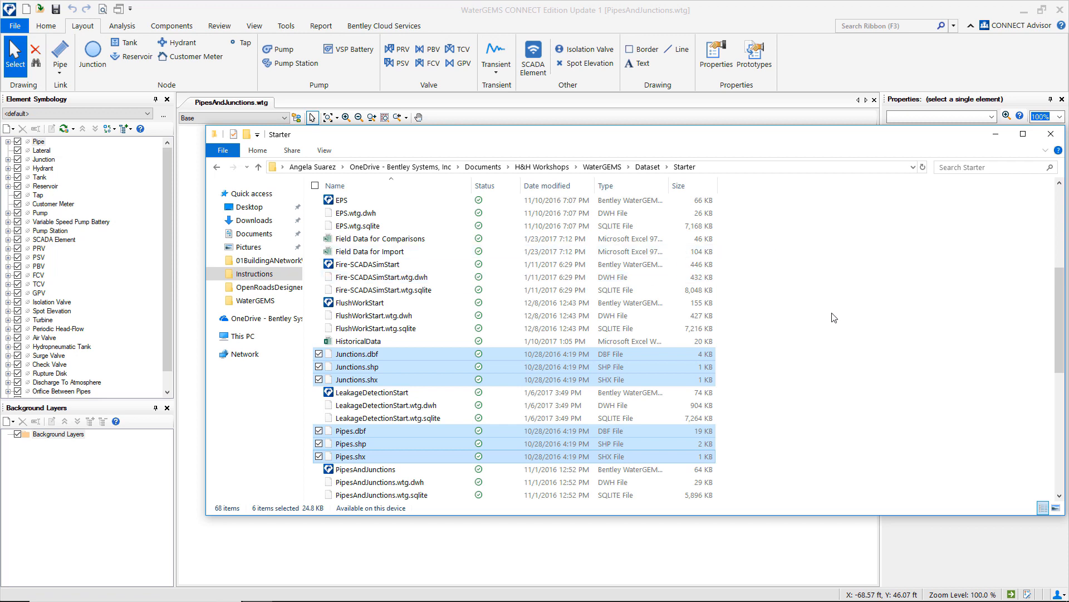
mouse_move(357, 367)
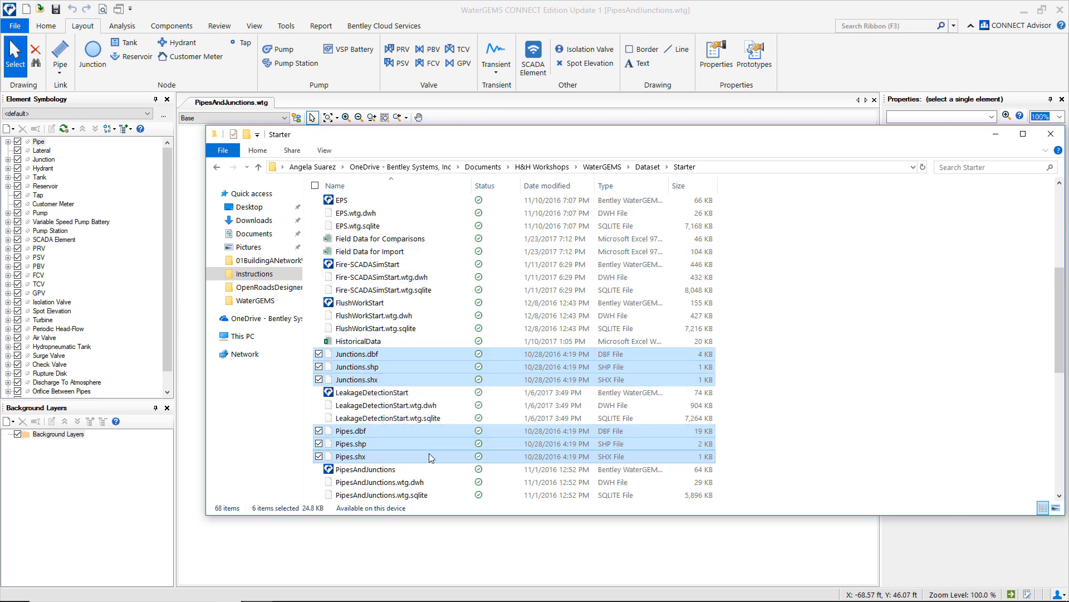
mouse_move(431, 457)
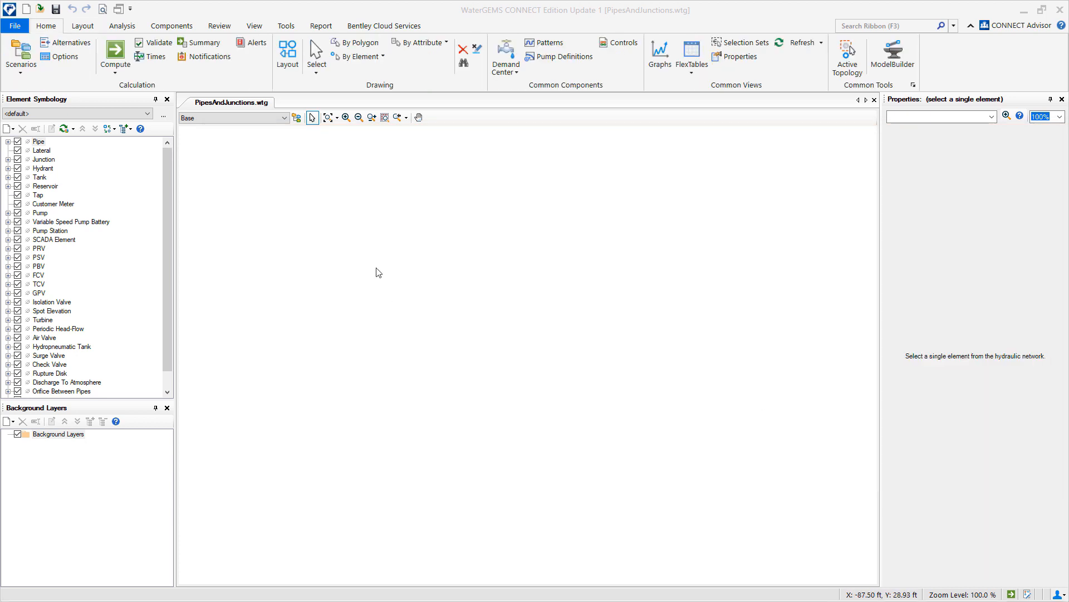
Launch ModelBuilder from the Tools ribbon and start a new import
click(287, 26)
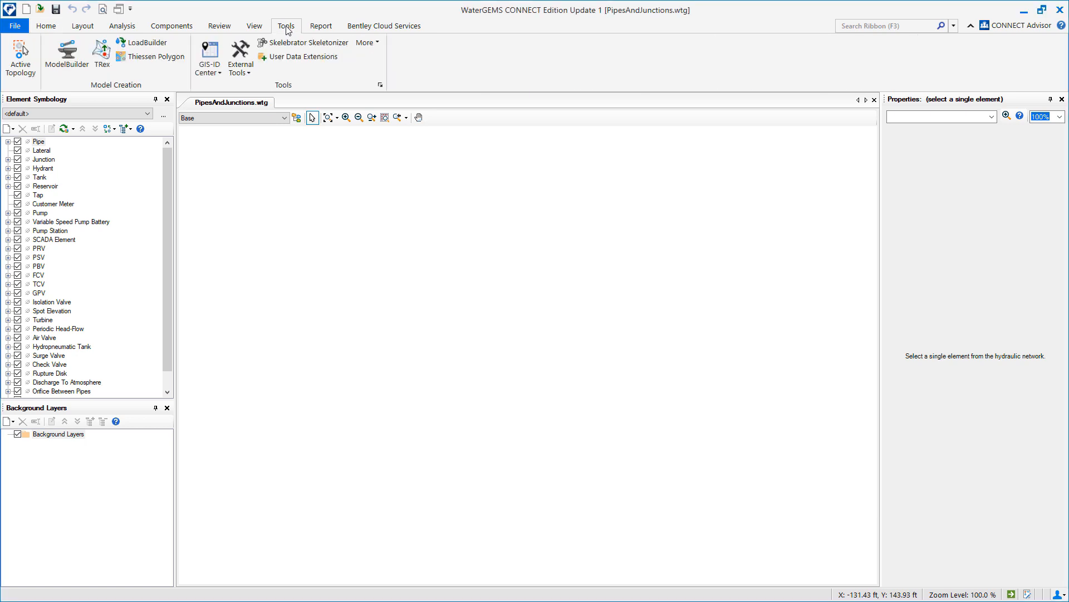
click(66, 57)
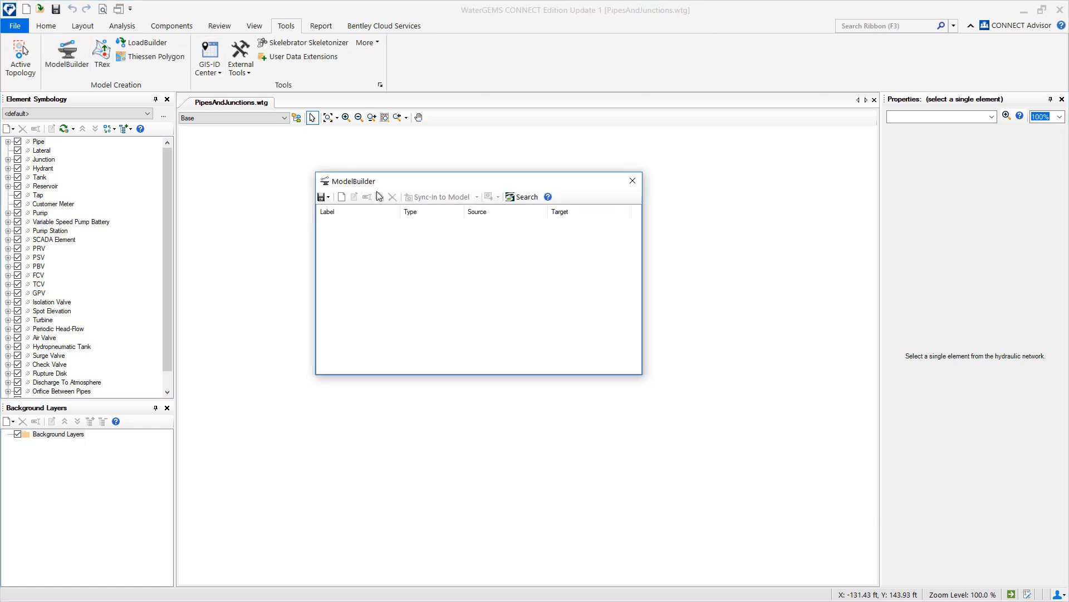
mouse_move(372, 189)
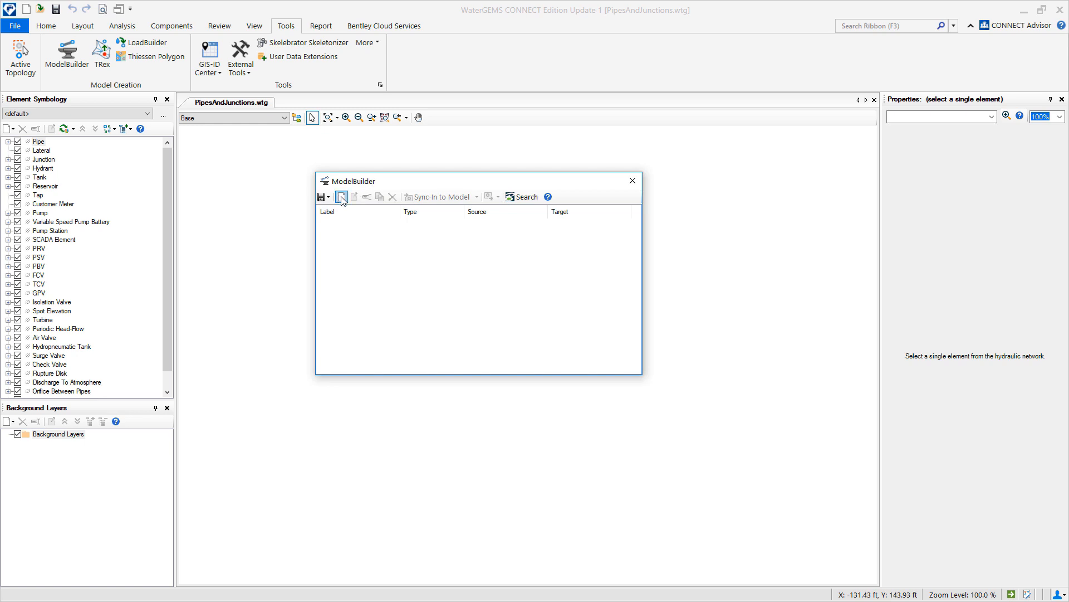
click(341, 196)
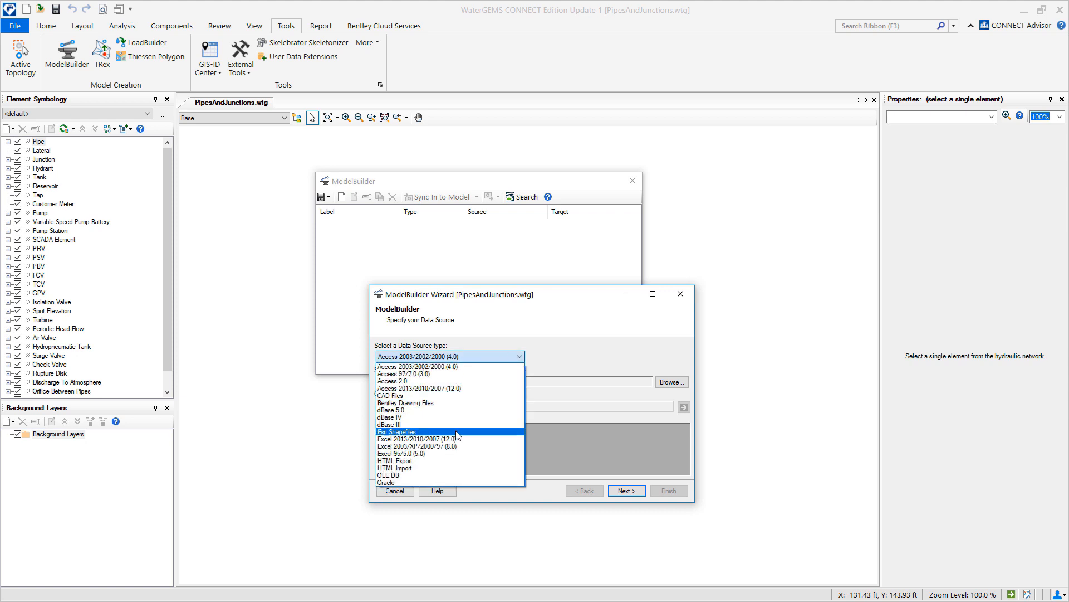
Use Esri Shapefiles as the source and load Junctions.shp and Pipes.shp from the Starter folder
click(397, 431)
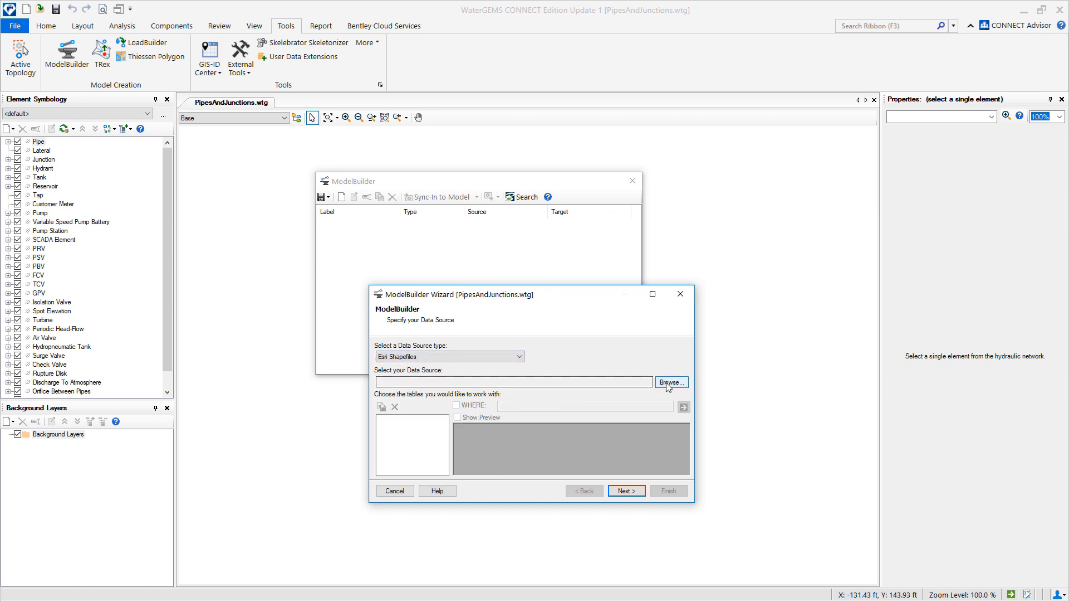
click(670, 382)
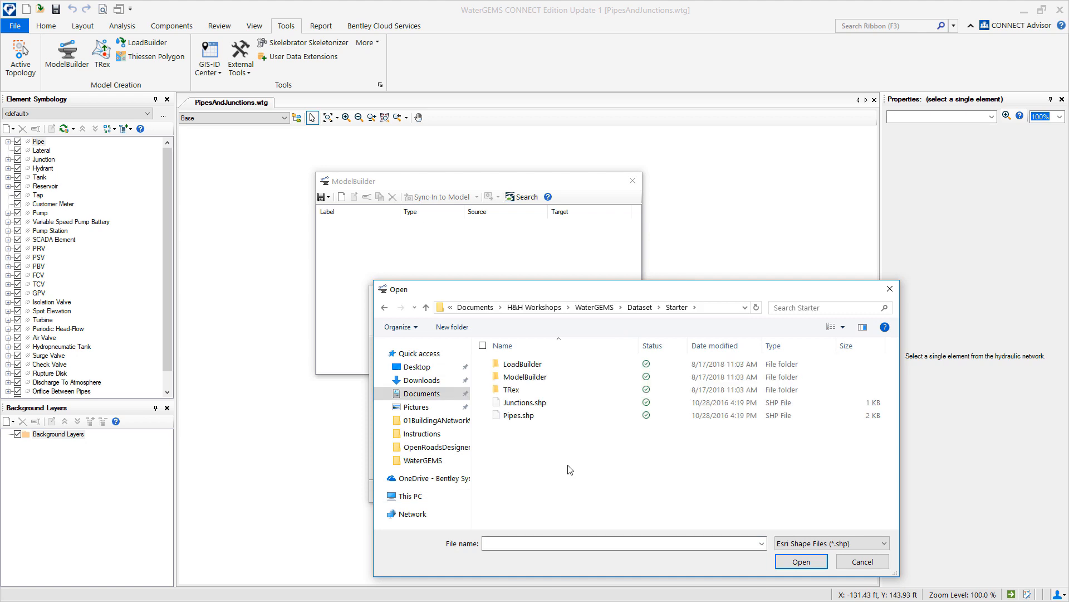
click(520, 415)
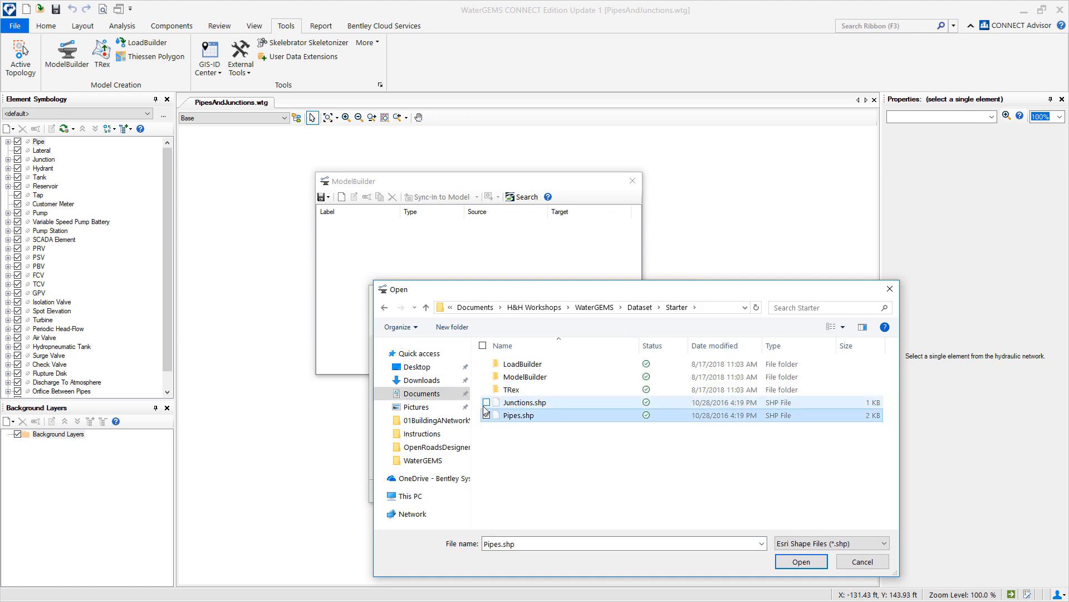
click(800, 560)
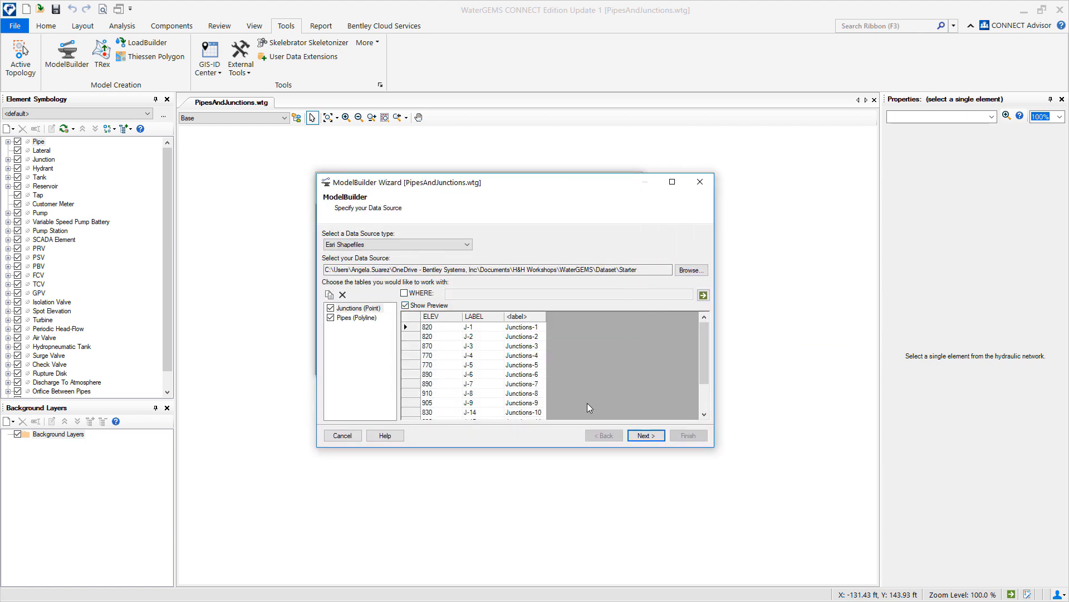
Preview the Pipes and Junctions tables in the wizard
click(356, 317)
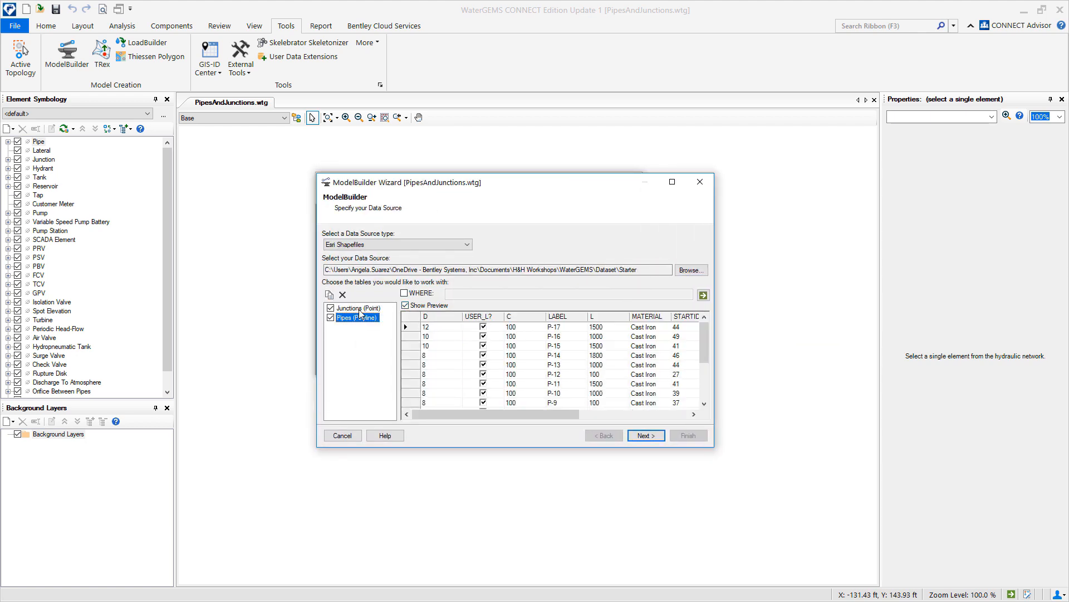
click(357, 309)
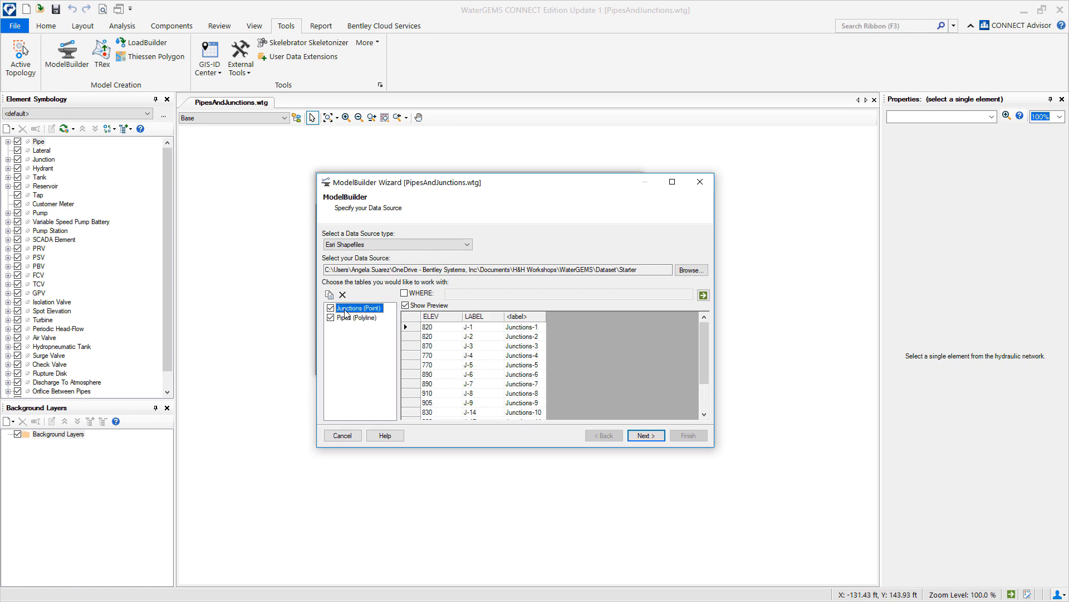
click(357, 317)
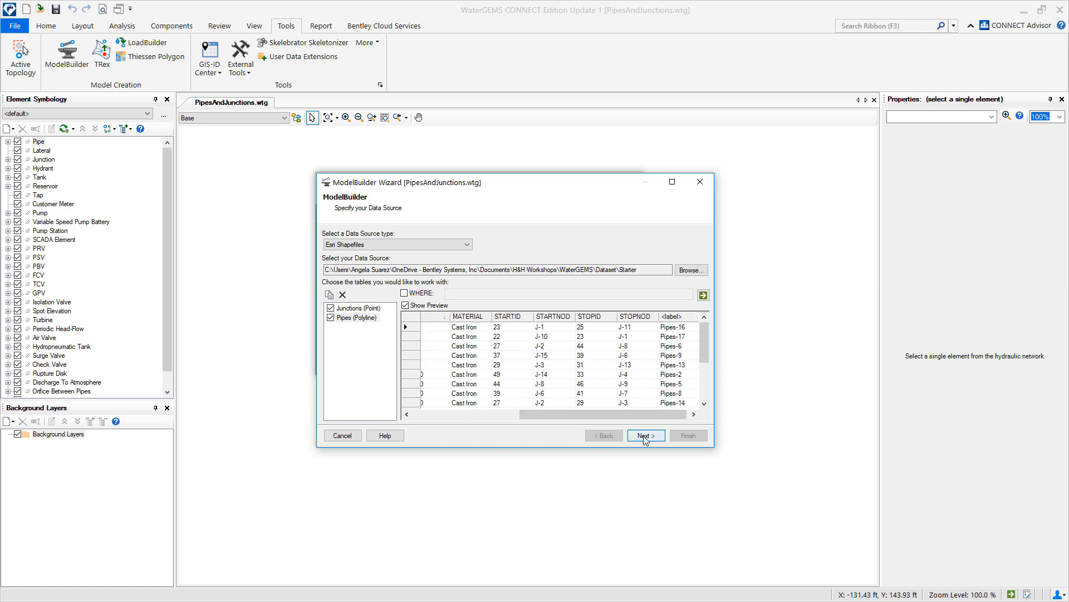
Accept default spatial, synchronization and import options to reach Specify Field Mappings
click(644, 435)
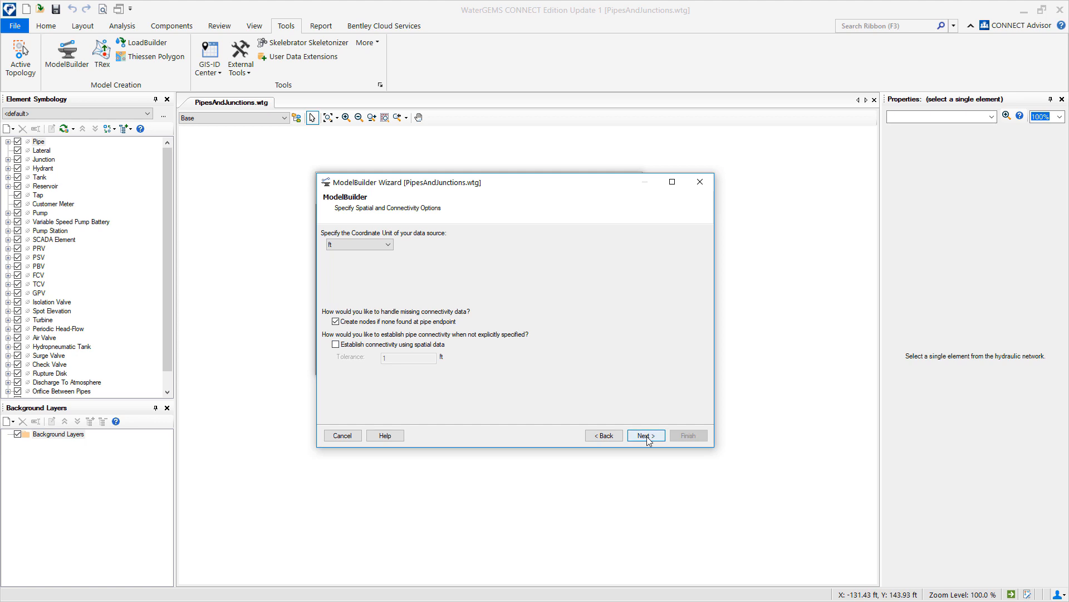
click(645, 436)
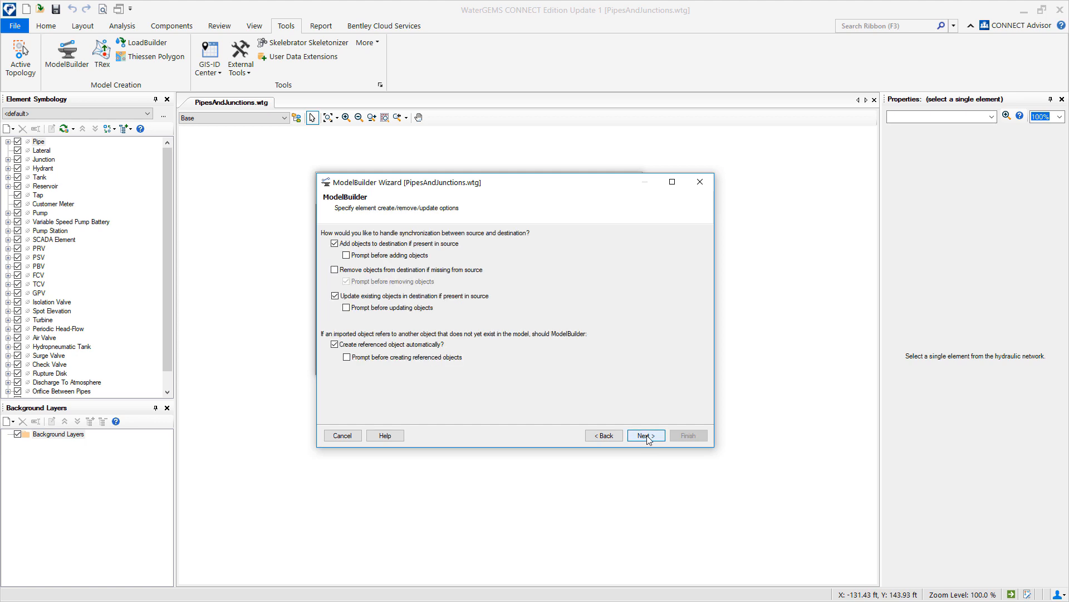
click(645, 436)
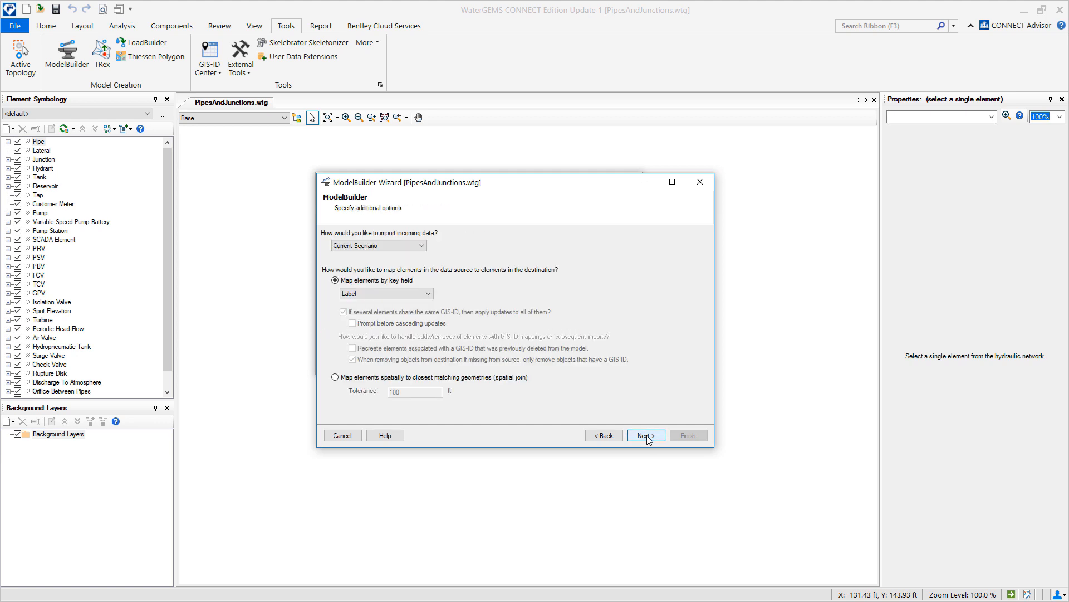
click(644, 436)
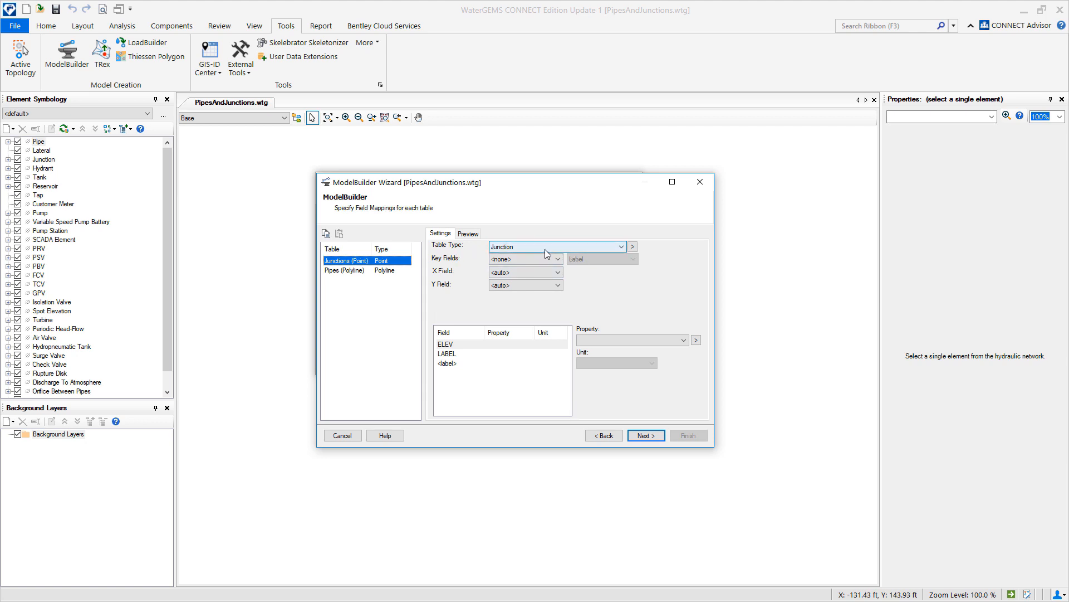
Map Junctions with LABEL as key field and ELEV as Elevation in ft
click(556, 258)
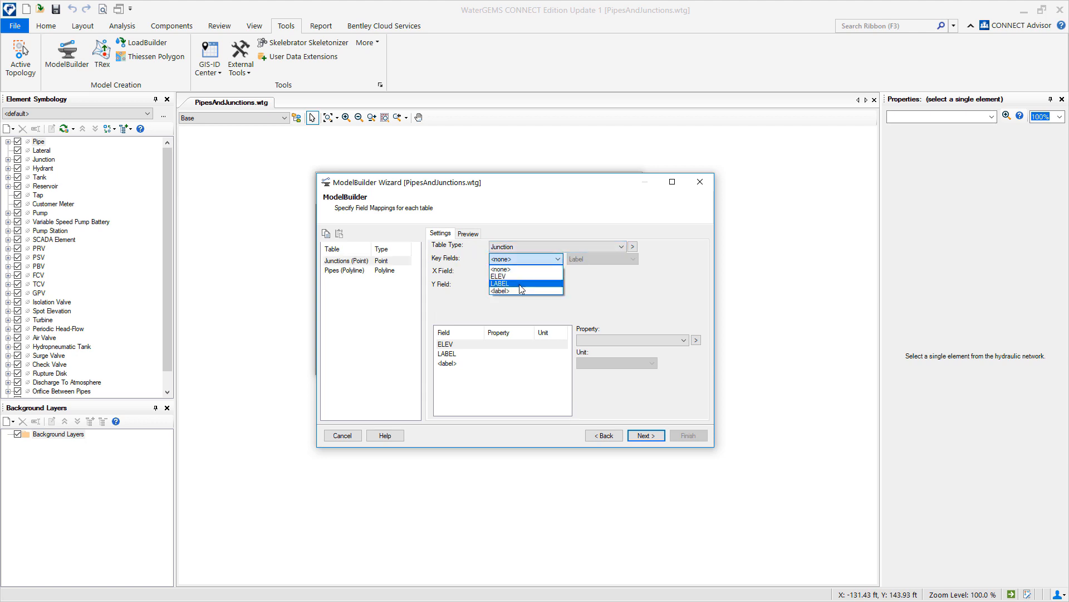
click(521, 283)
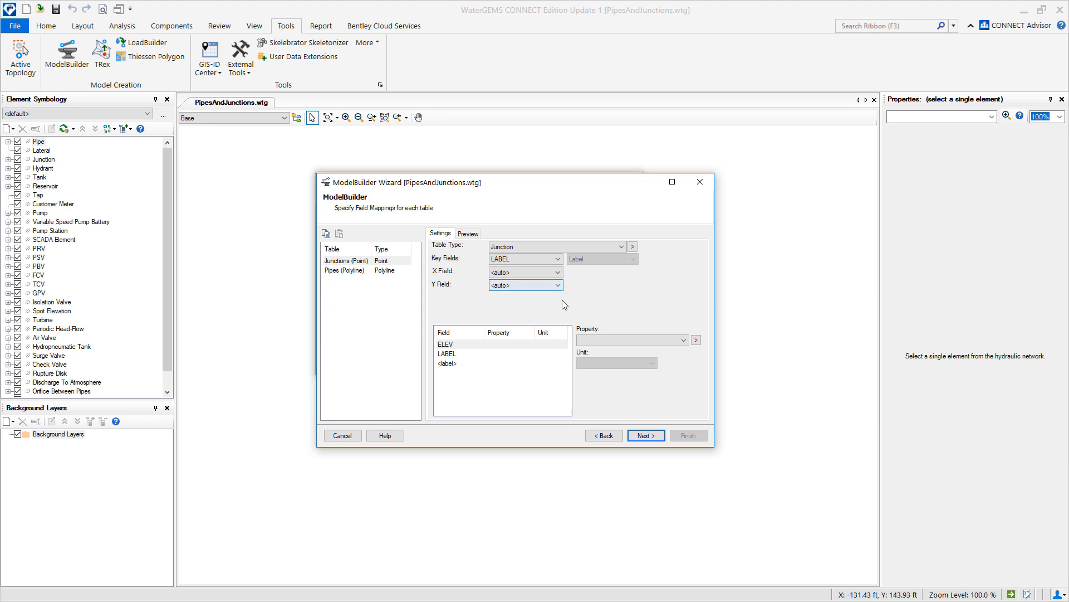
click(682, 340)
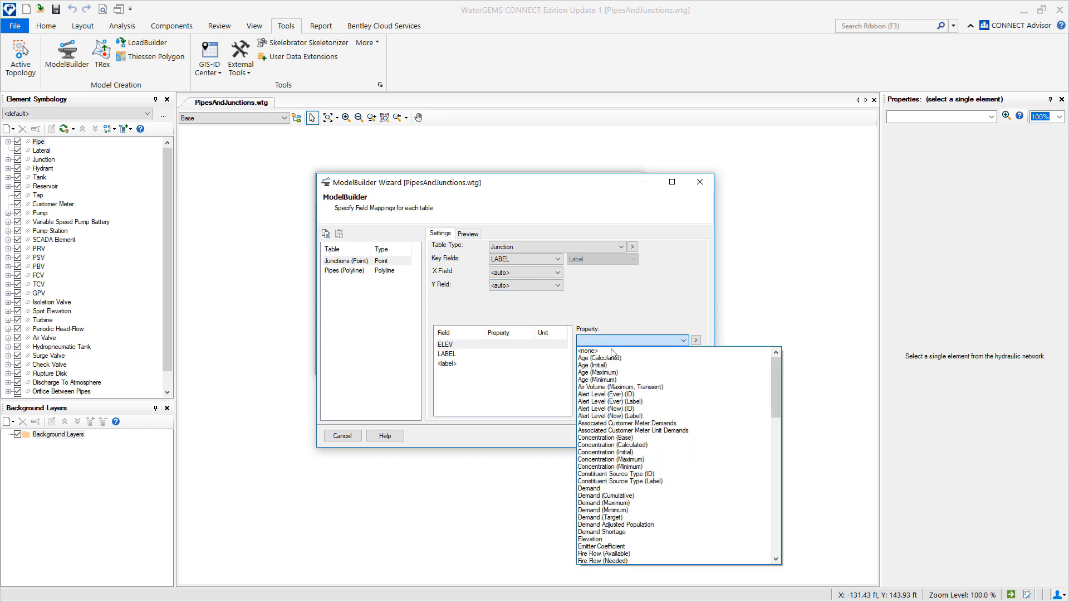
click(590, 538)
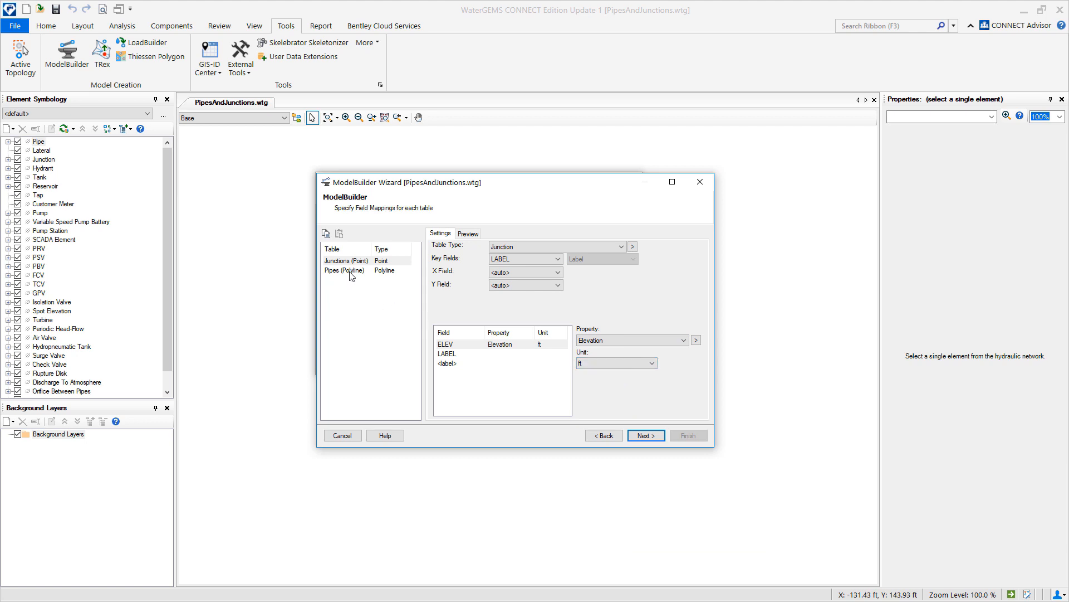
Map Pipes with LABEL key, STARTNOD start node and D as Diameter in inches
click(345, 269)
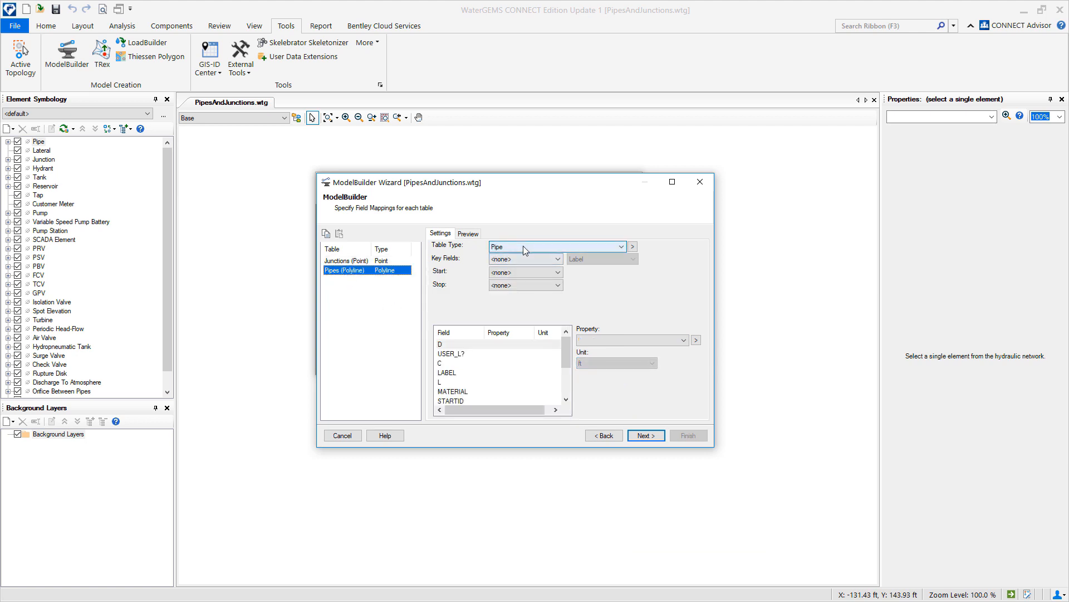
click(553, 258)
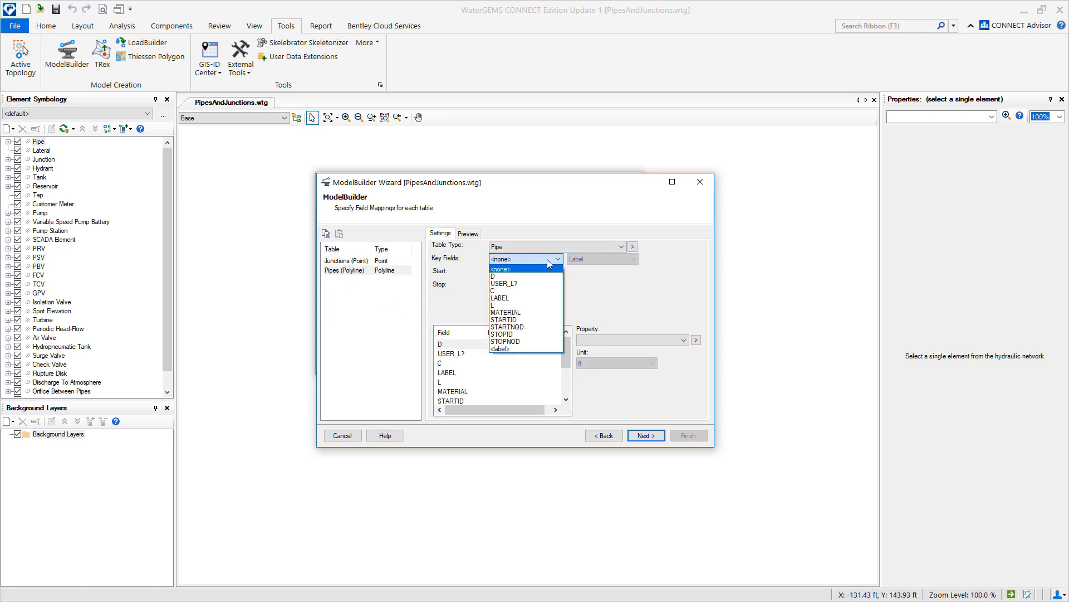
click(501, 298)
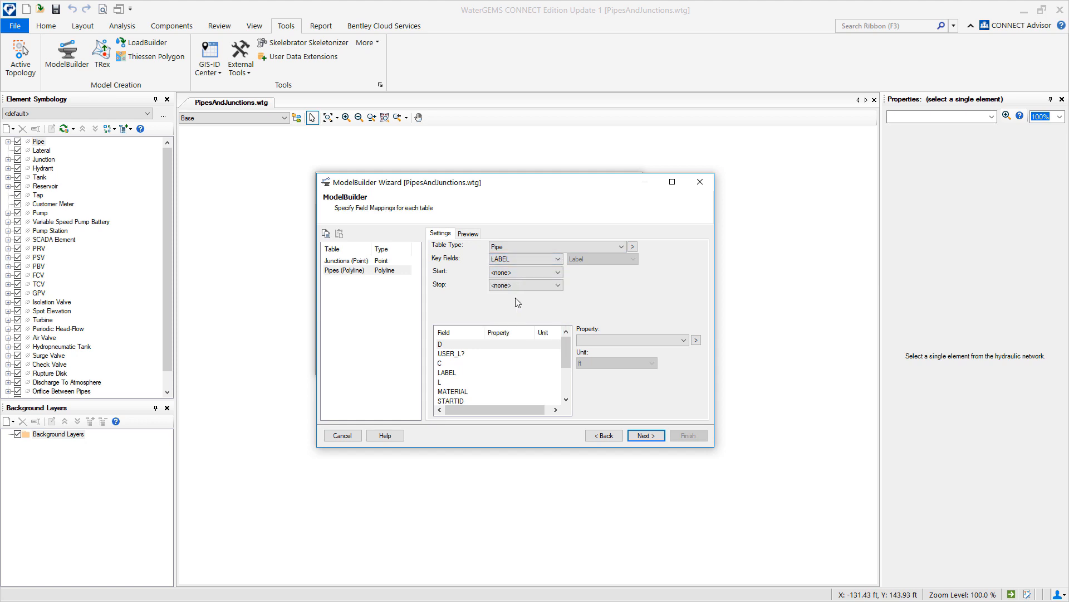
click(555, 272)
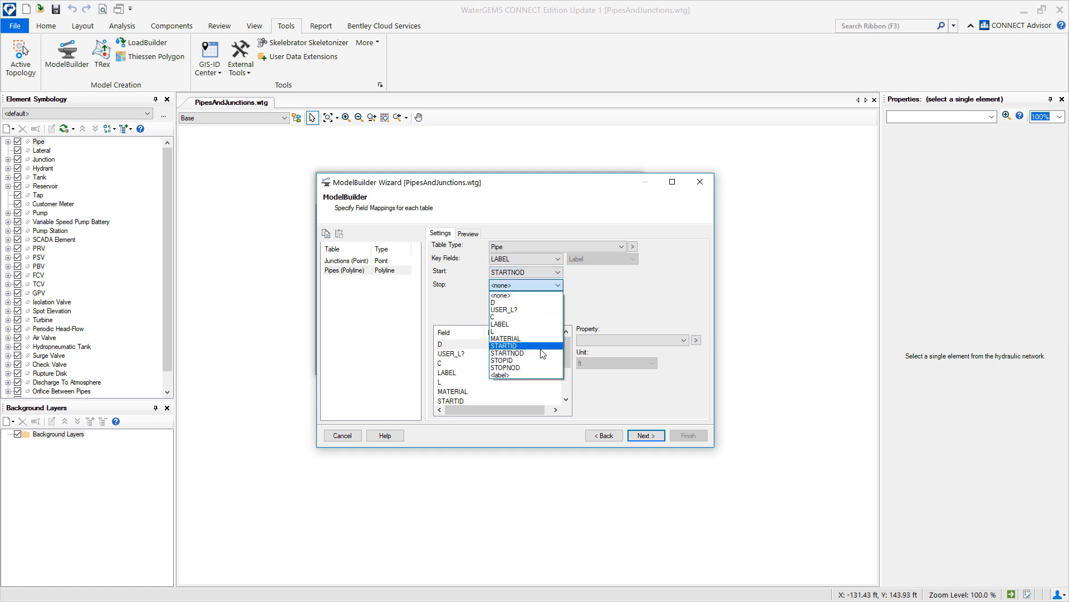
click(507, 367)
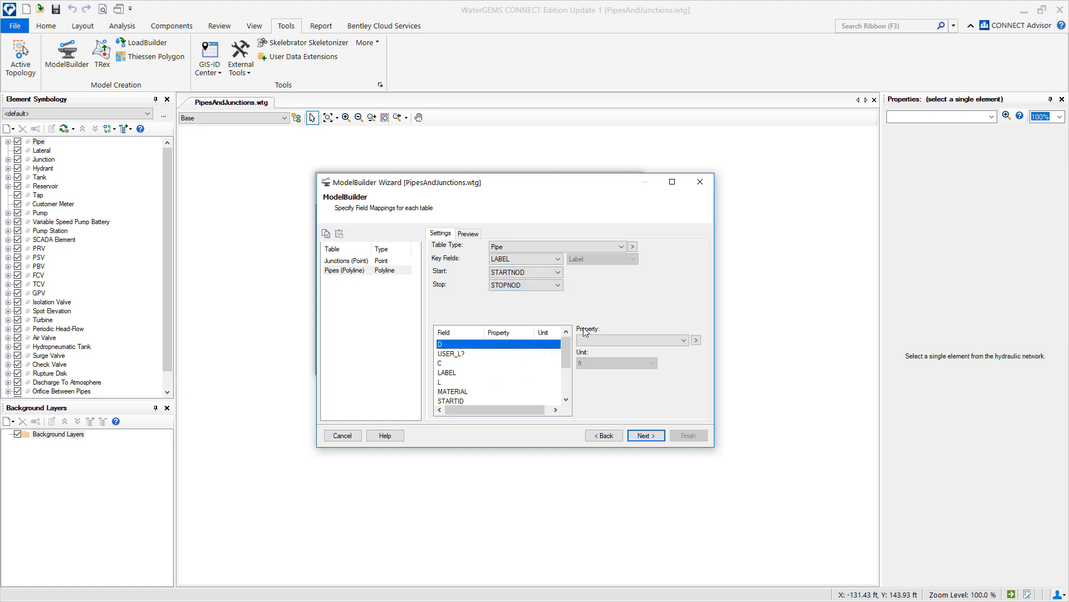
click(683, 340)
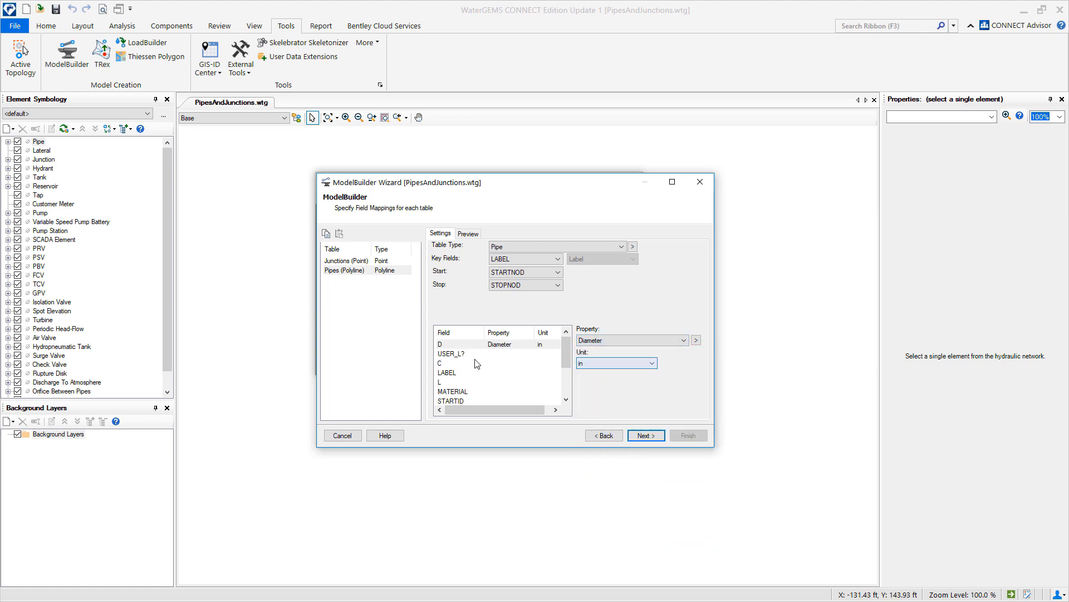
Map USER_L? to Has User Defined Length?, C to Hazen-Williams C, L to Length (User Defined), MATERIAL to Material
click(452, 353)
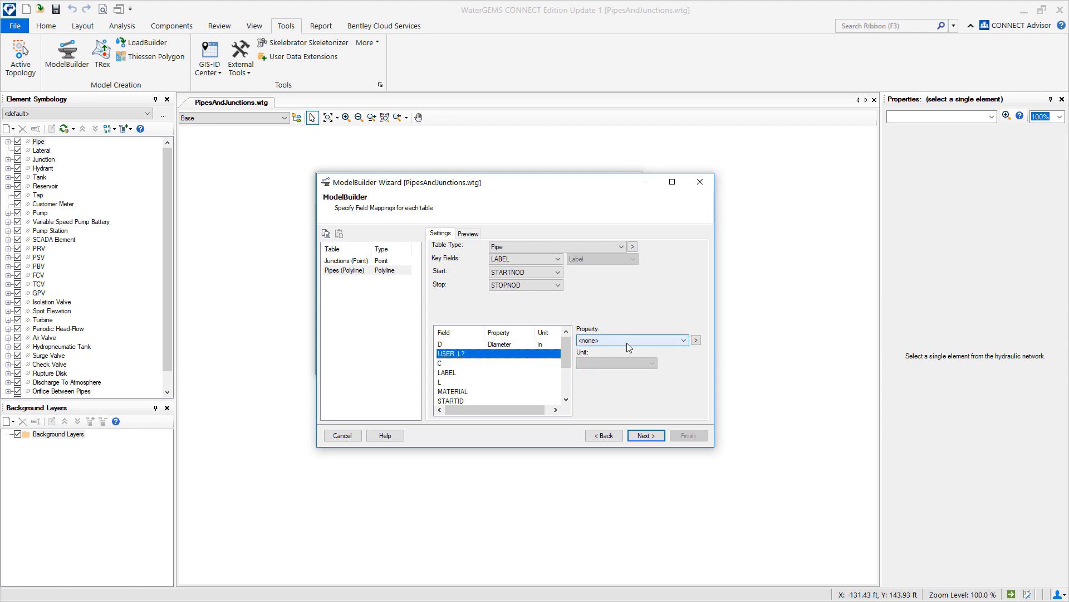
click(684, 340)
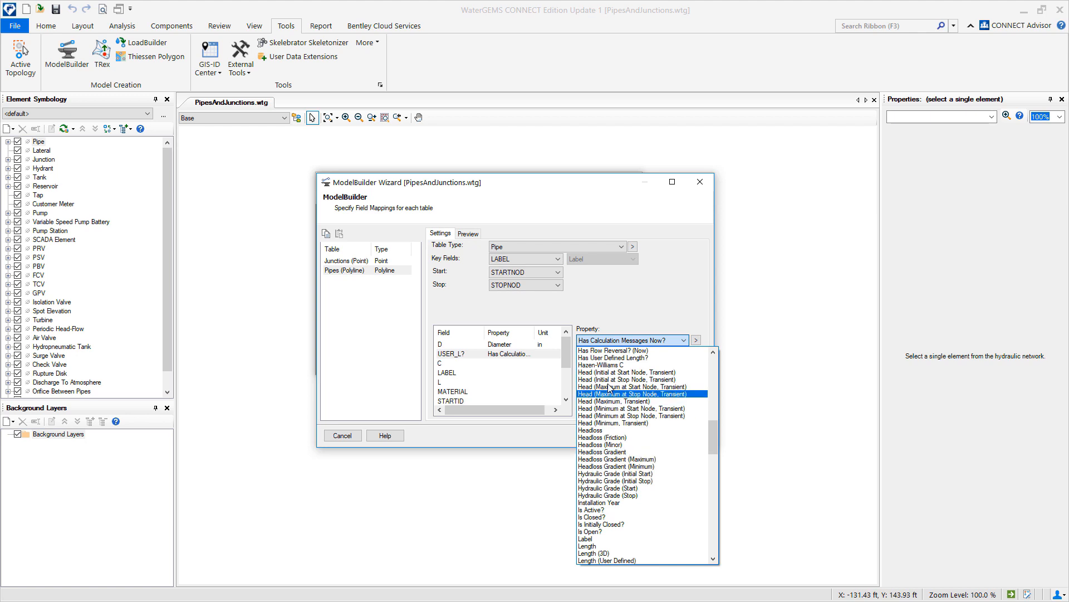
click(615, 358)
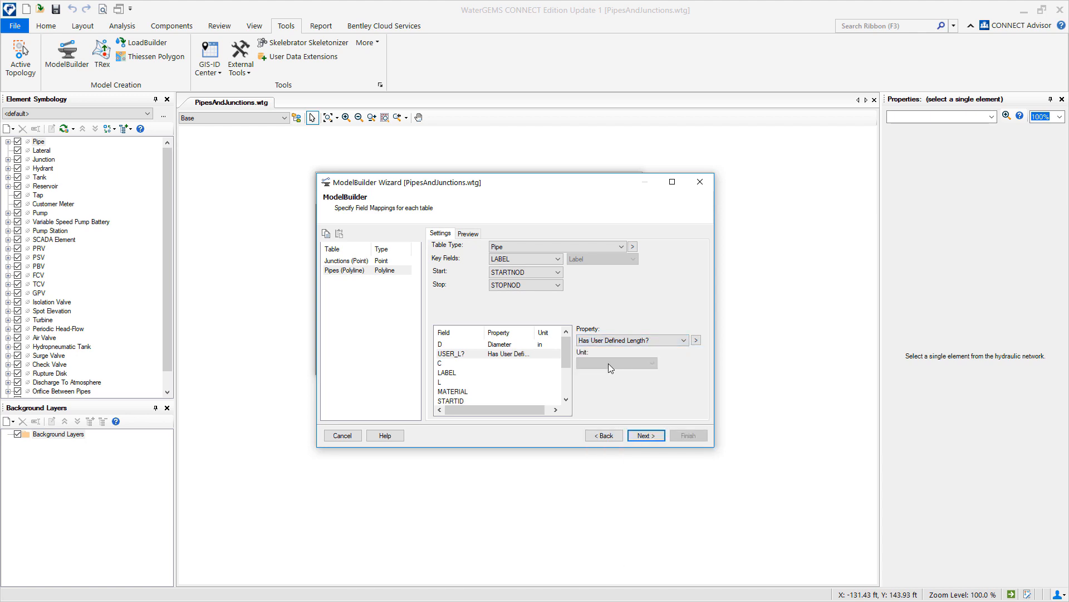
click(464, 362)
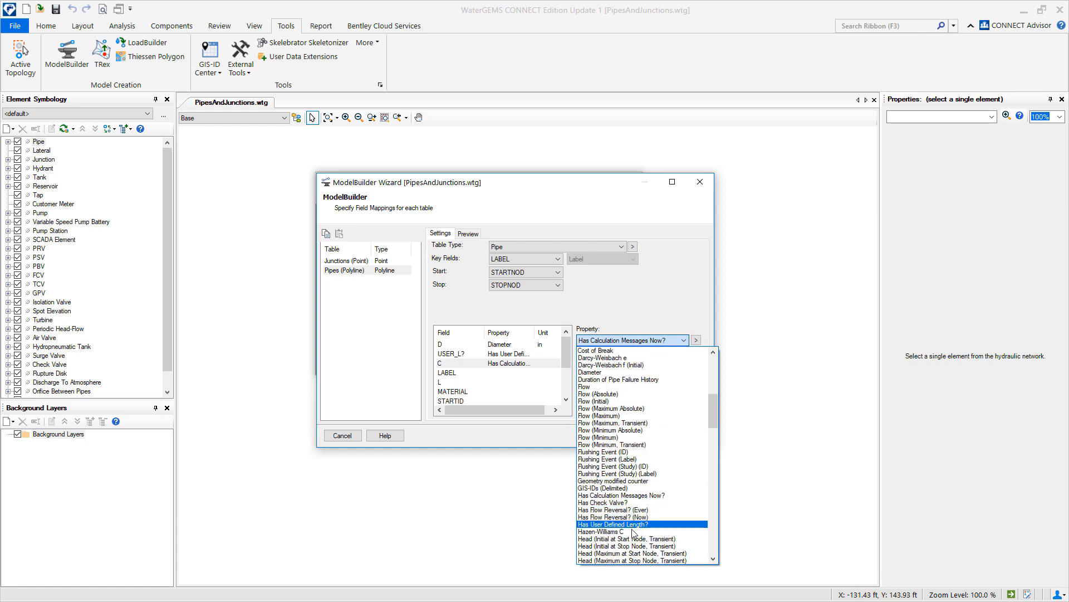
click(602, 530)
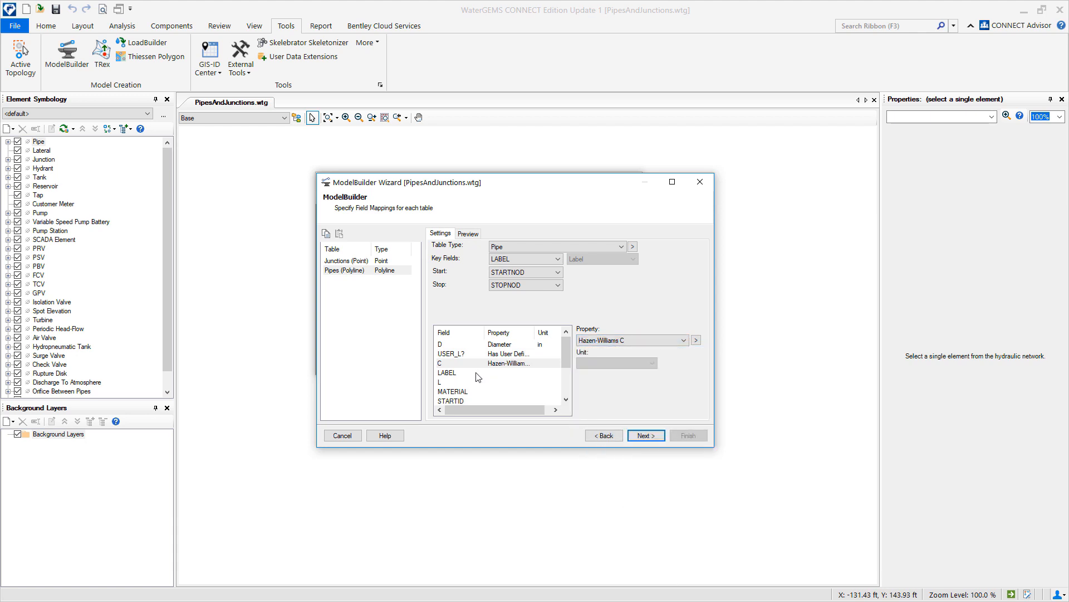
click(685, 339)
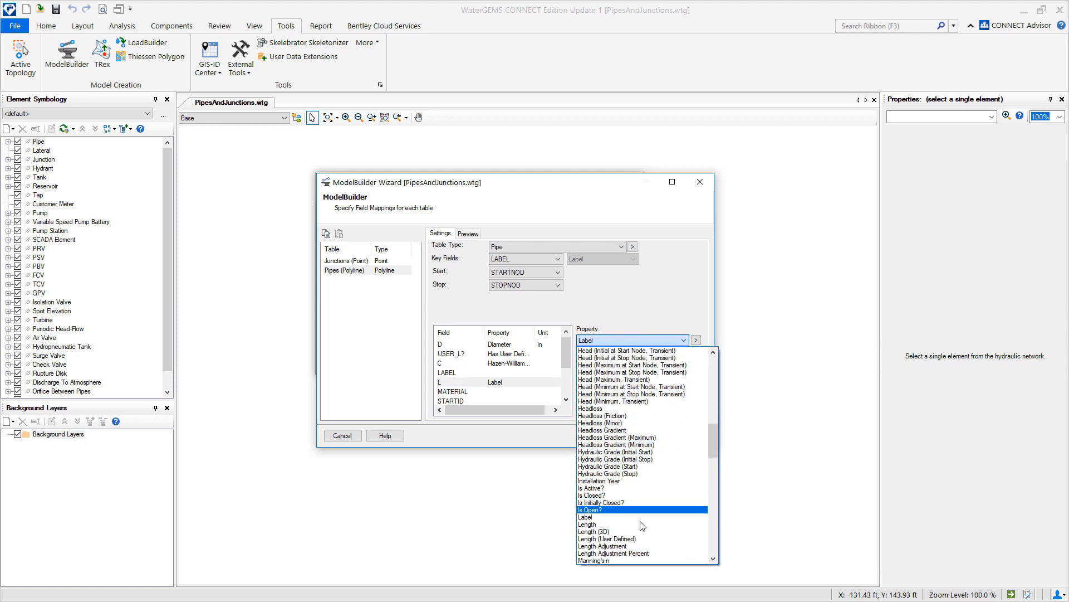
click(607, 538)
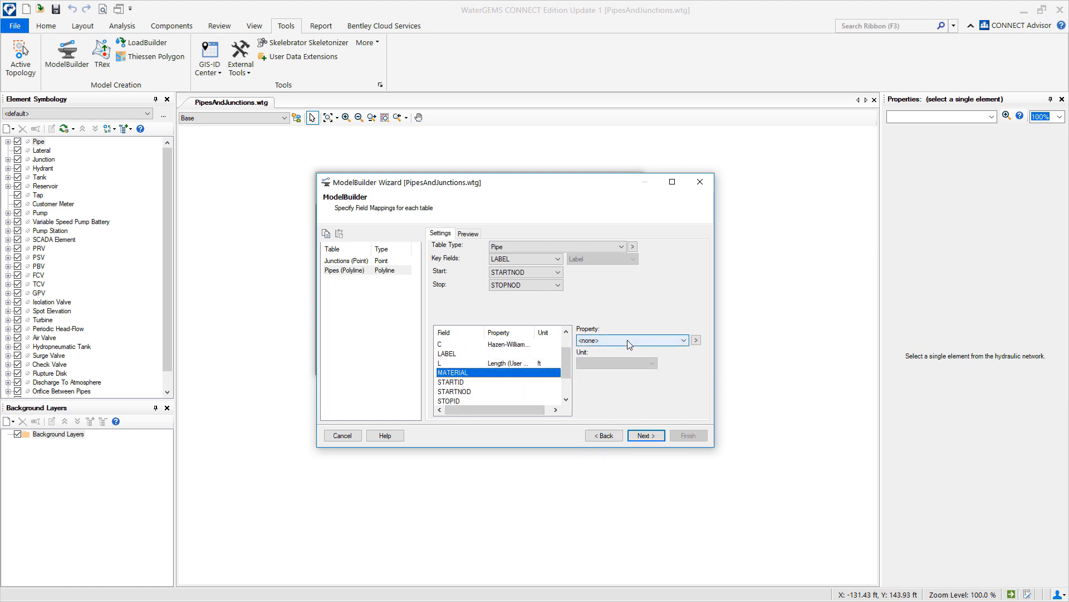
click(684, 339)
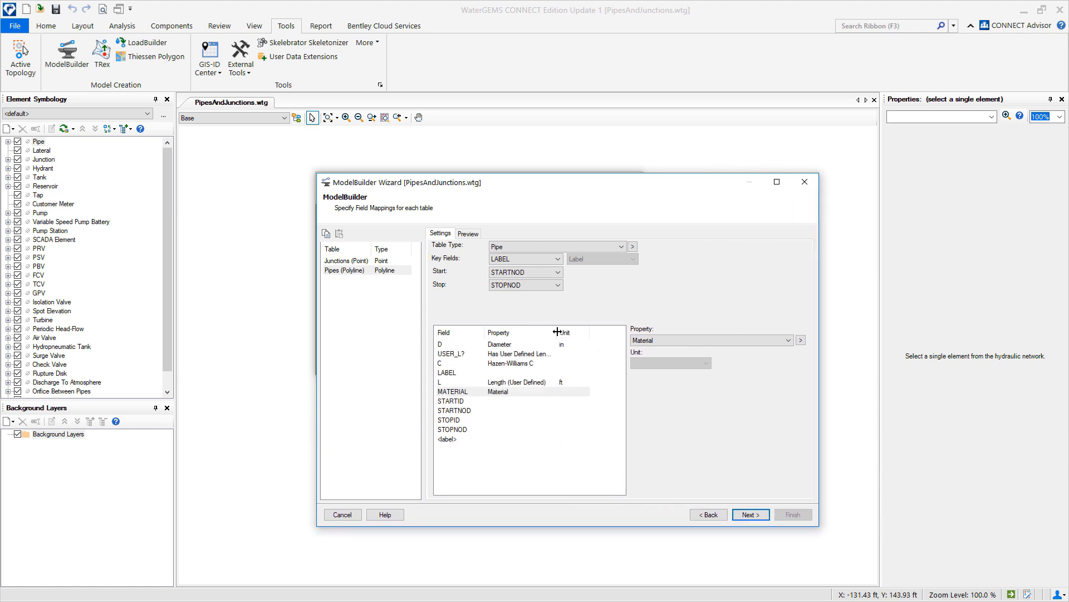
Widen the mapping columns to check names and advance to snapshot settings
click(453, 391)
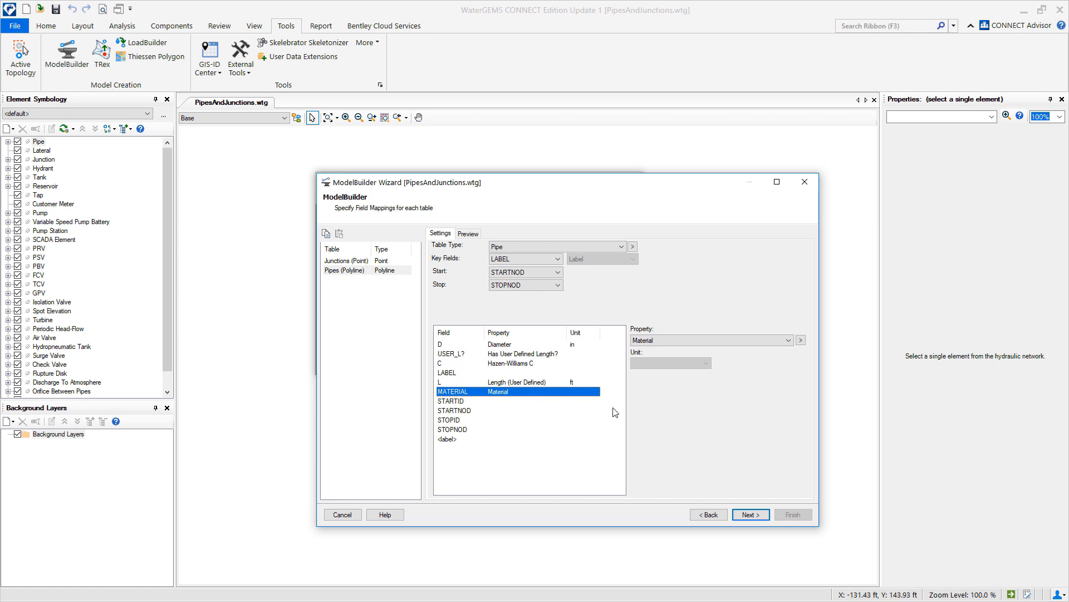
mouse_move(604, 414)
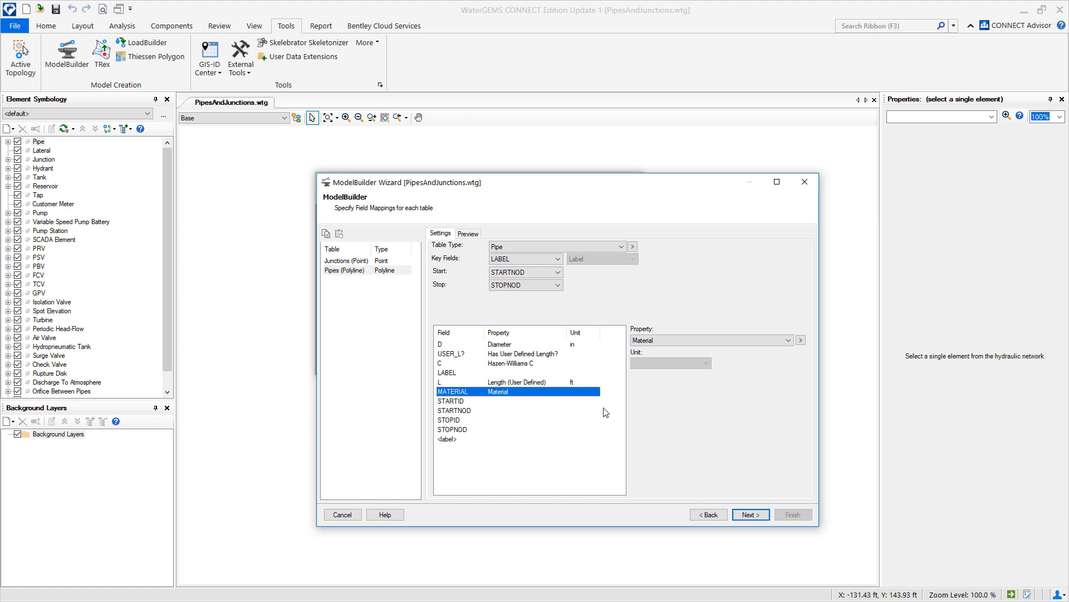
click(749, 514)
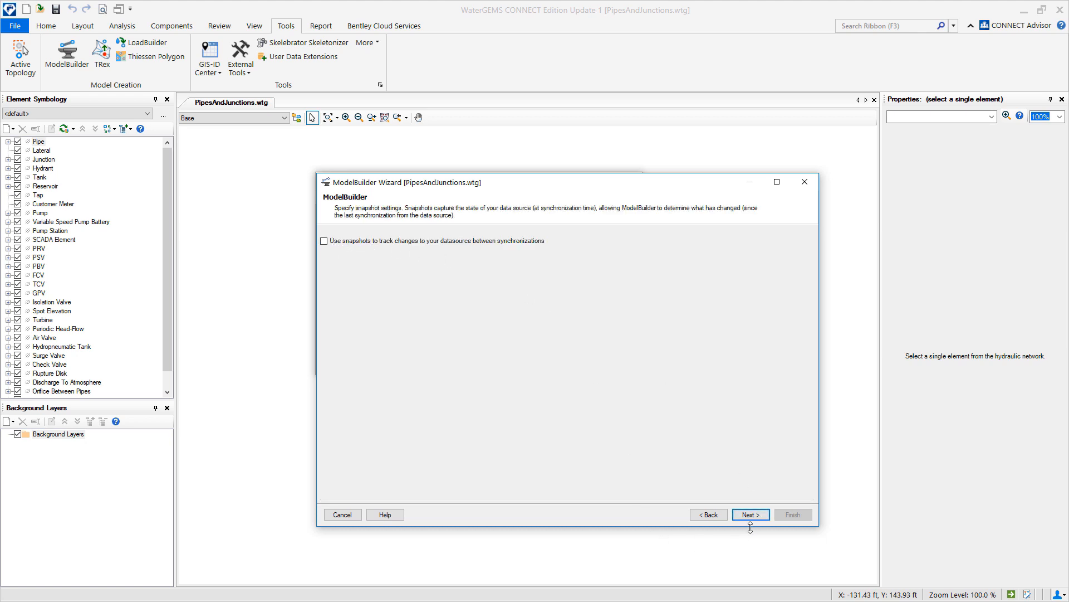
Build the model now, creating 14 junctions and 17 pipes, review the warnings and close the summary
click(749, 514)
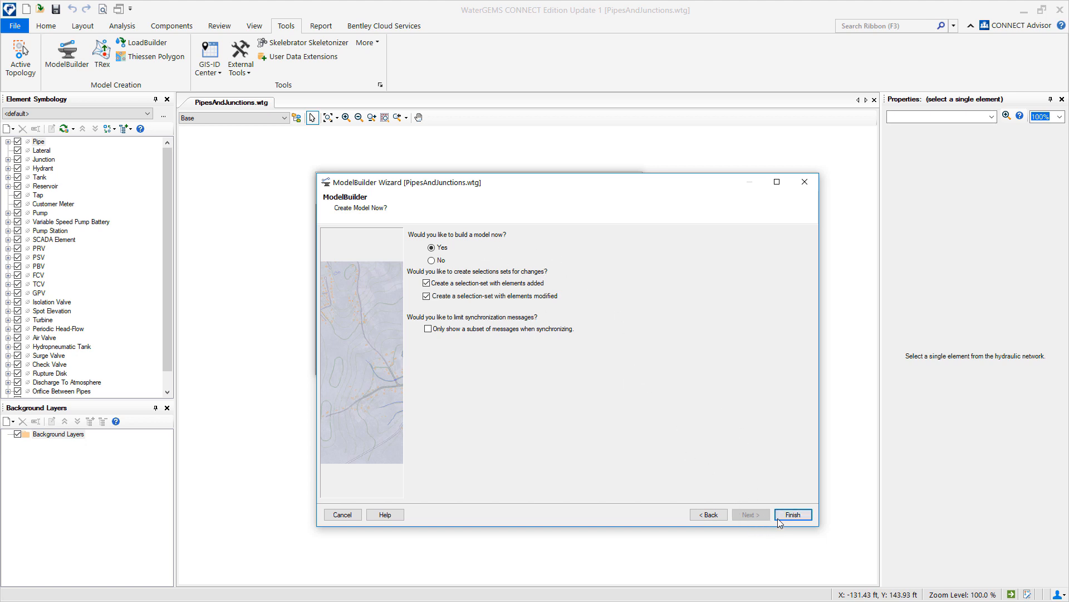
click(793, 513)
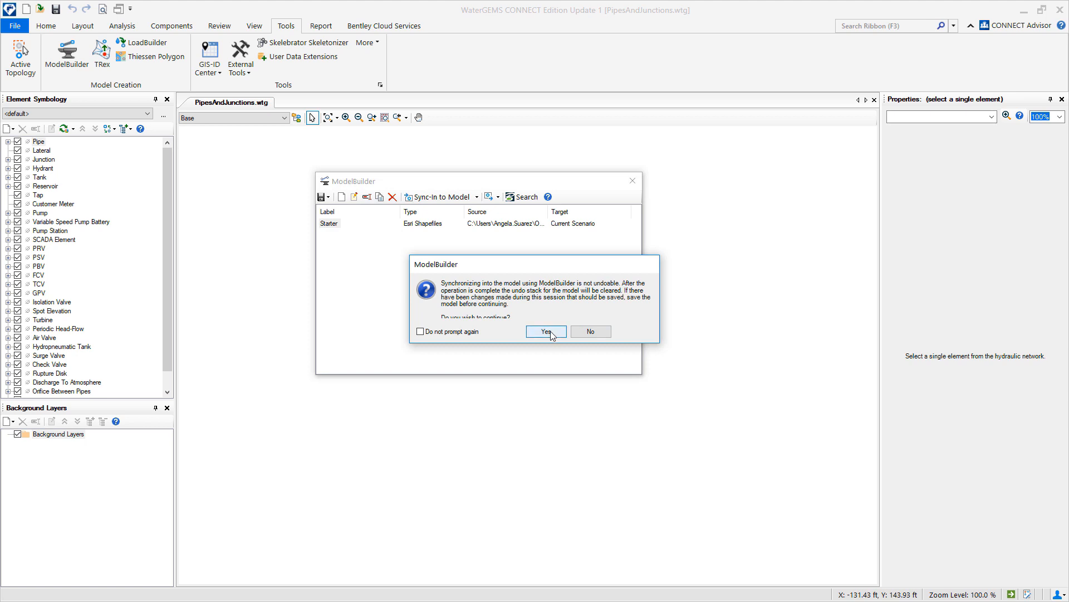
click(545, 331)
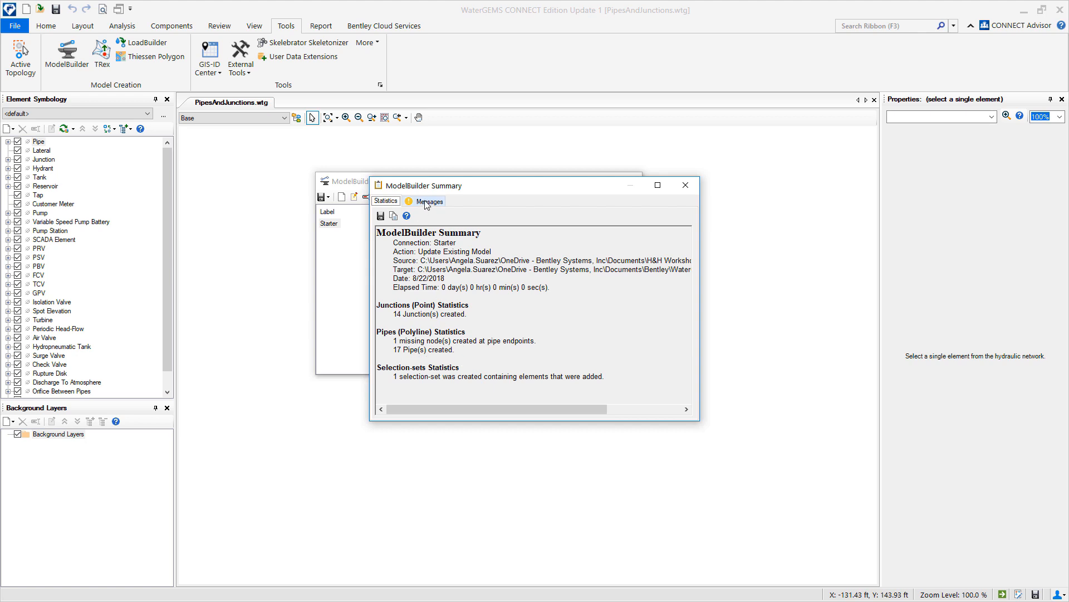
click(429, 200)
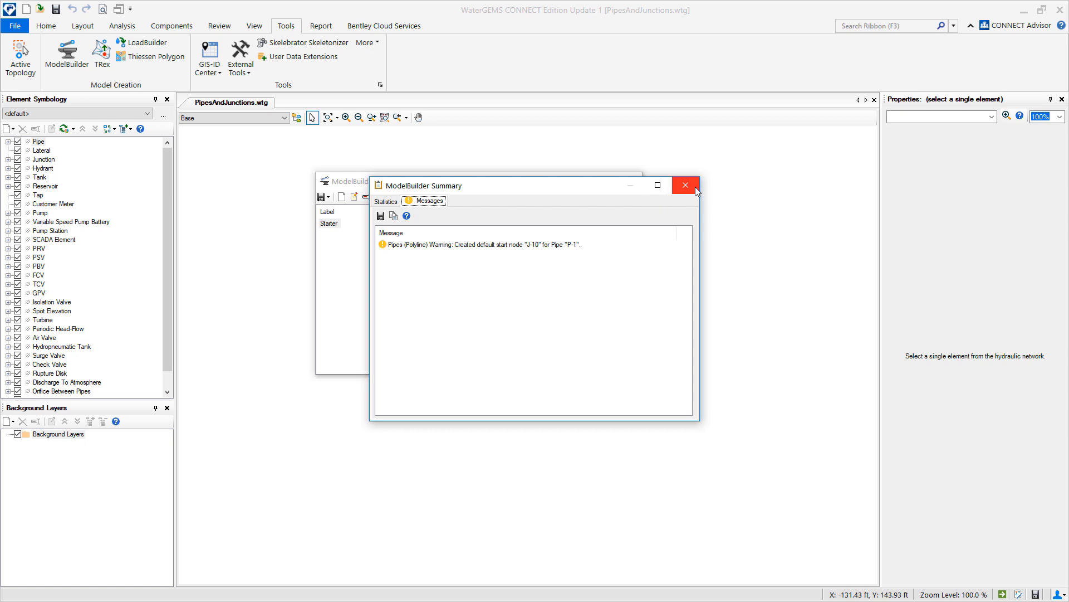
click(685, 185)
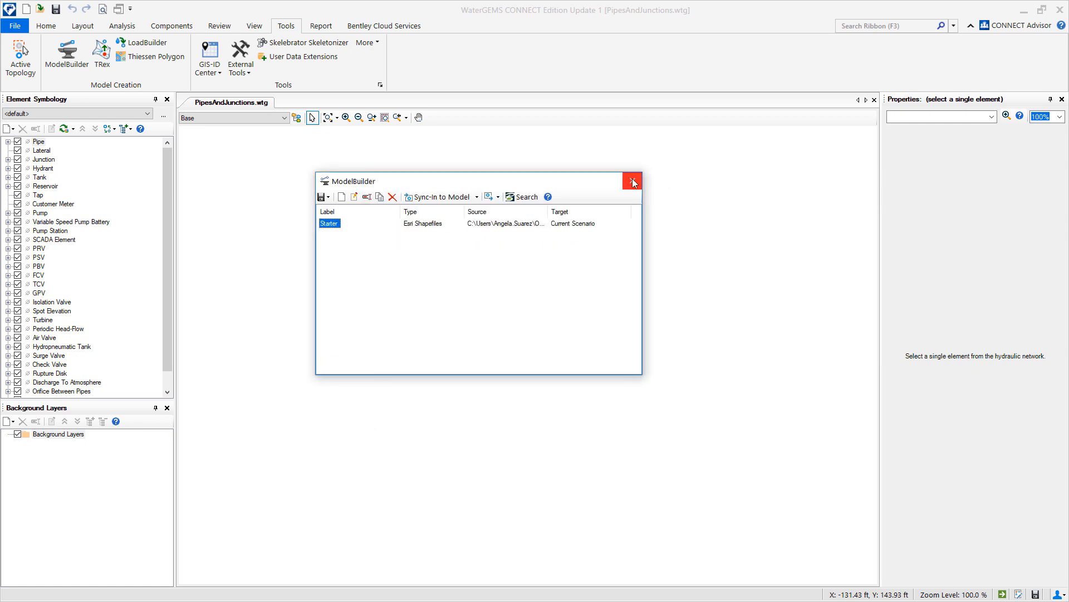
Inspect imported properties of J-10 and pipes P-17 and P-14, checking material and Hazen-Williams C
click(632, 181)
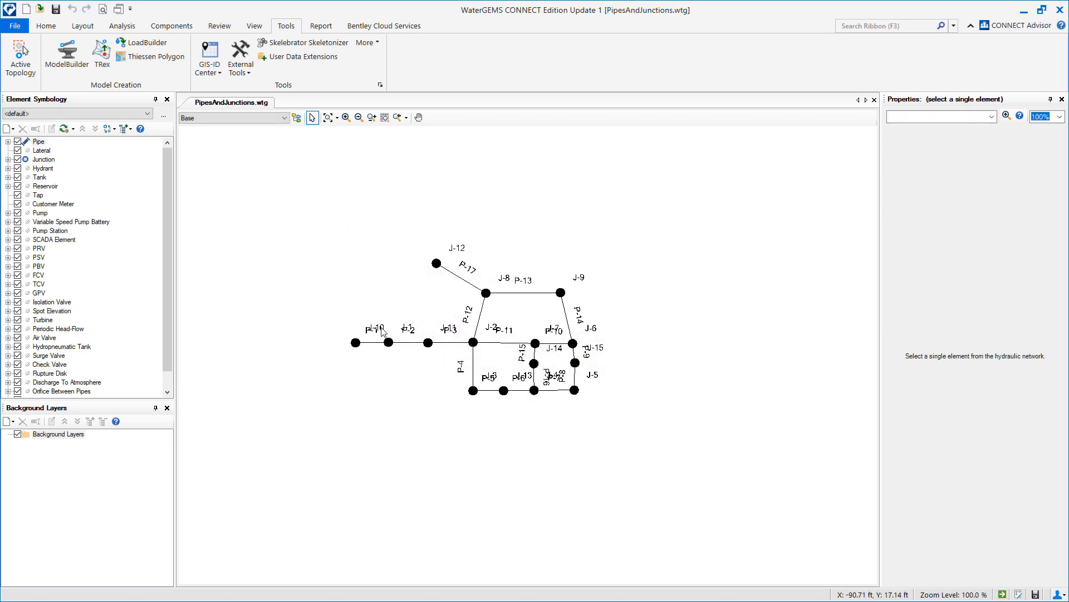
click(356, 343)
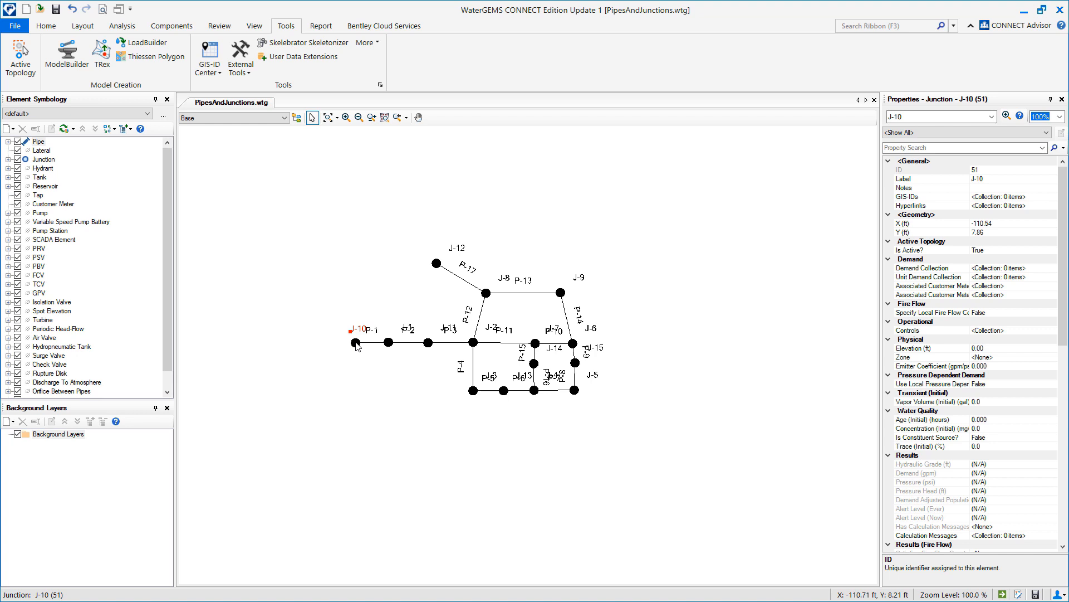
click(469, 275)
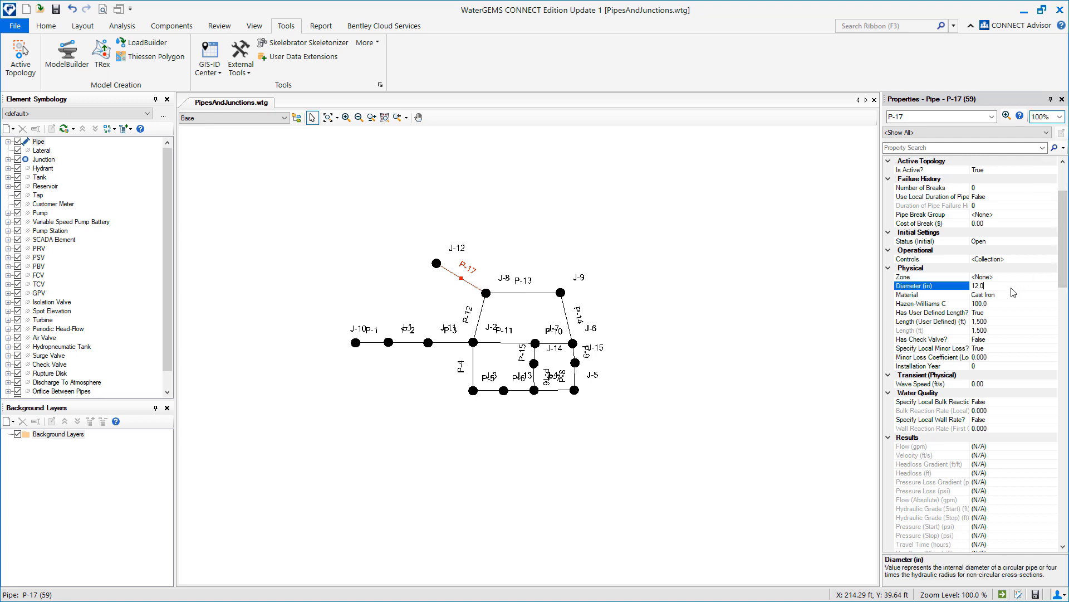
click(929, 294)
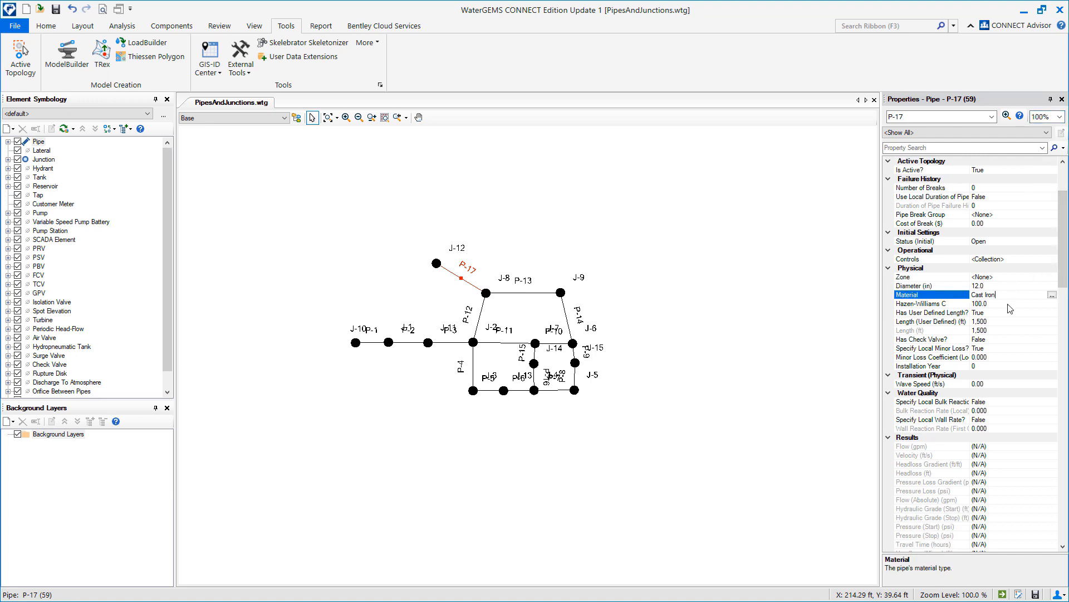
click(931, 303)
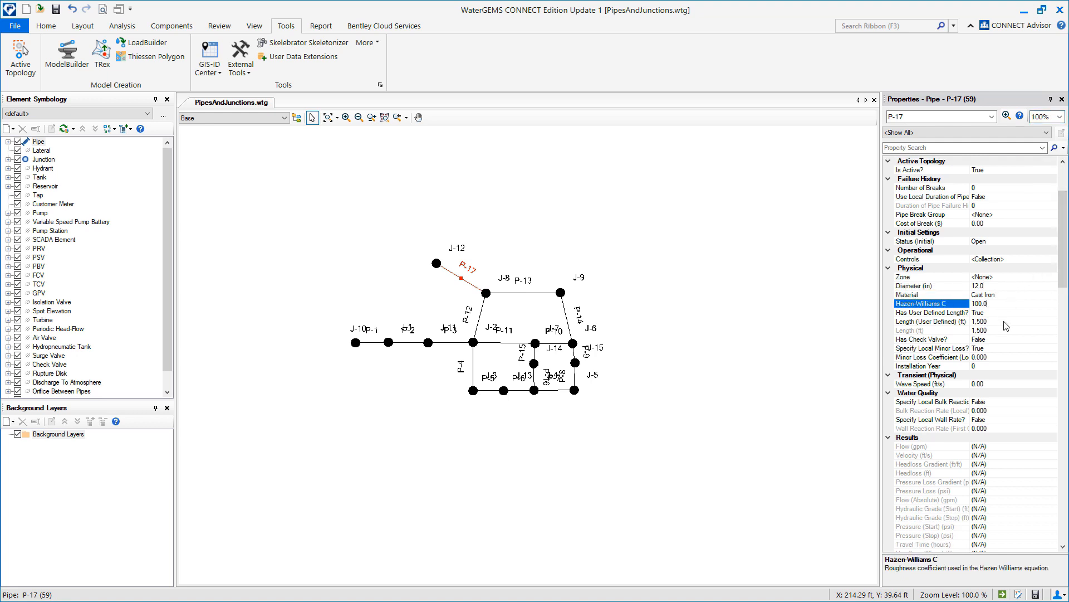
click(569, 315)
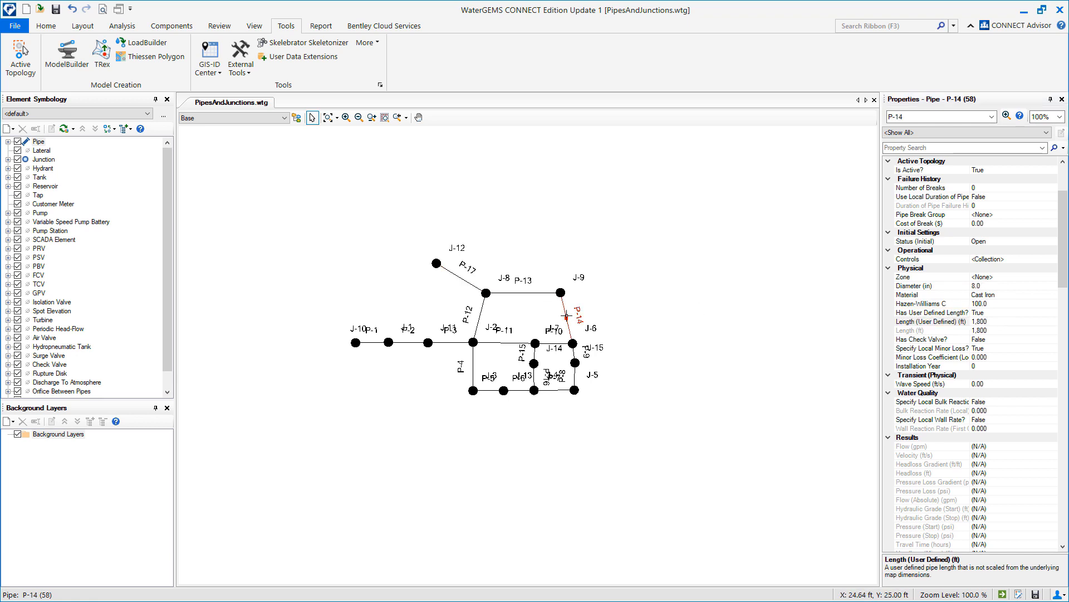
click(521, 291)
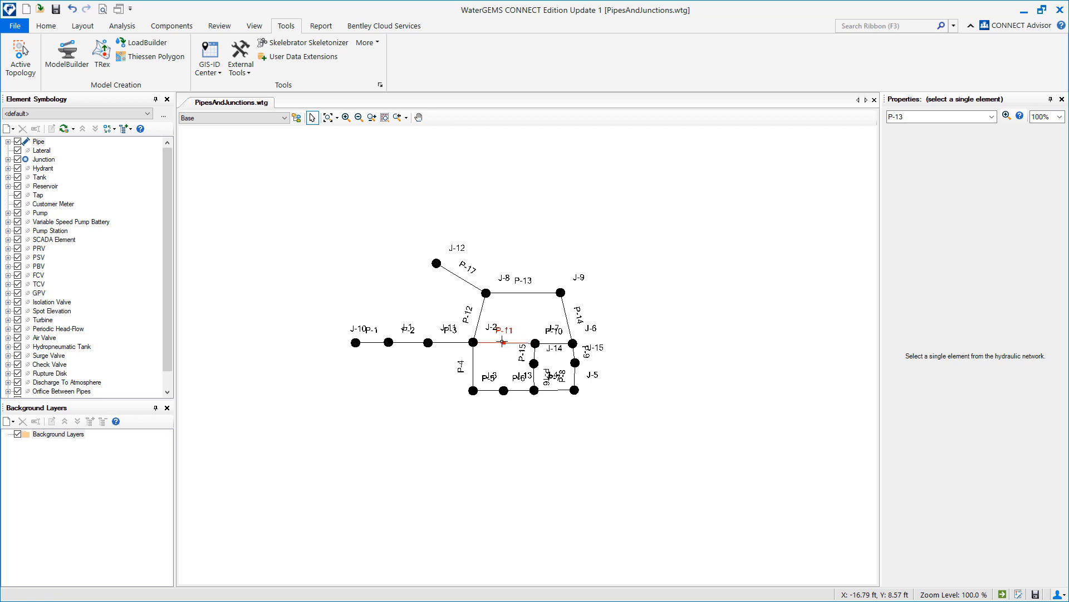
Inspect pipes P-11, P-3, P-2 and junctions J-10, J-11 in the Properties panel
click(521, 342)
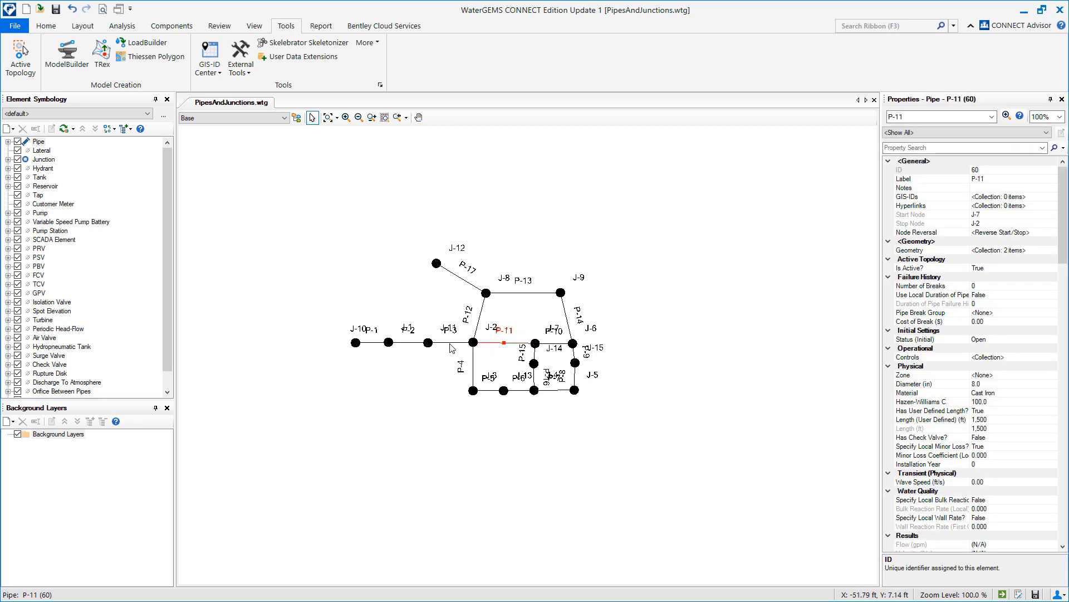
click(446, 341)
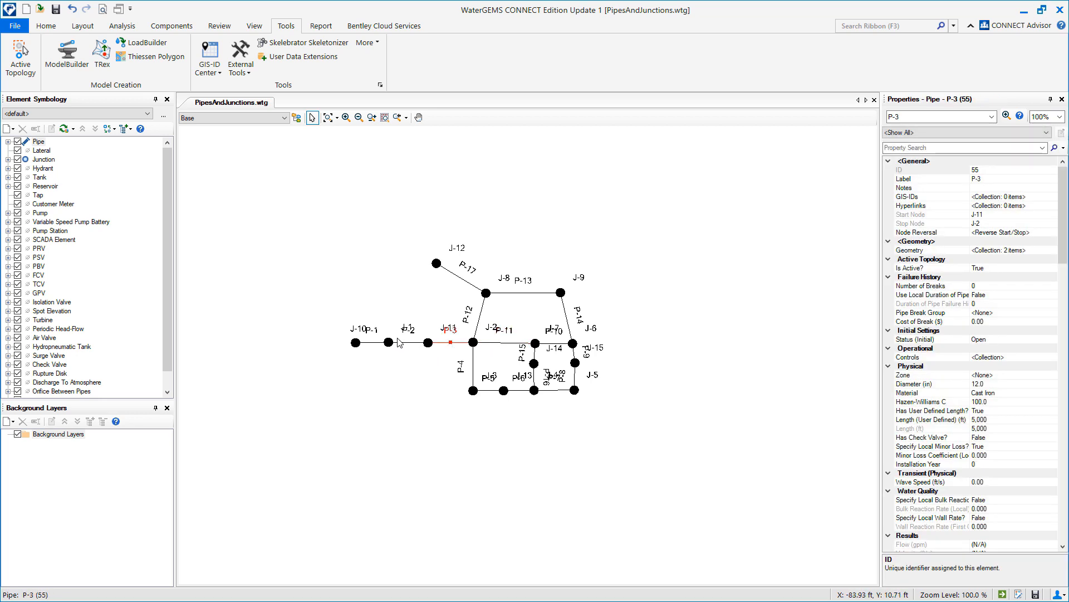
click(401, 341)
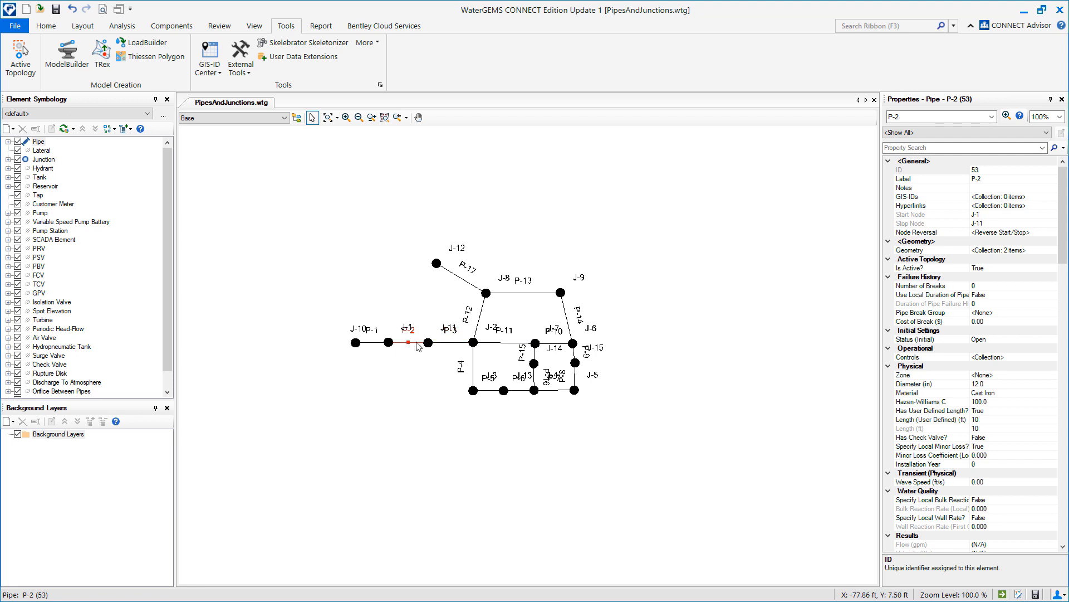
click(356, 342)
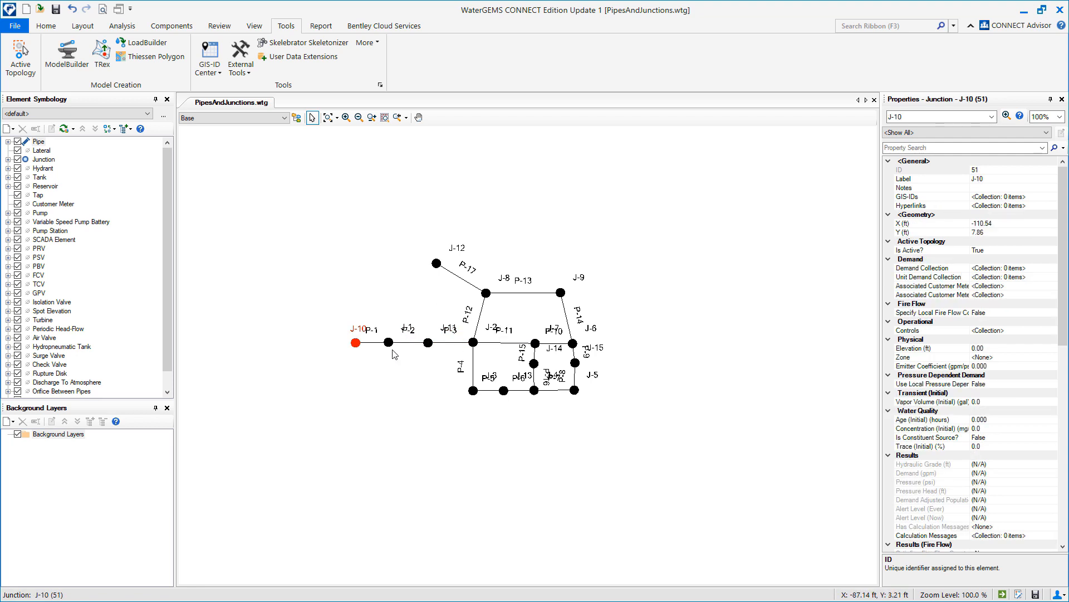
click(473, 342)
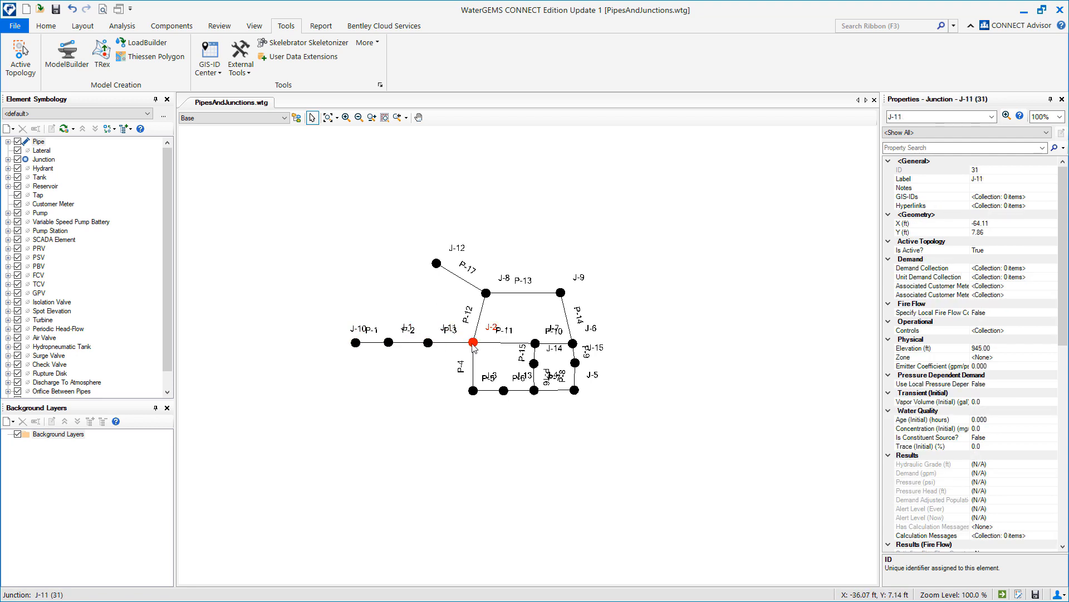
click(486, 293)
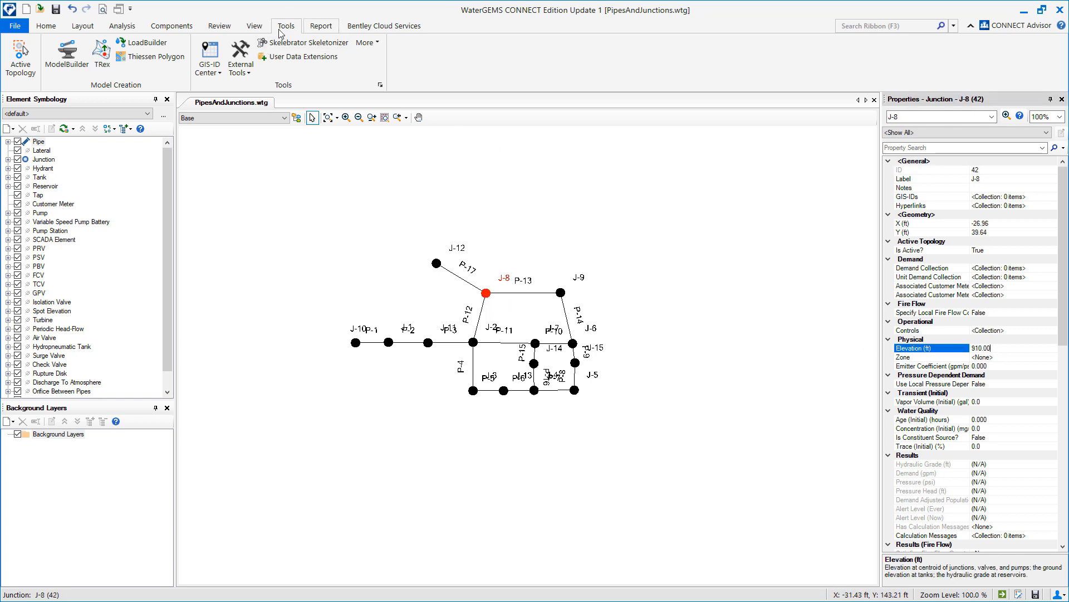
click(254, 25)
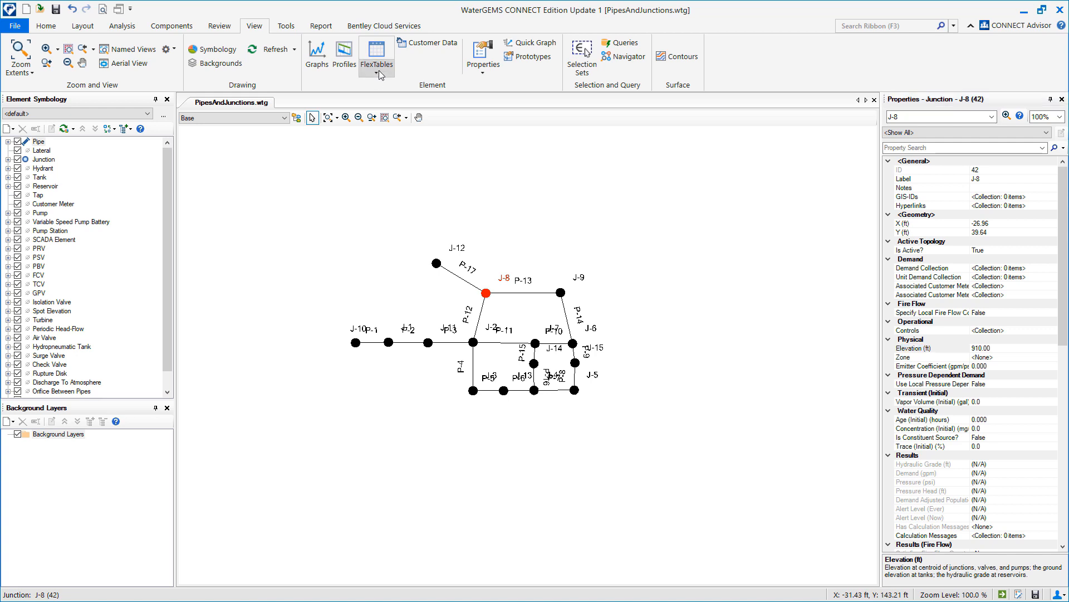
click(376, 55)
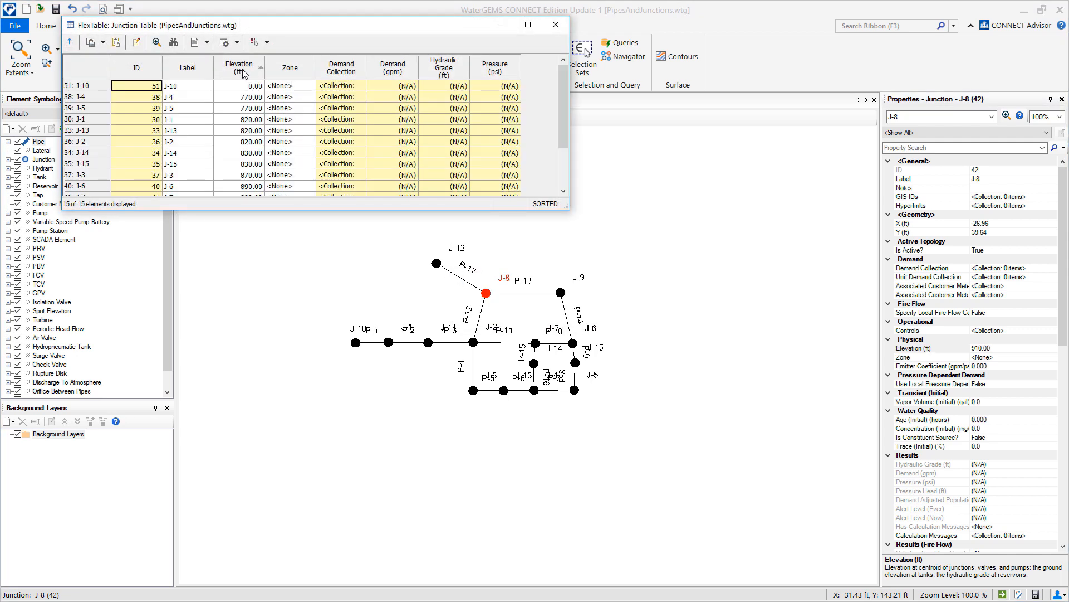
right_click(238, 66)
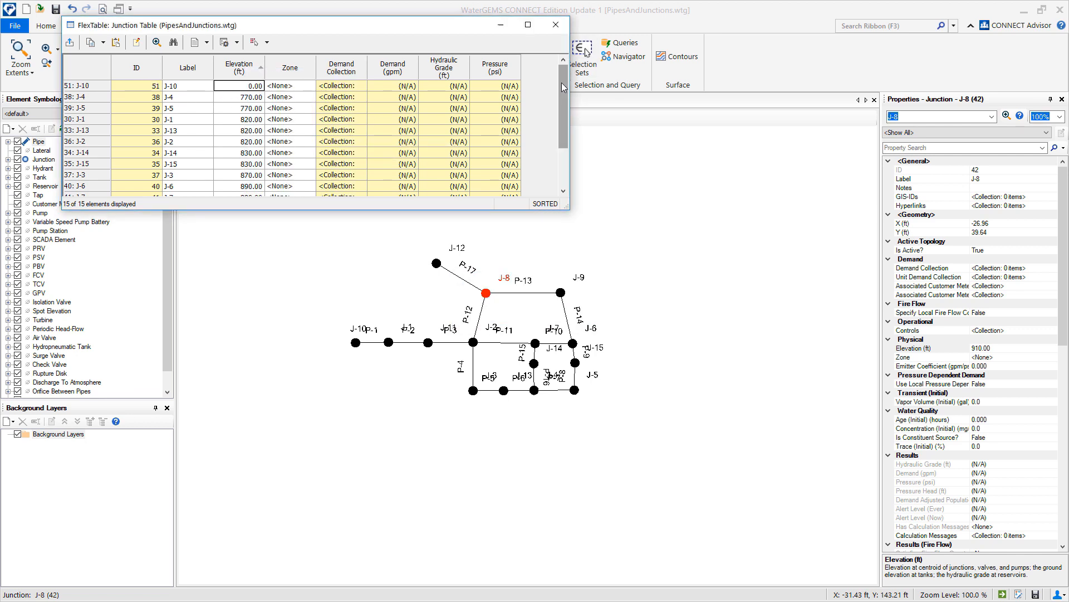
scroll(down, 3)
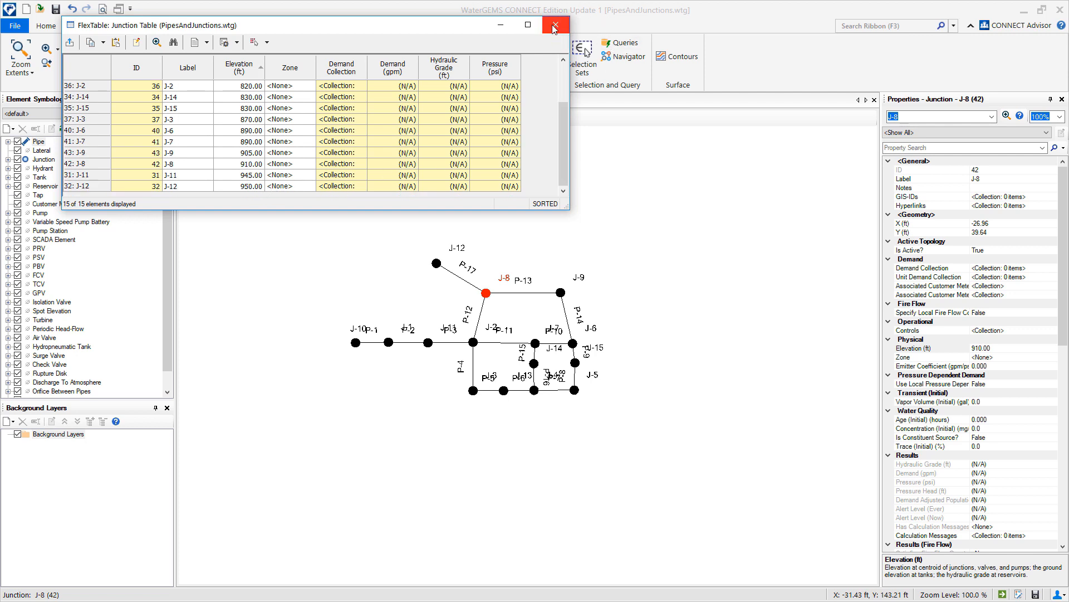
click(555, 26)
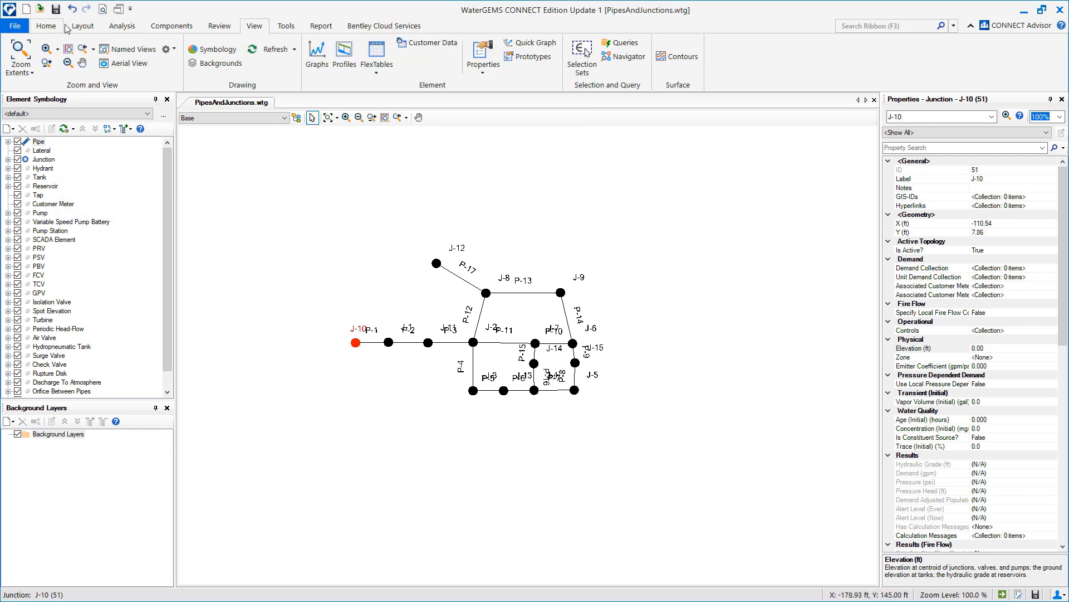
Morph junction J-10 into reservoir R-1 using the Layout reservoir tool
click(81, 26)
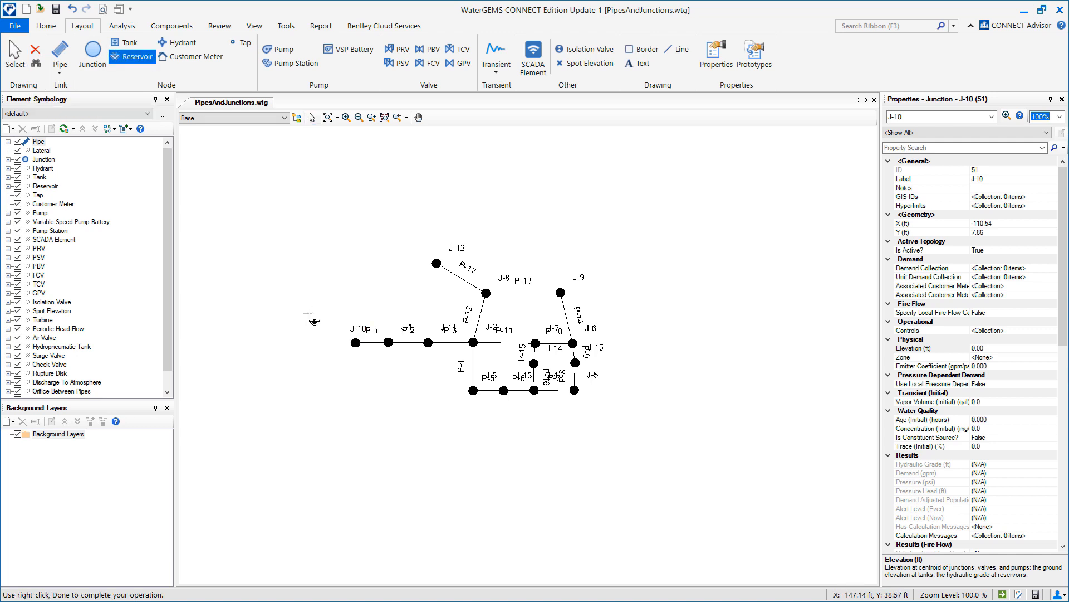
mouse_move(360, 349)
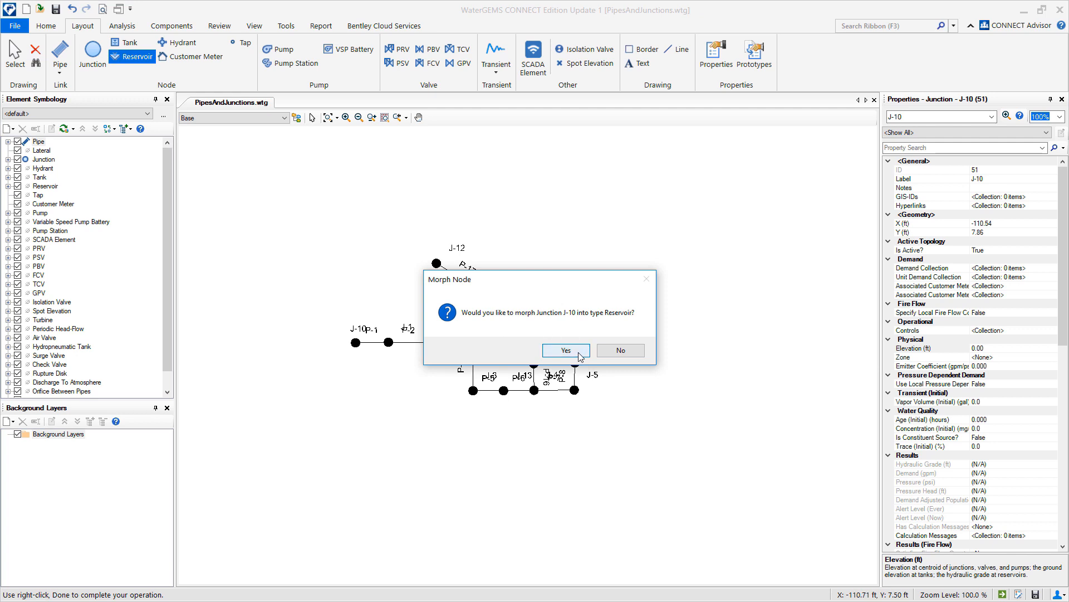
click(566, 350)
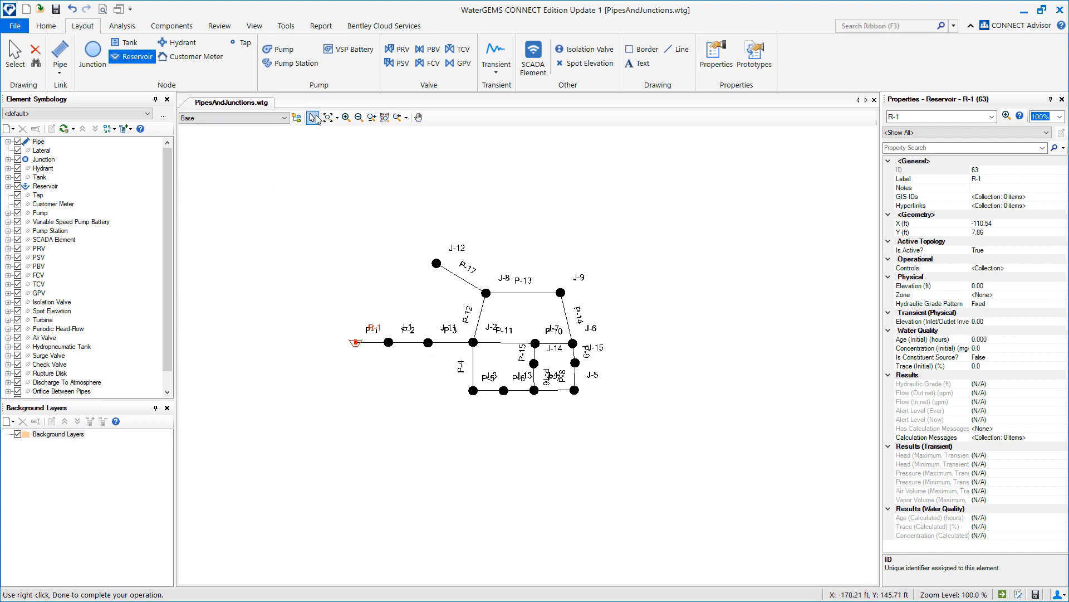
click(14, 54)
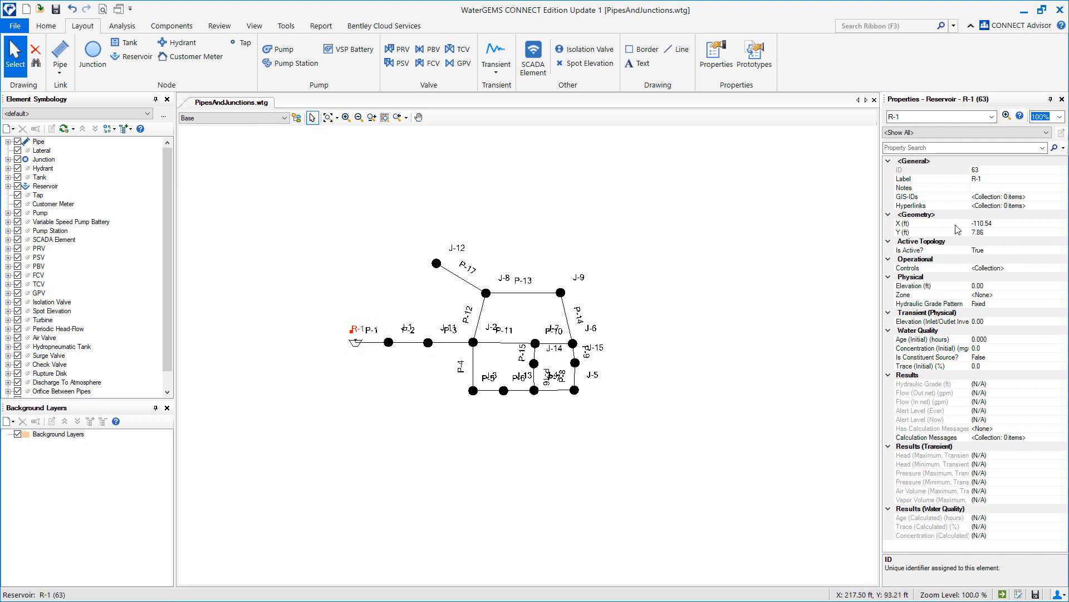
Set reservoir R-1's elevation to 950 ft
click(928, 178)
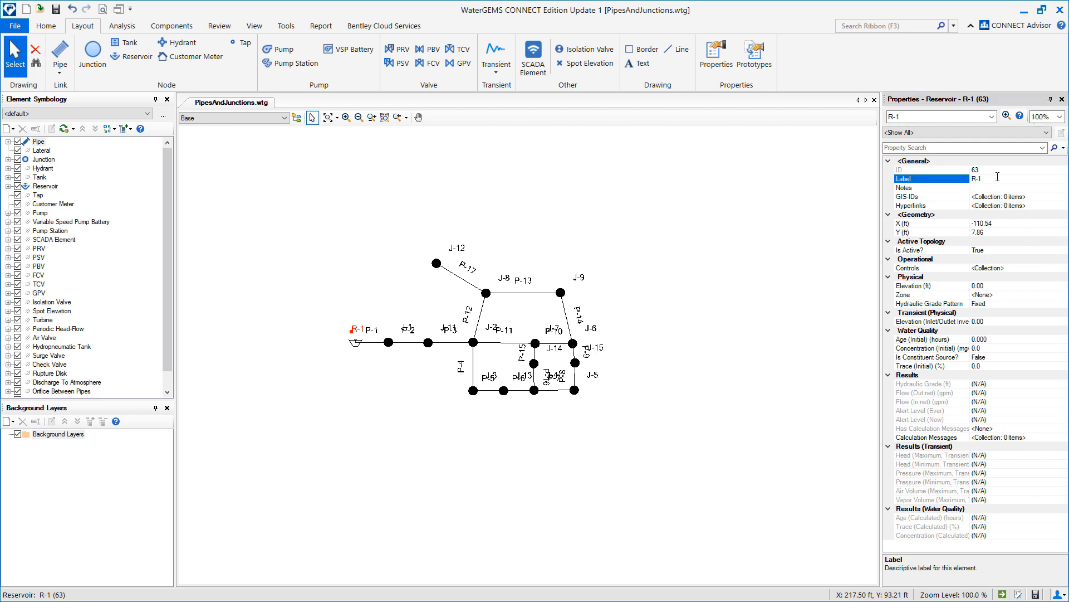
click(171, 25)
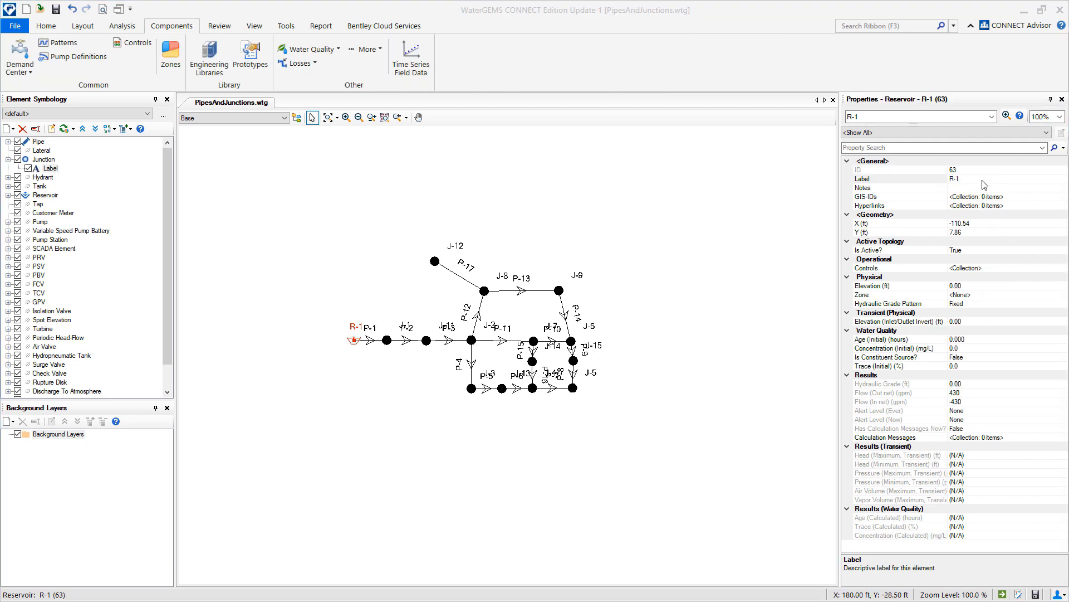
click(887, 285)
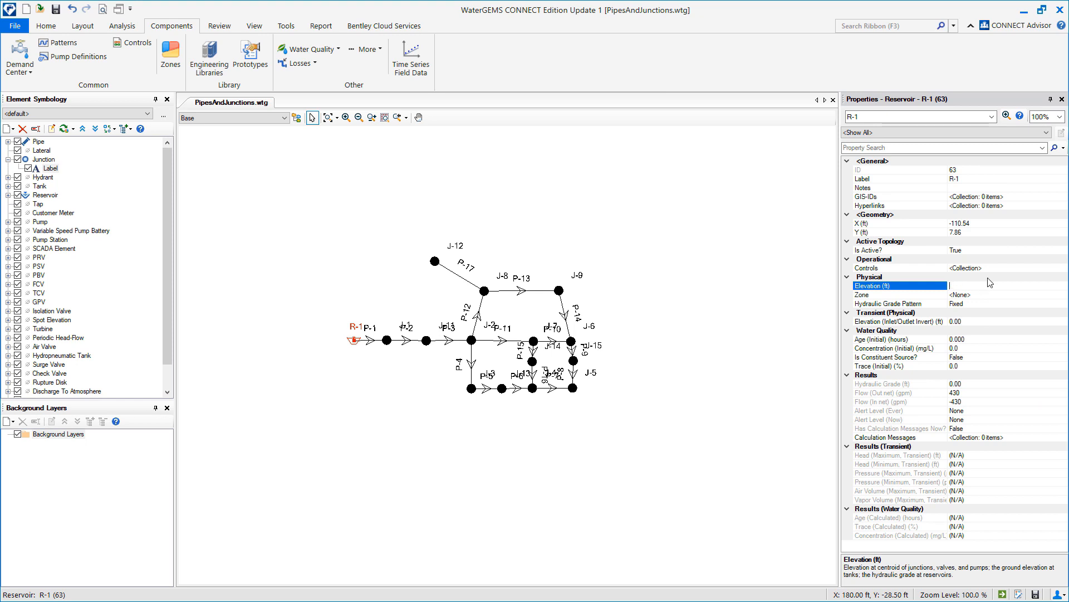
text(950.00)
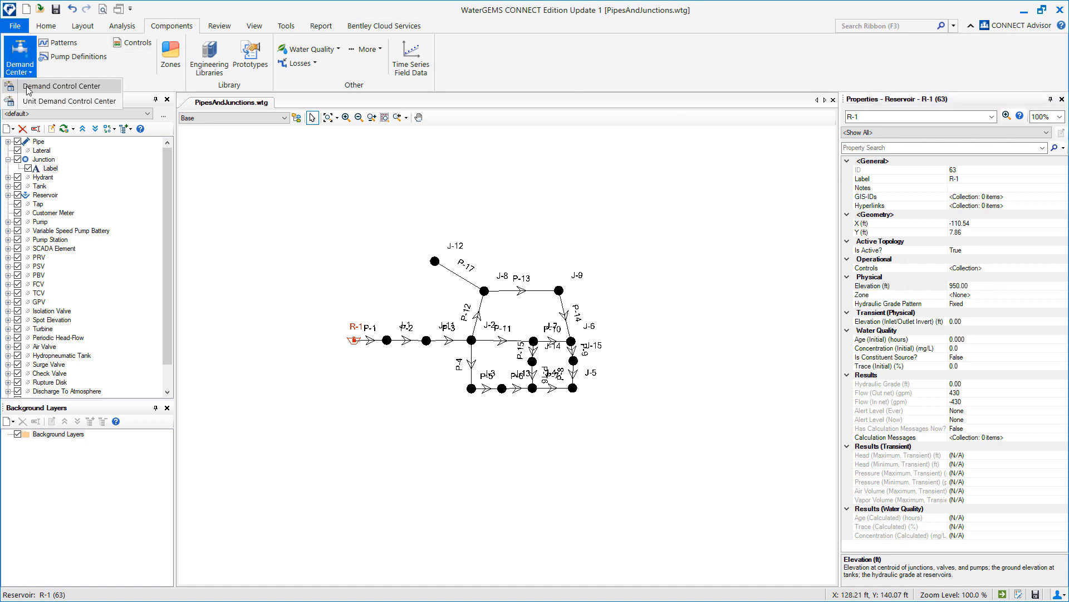
Initialize demands for all junctions in the Demand Control Center, continuing without undo support
click(63, 86)
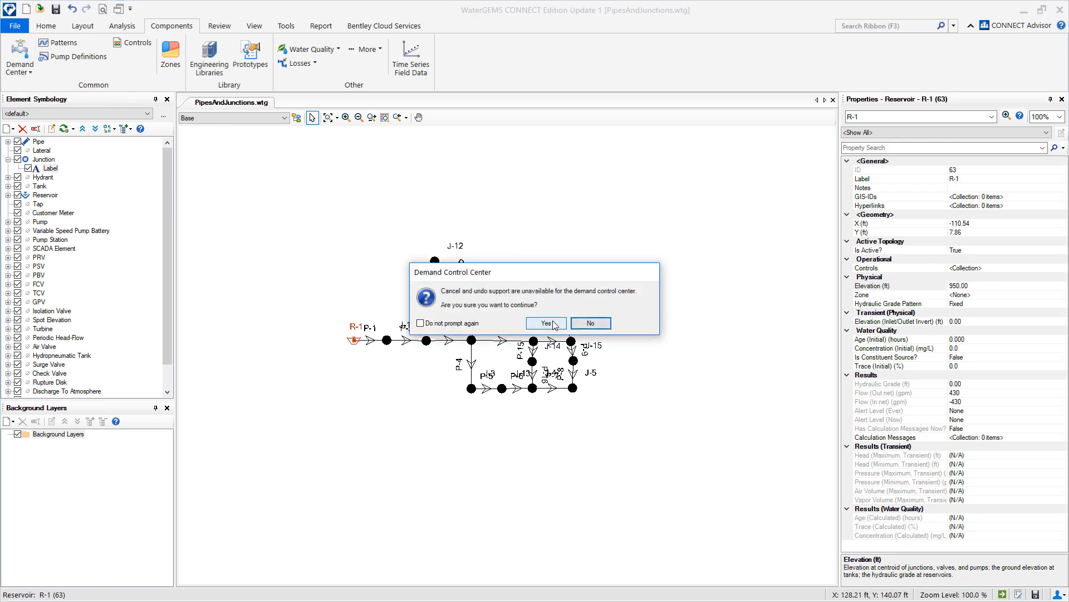
click(545, 323)
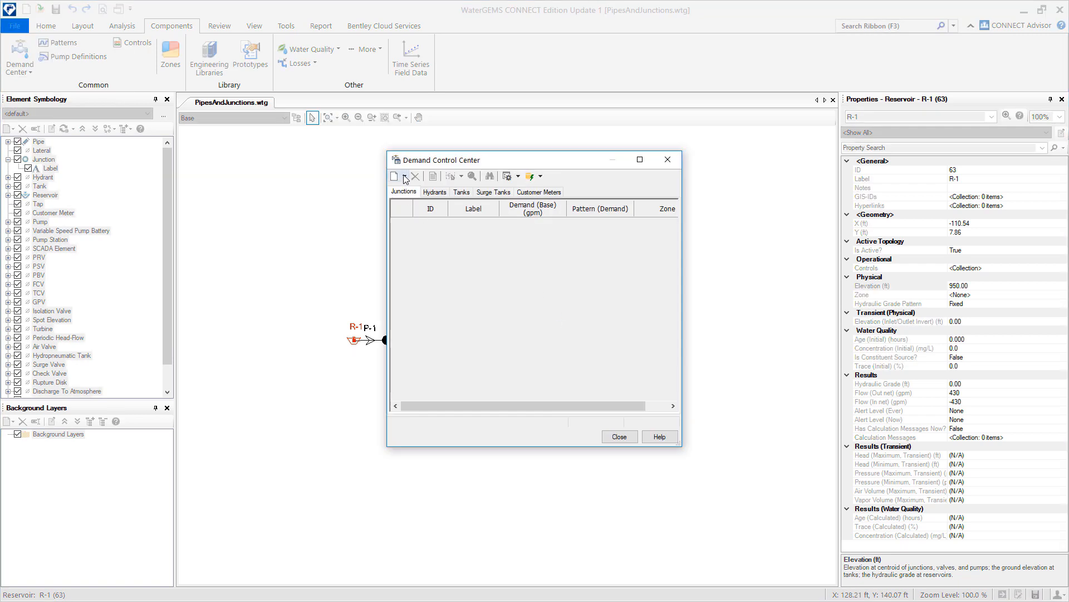
click(405, 176)
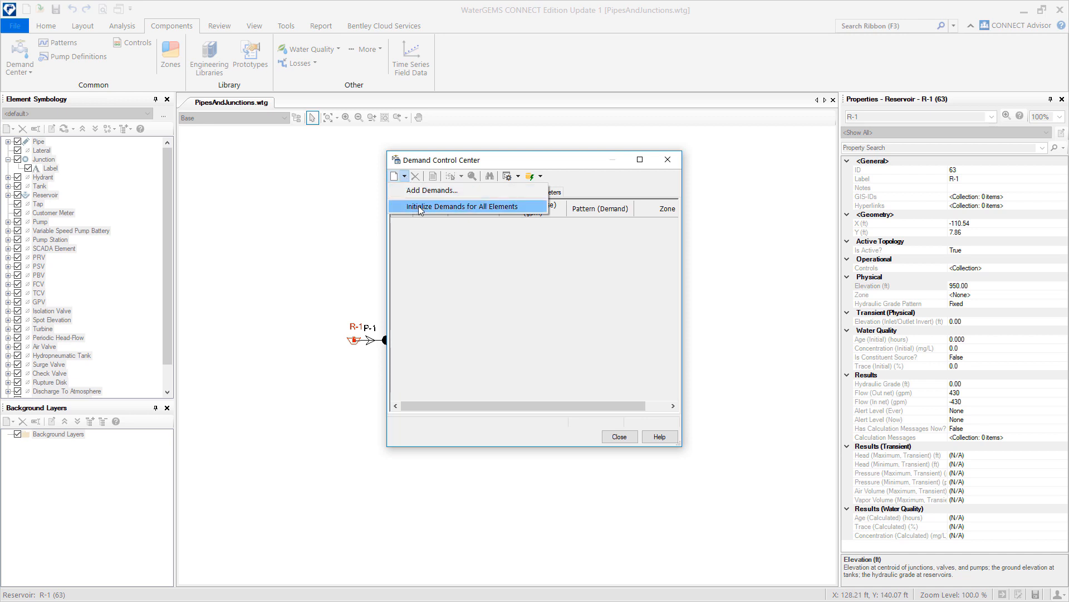
click(462, 206)
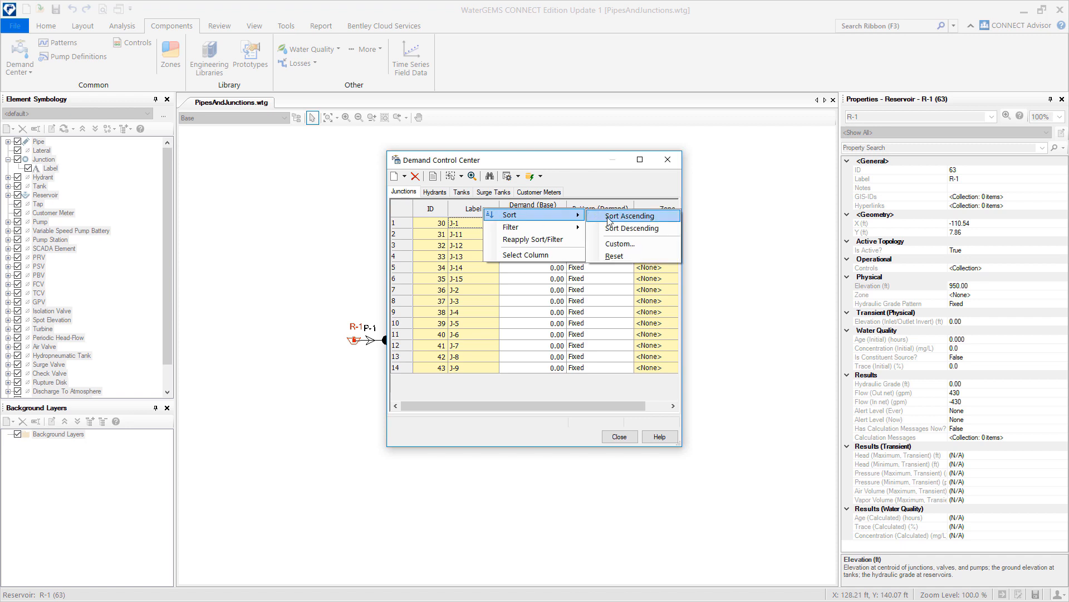
Sort the junctions by label ascending and enter base demands such as 50, 75 and 80 gpm
click(628, 215)
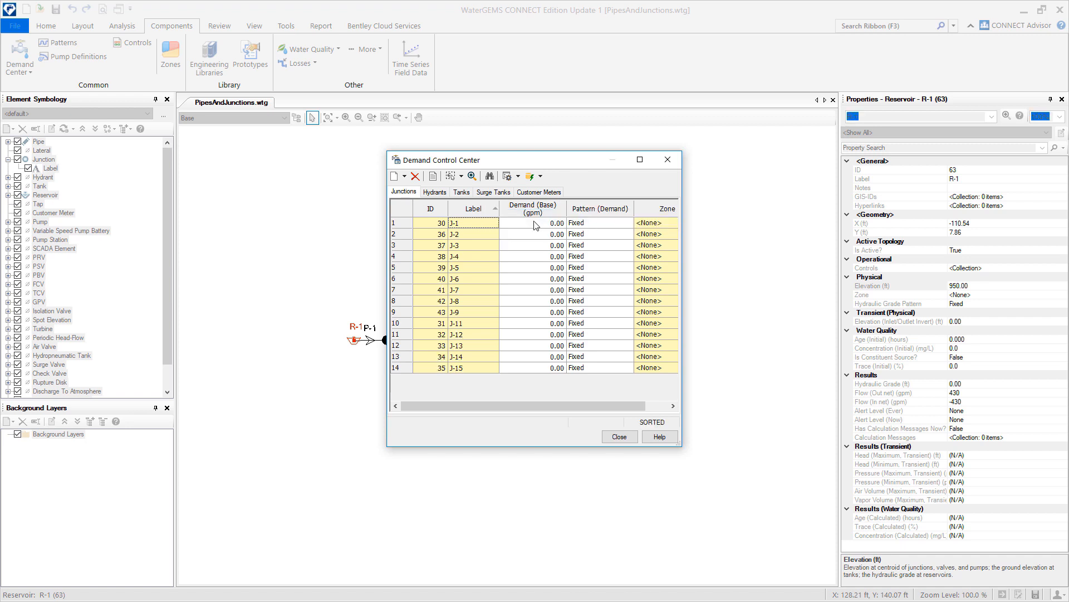
click(552, 232)
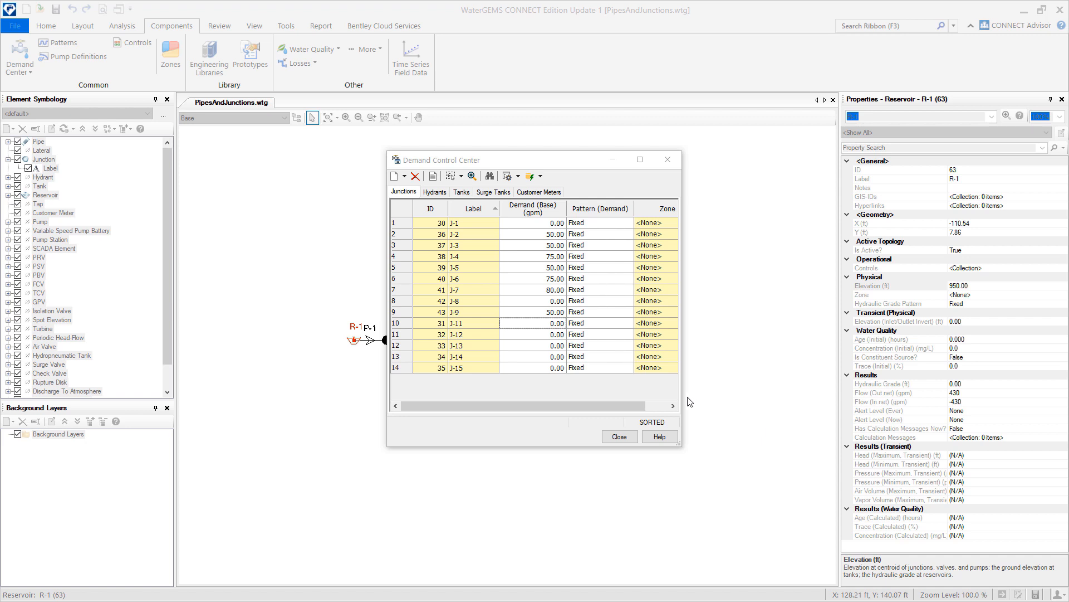
mouse_move(535, 390)
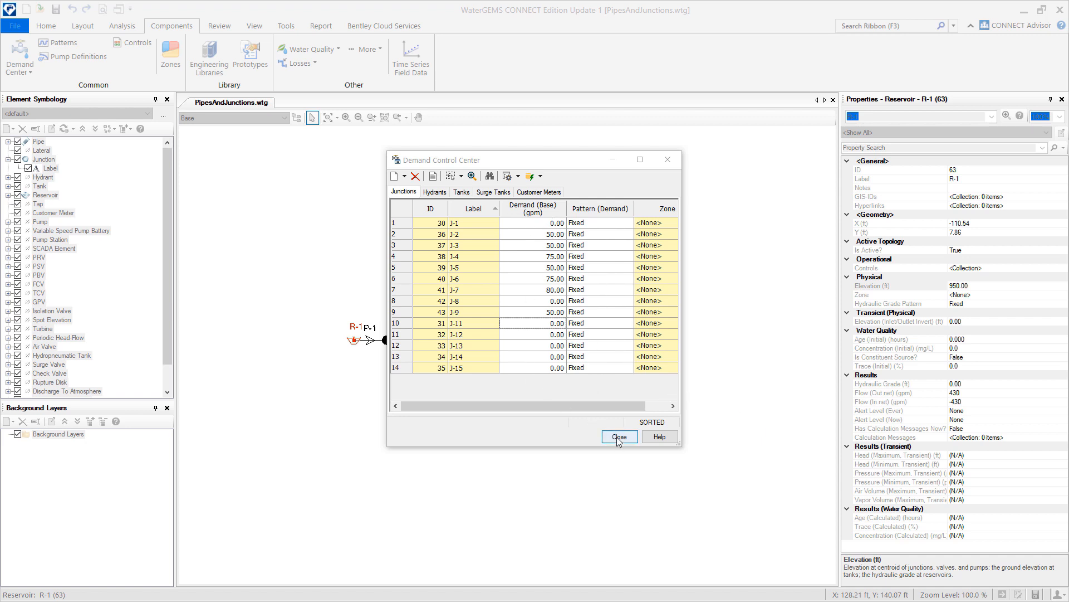
Validate the current scenario, which reports no problems
click(618, 436)
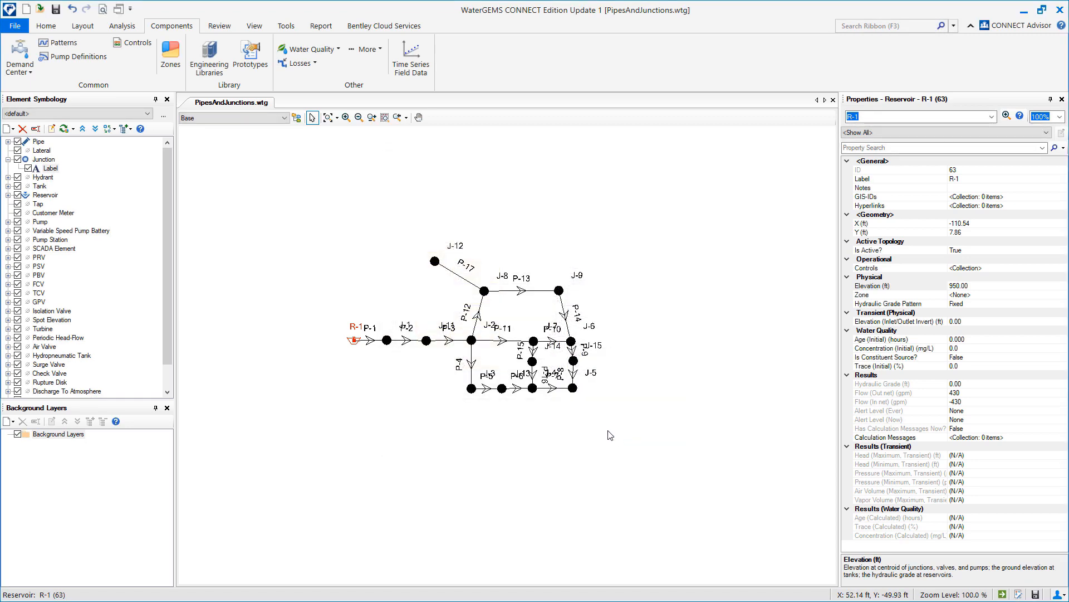
mouse_move(141, 71)
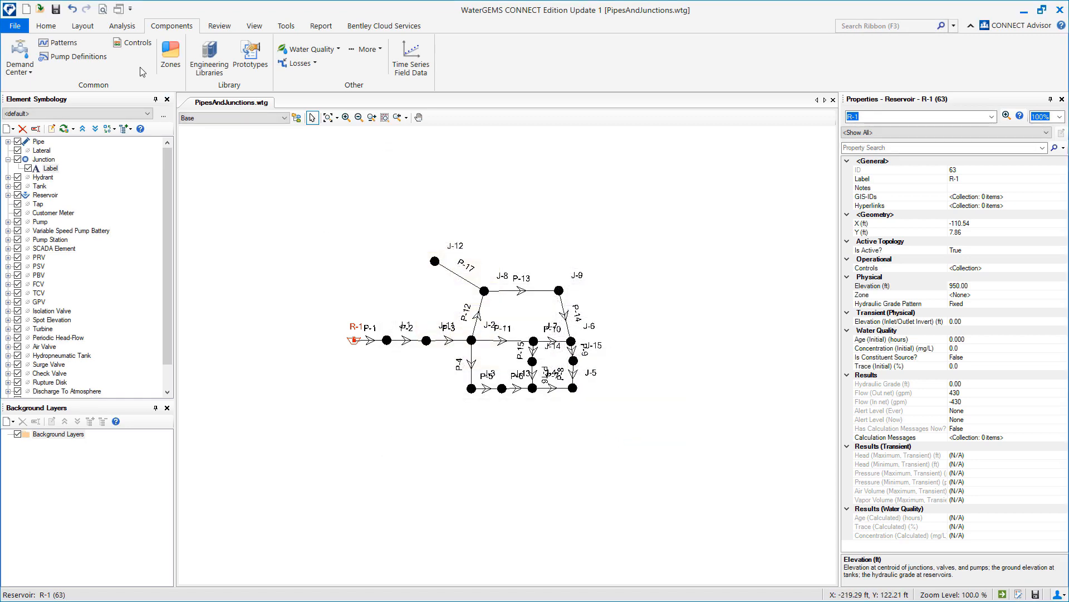
click(121, 26)
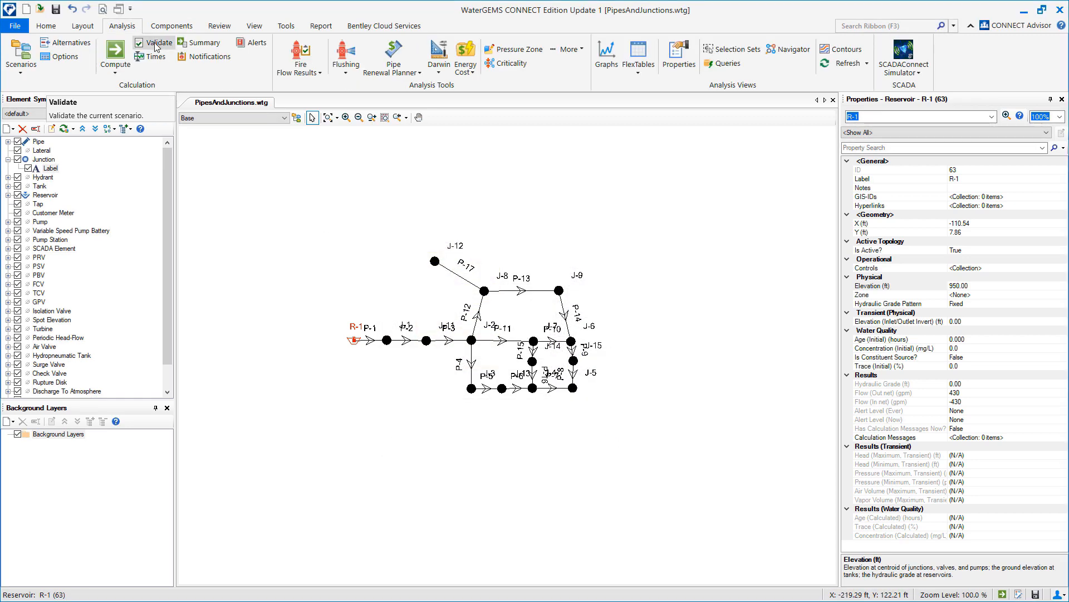
click(158, 43)
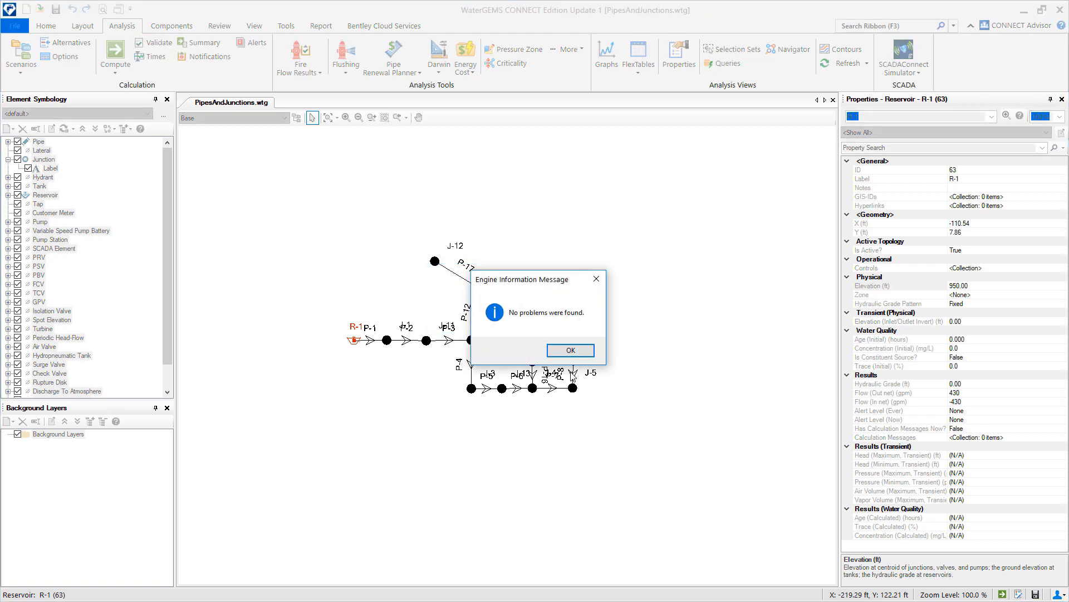
click(571, 350)
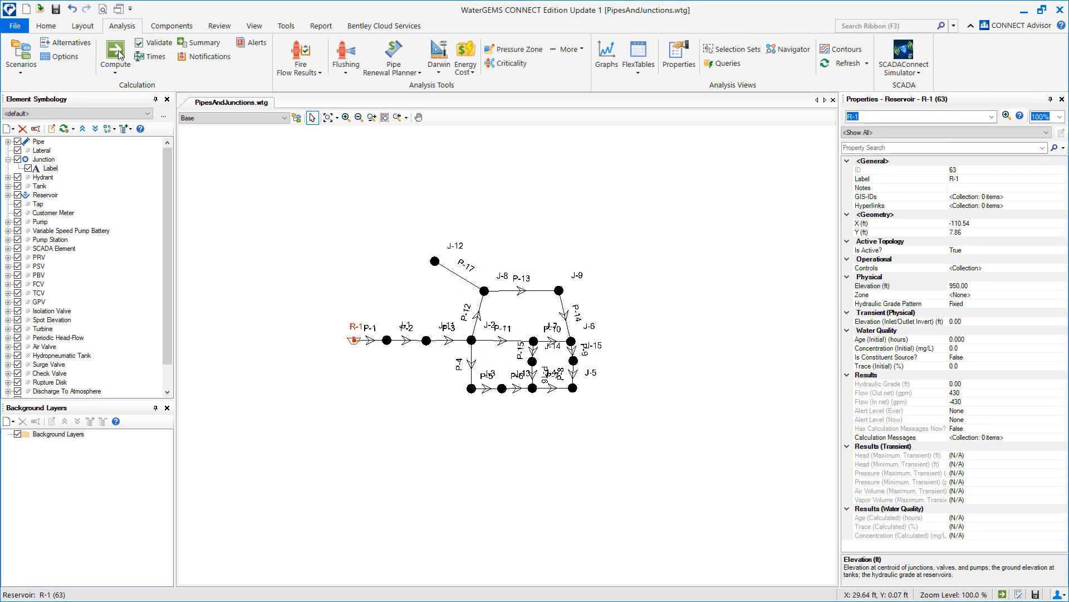
Compute the steady-state run balancing at 430 gpm, with a negative-pressure notification
click(114, 55)
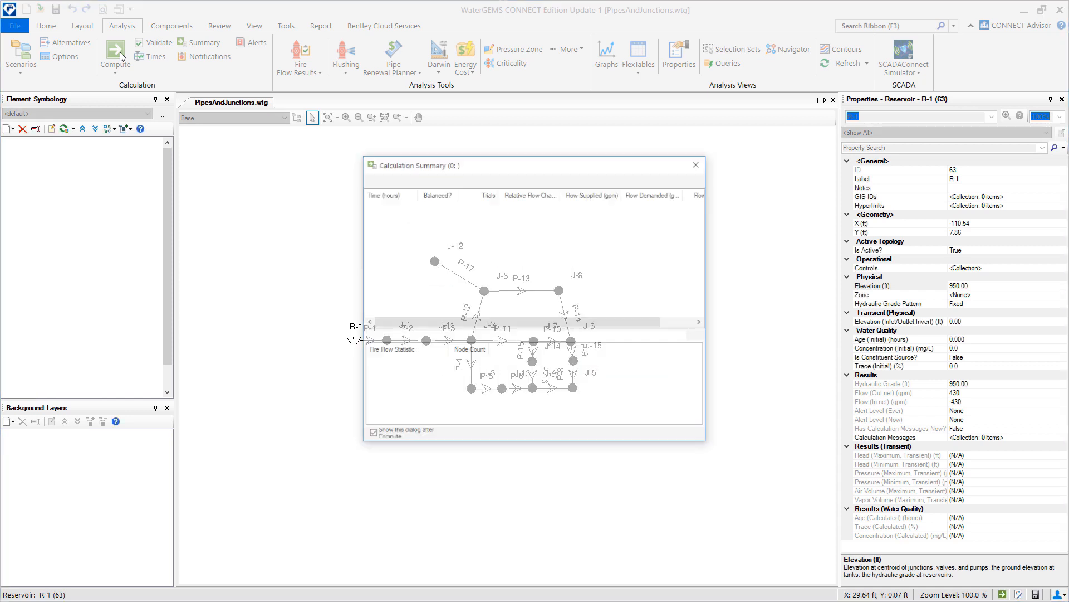
click(114, 55)
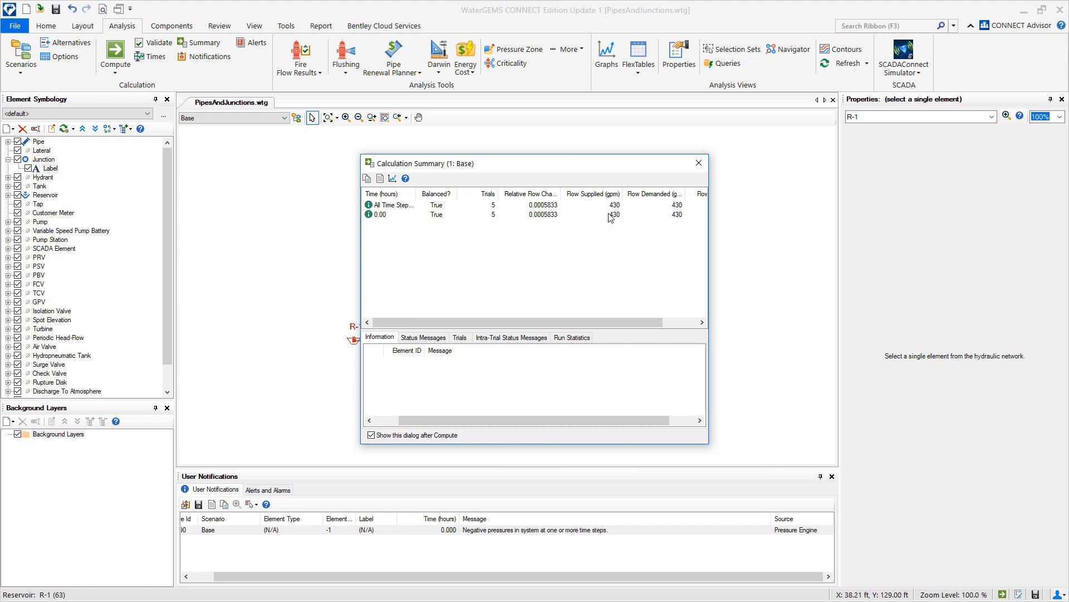
click(697, 163)
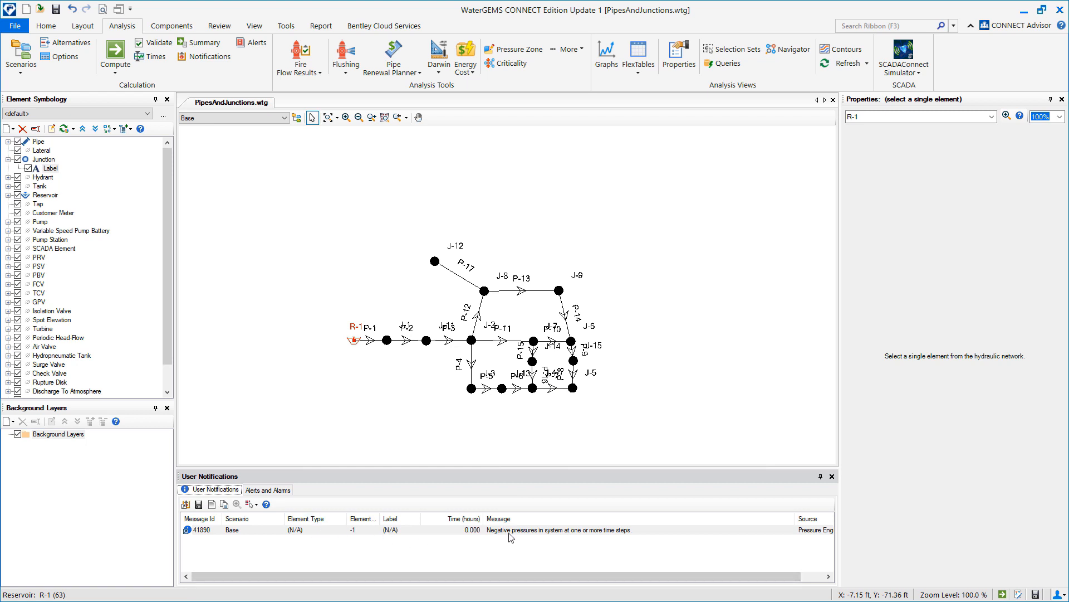
mouse_move(601, 530)
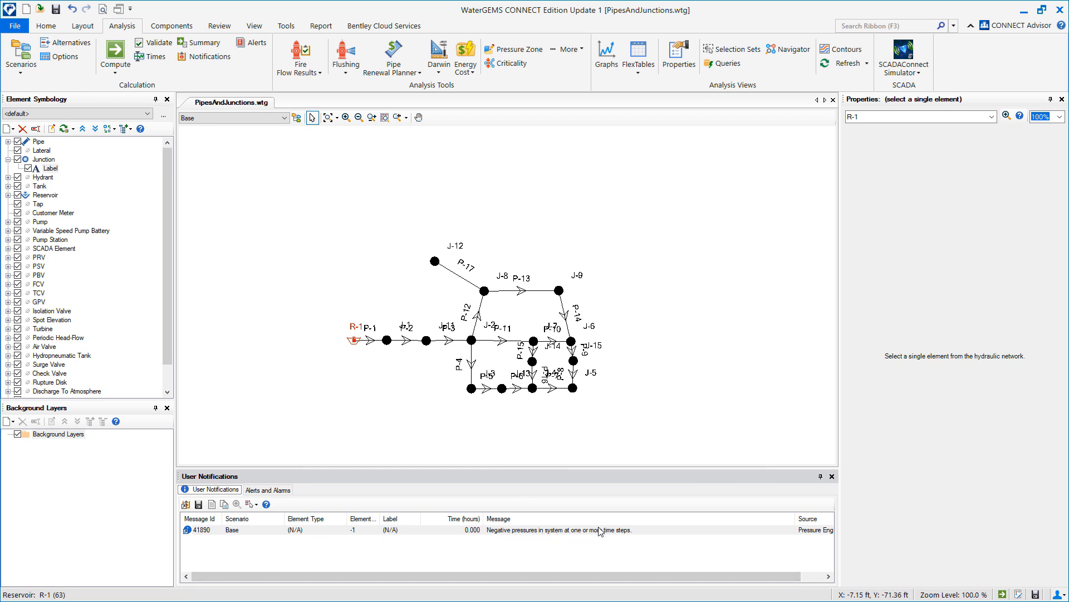
mouse_move(621, 531)
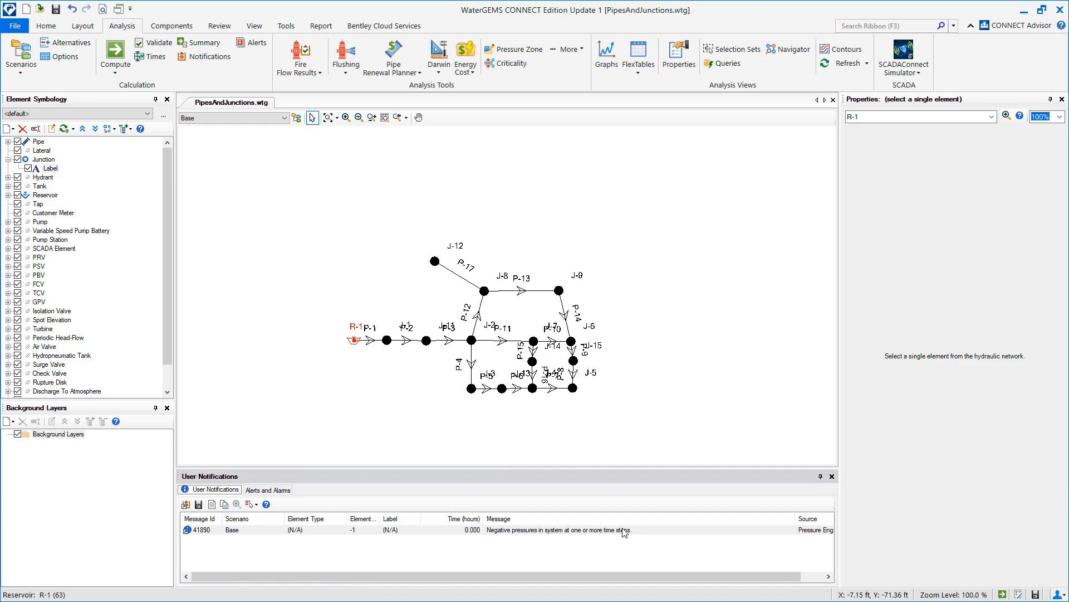
Zoom to extents, list junction pressures in the Junction FlexTable and inspect J-11 at 2 psi
click(328, 117)
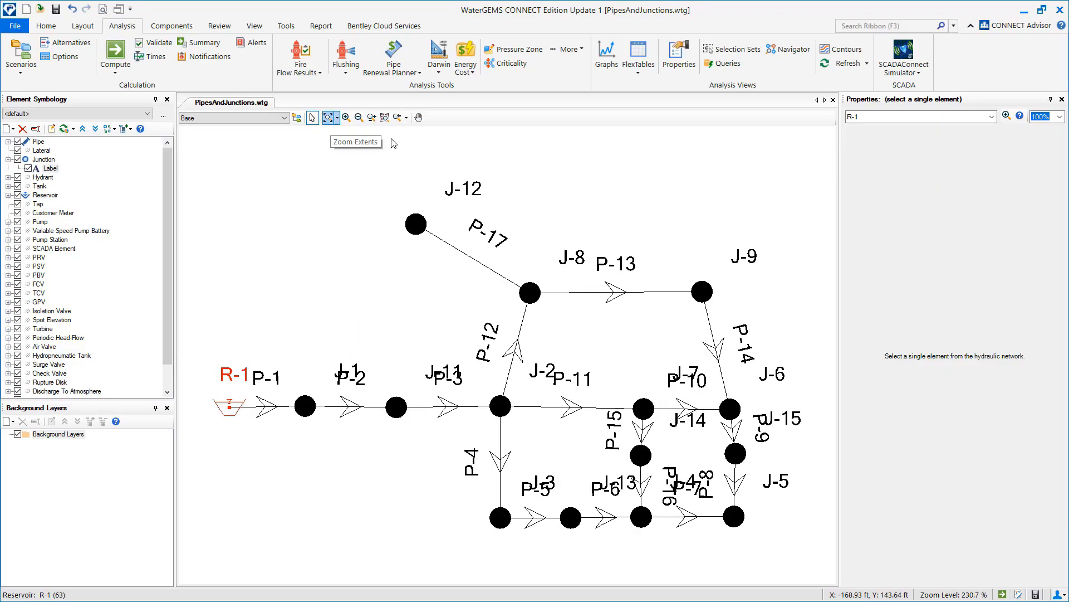
mouse_move(637, 55)
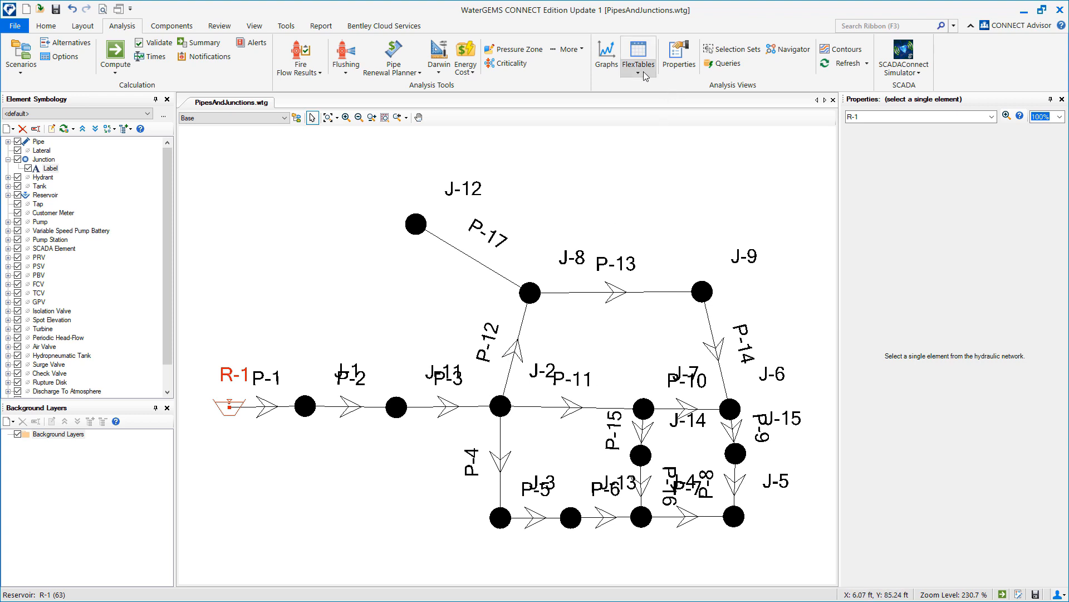
click(637, 55)
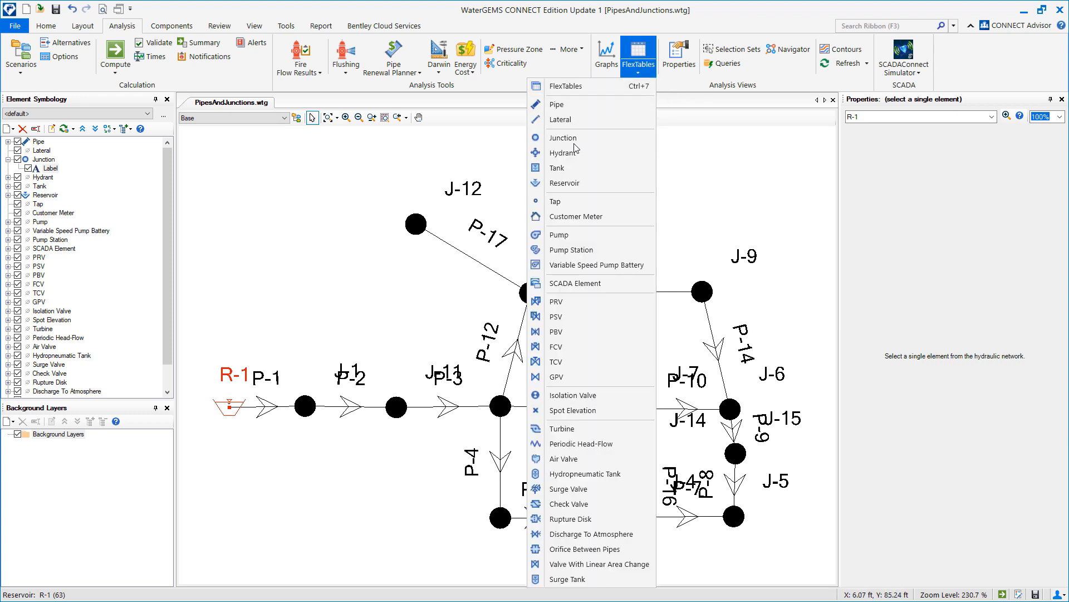
click(564, 137)
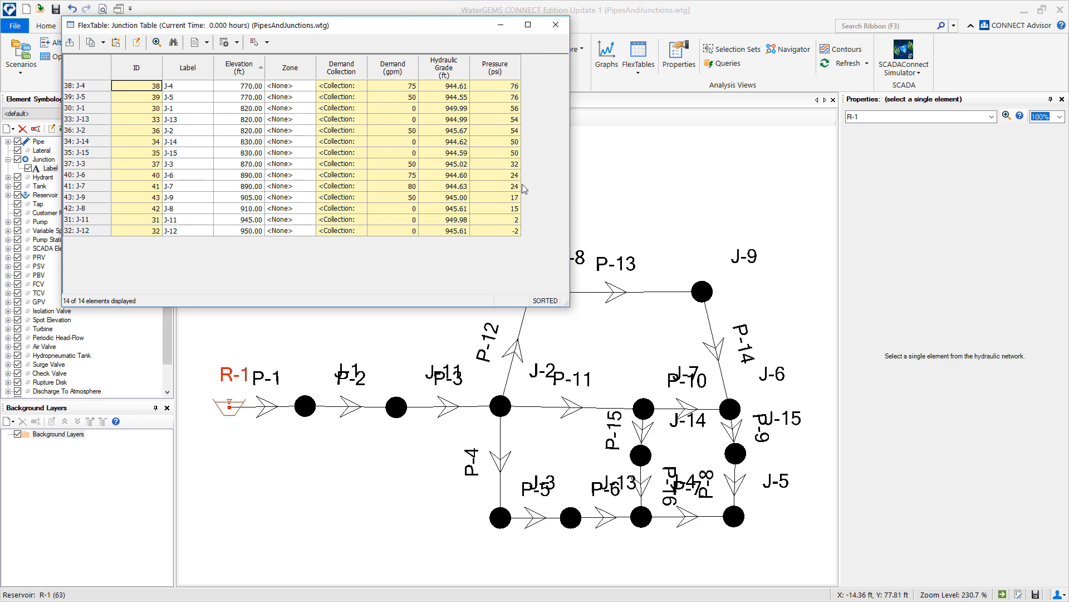
mouse_move(500, 239)
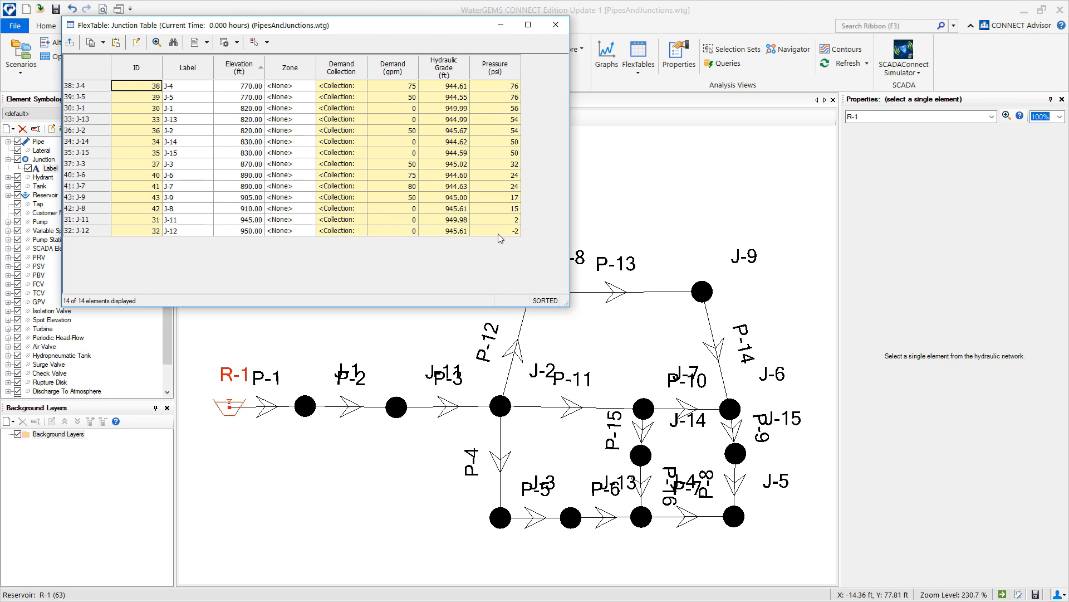
click(75, 230)
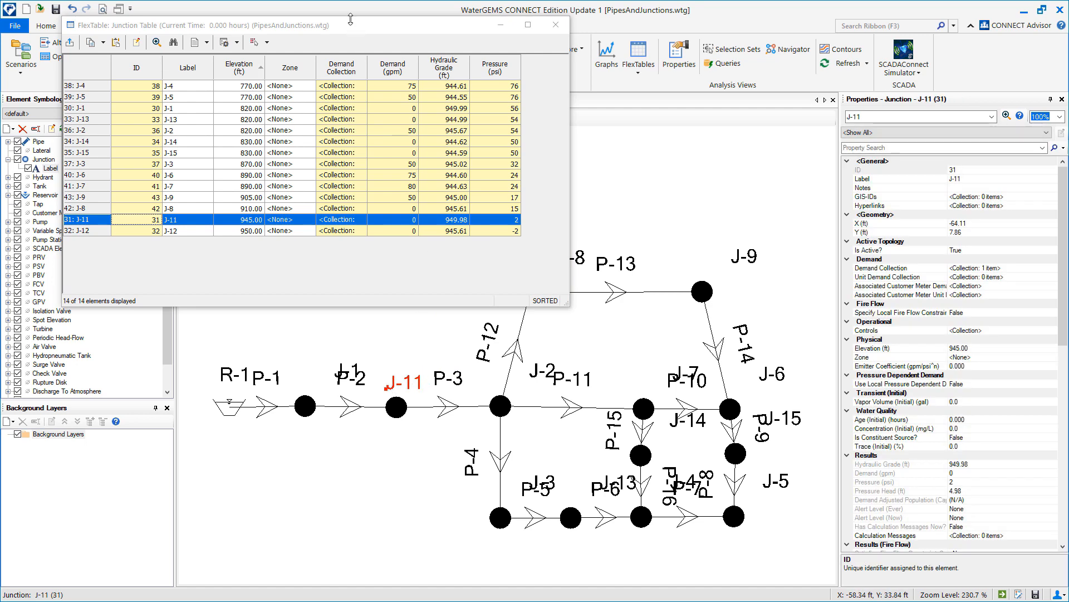
Select J-12 in the drawing, zoom to J-12 and J-11, and view J-12's -2 psi properties
click(89, 231)
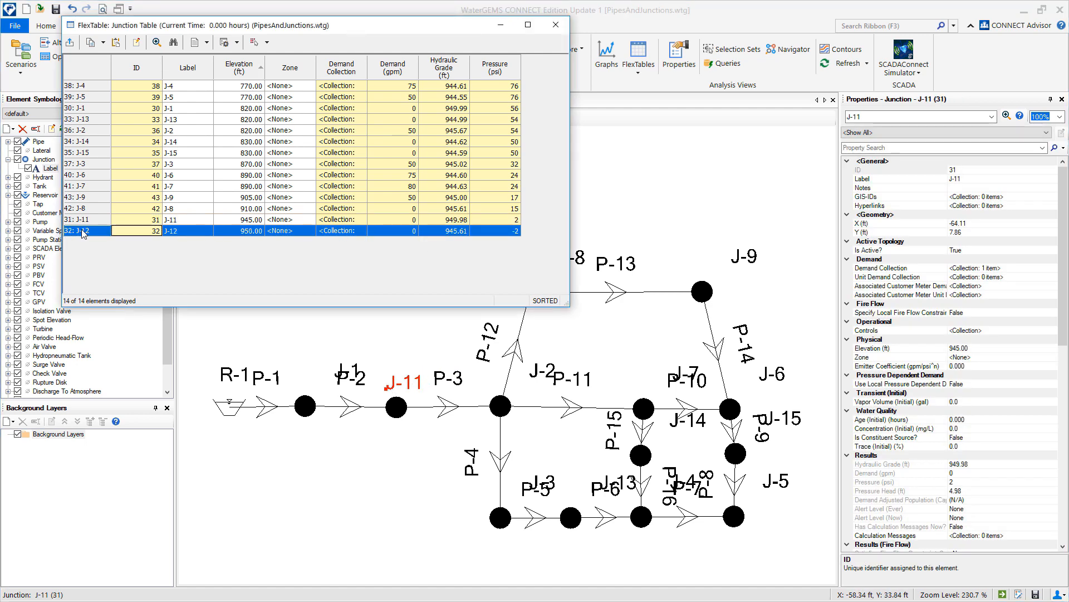
mouse_move(254, 42)
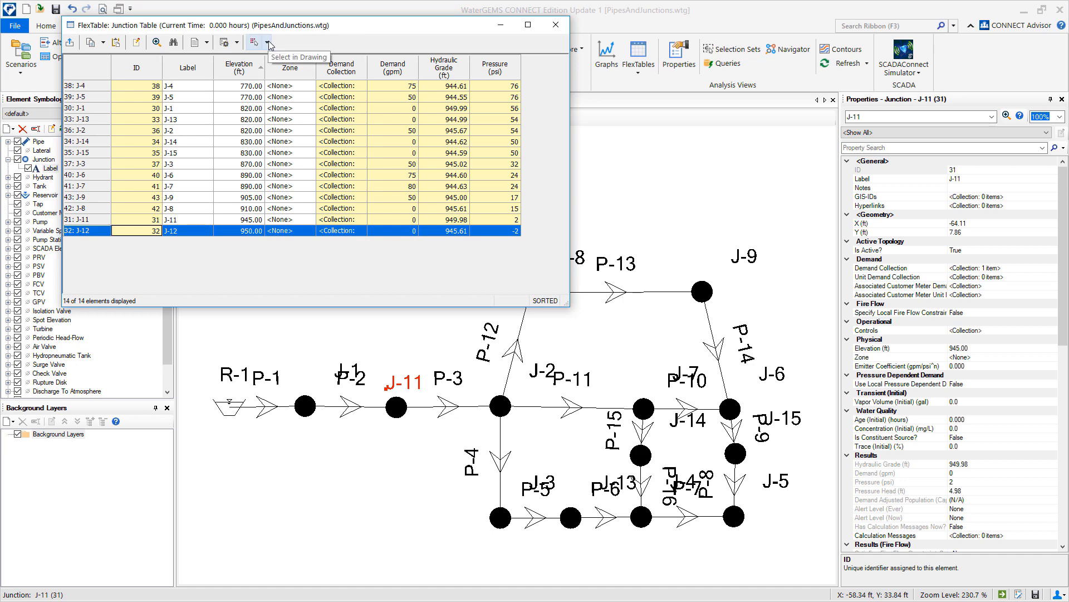
click(253, 43)
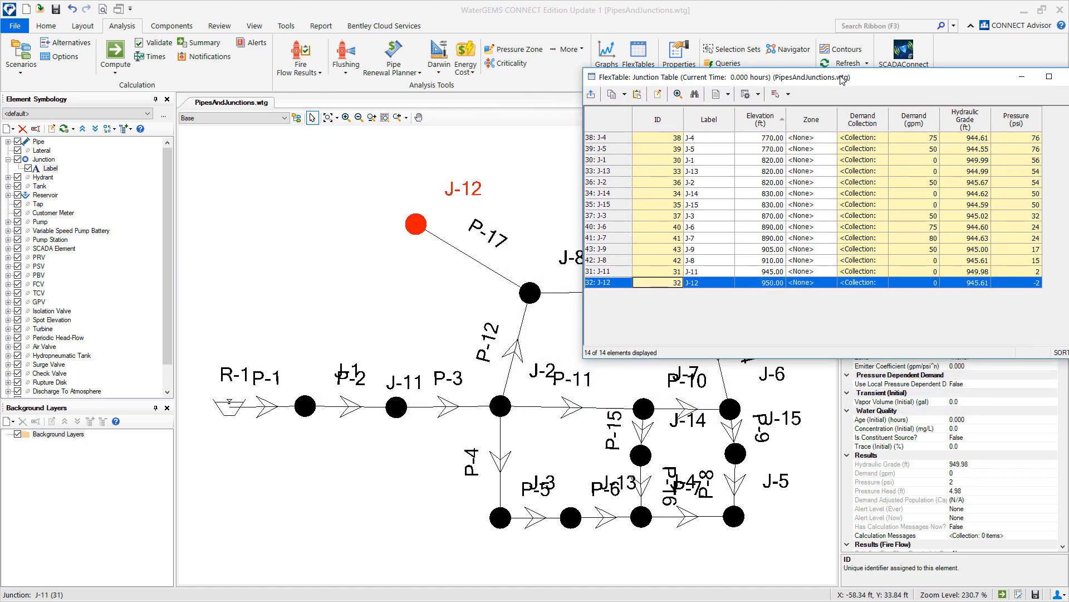
right_click(624, 282)
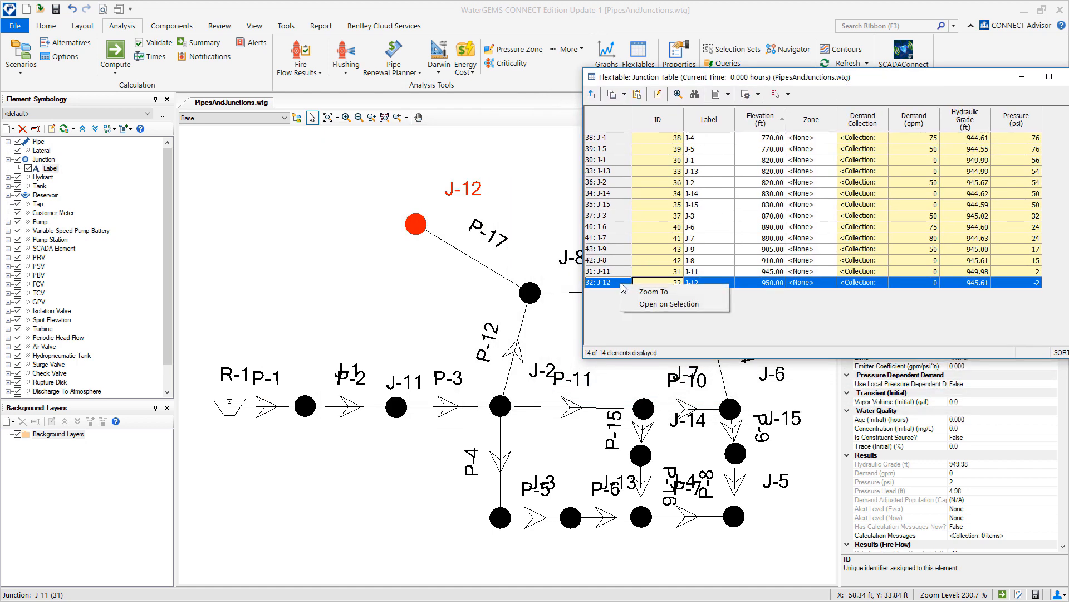
click(653, 291)
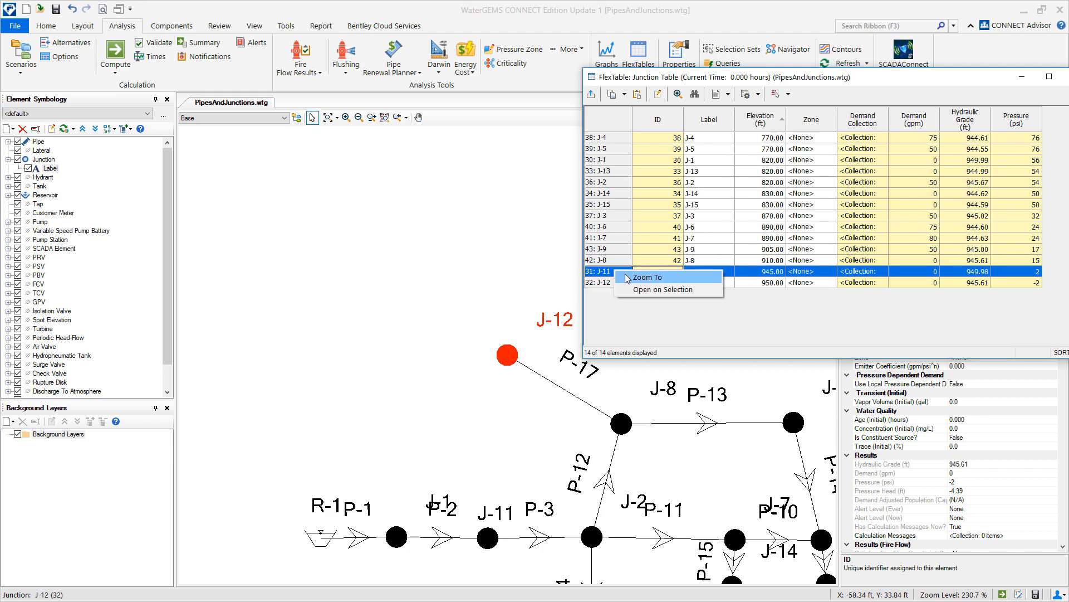
click(646, 278)
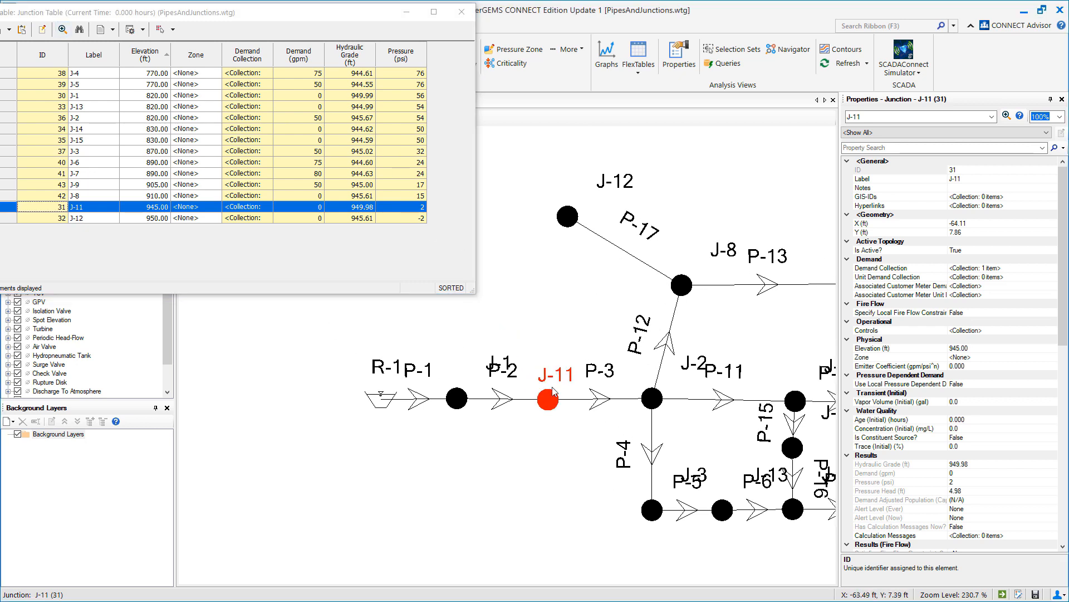
click(566, 215)
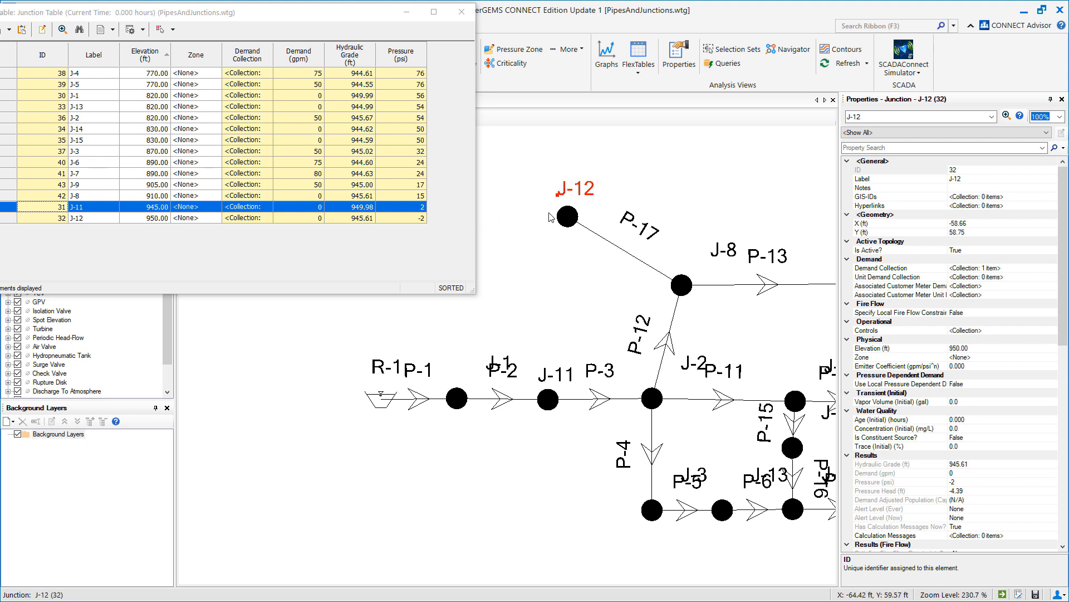
mouse_move(190, 229)
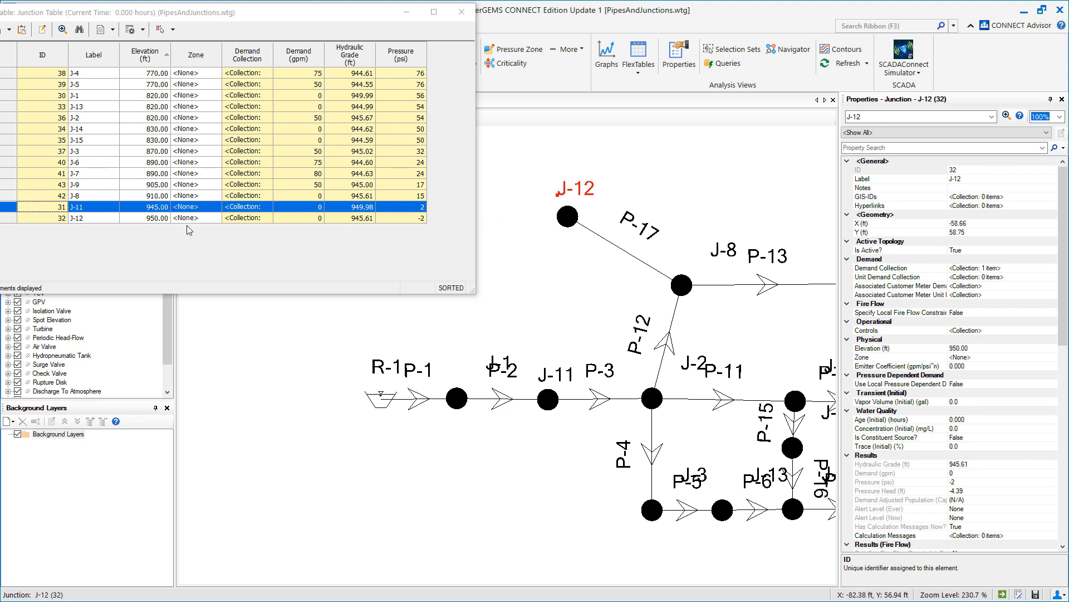
mouse_move(385, 408)
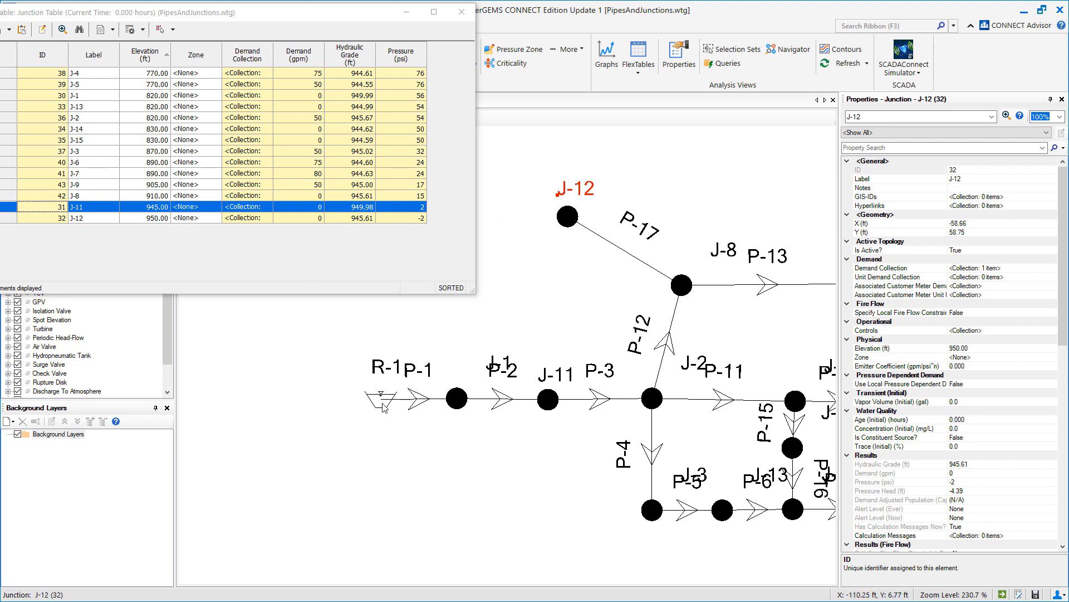
mouse_move(423, 358)
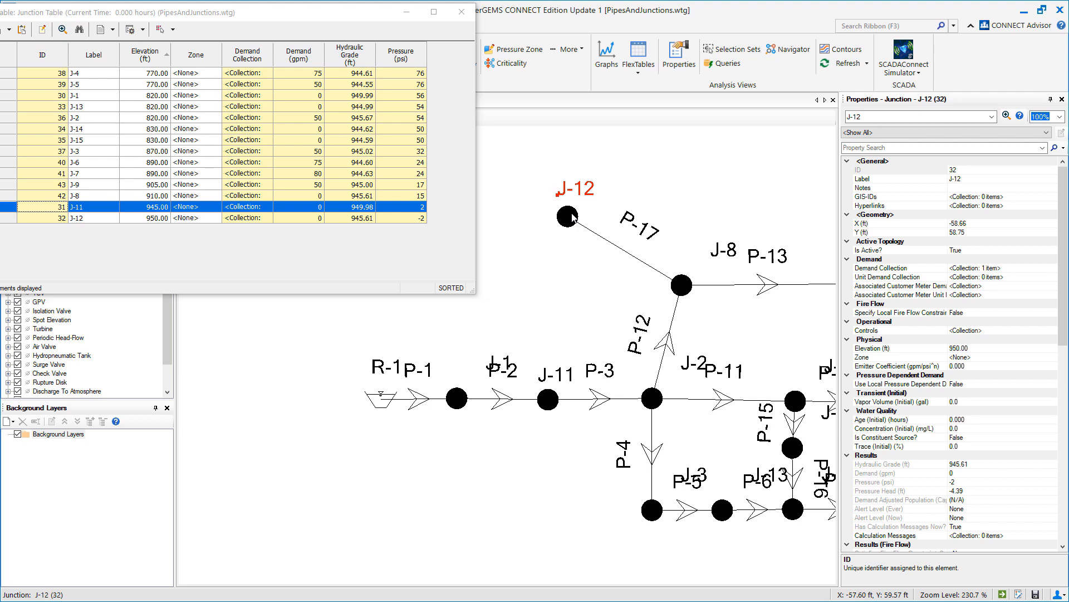
mouse_move(621, 392)
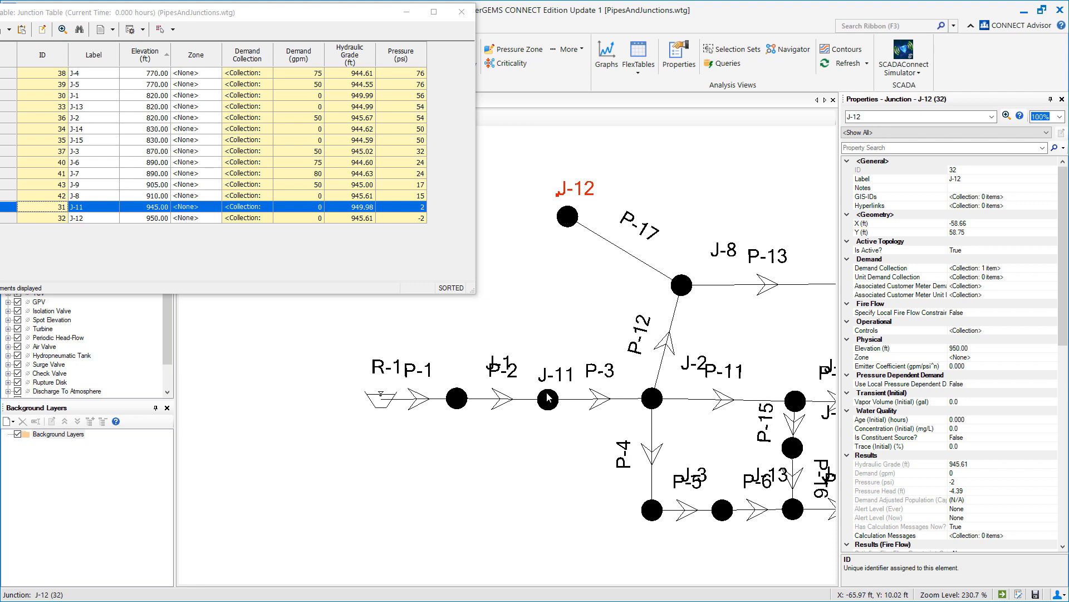
mouse_move(549, 405)
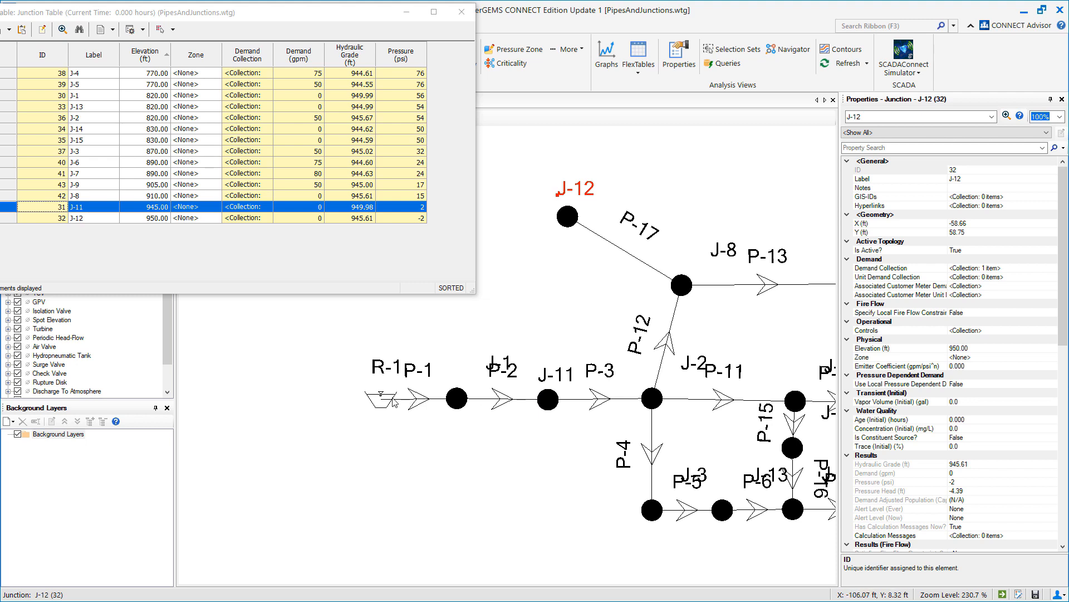
mouse_move(558, 403)
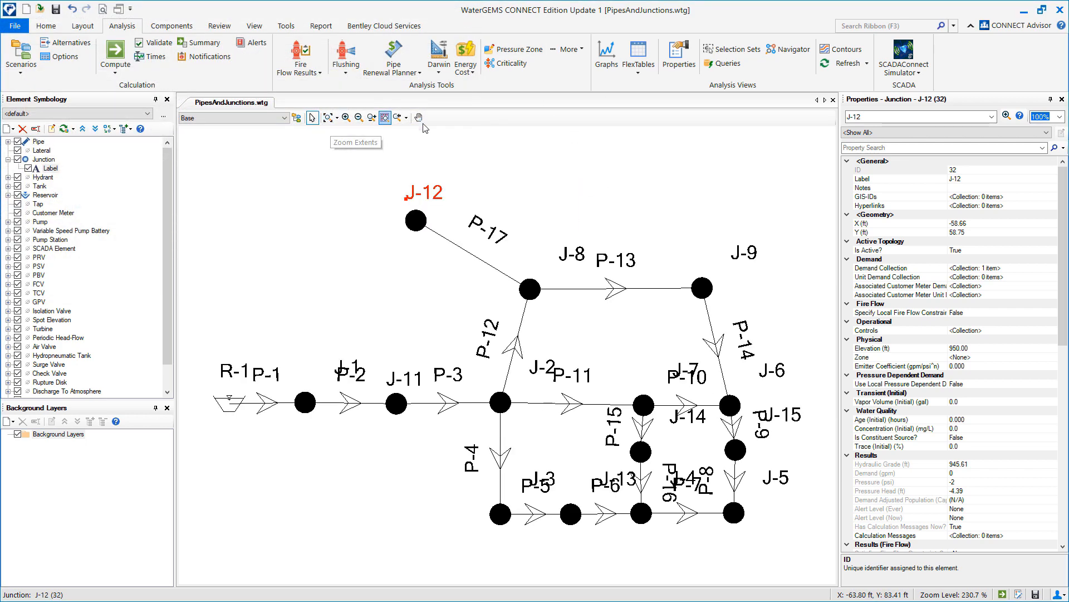
mouse_move(582, 187)
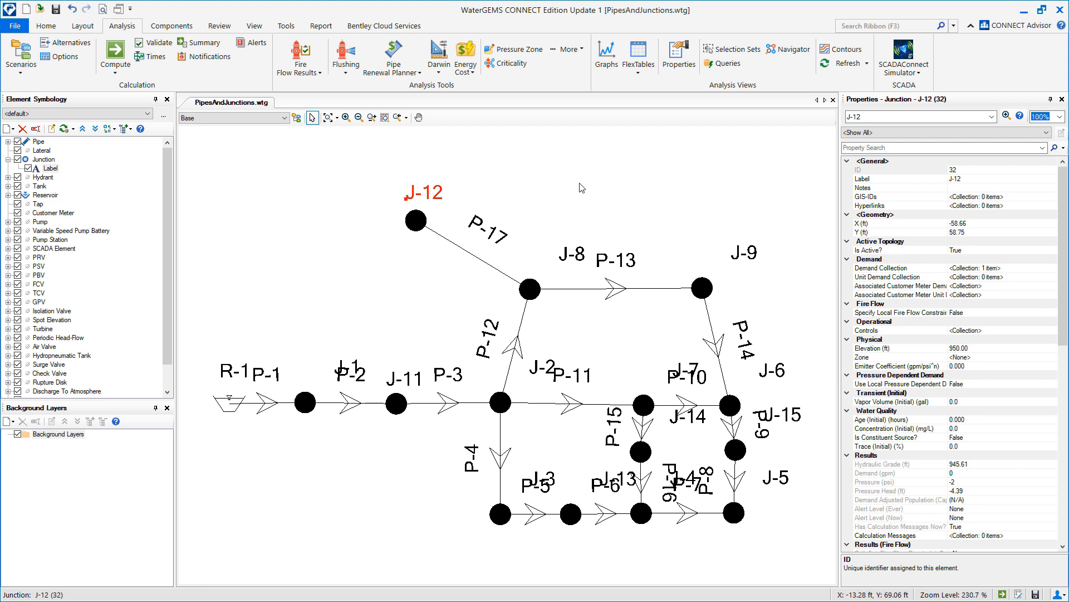
Inspect reservoir R-1 supplying 430 gpm and junction J-9 at 17 psi
click(232, 402)
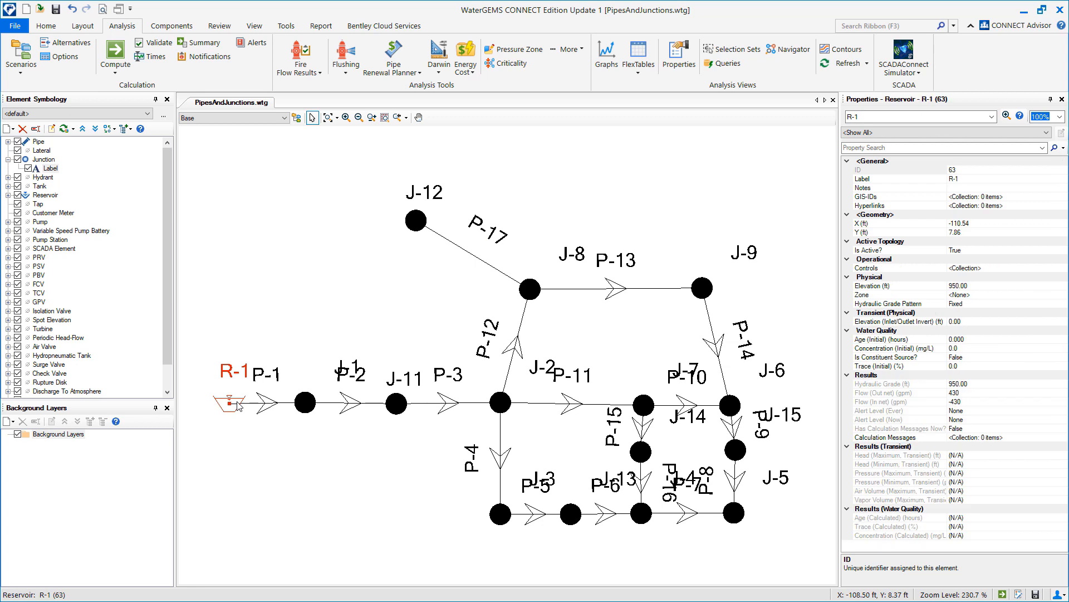
mouse_move(270, 407)
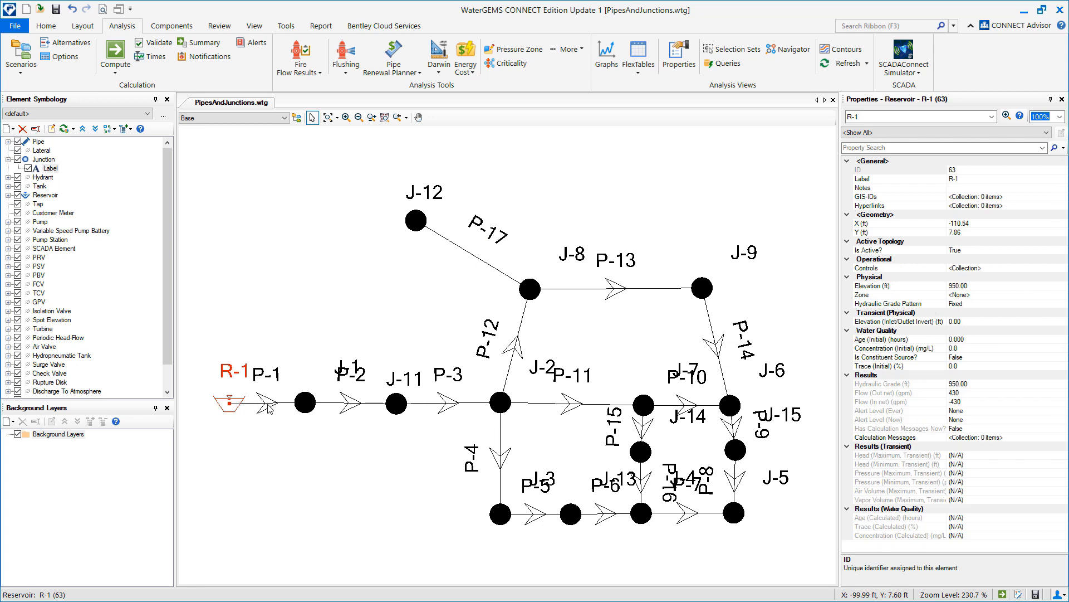
mouse_move(237, 406)
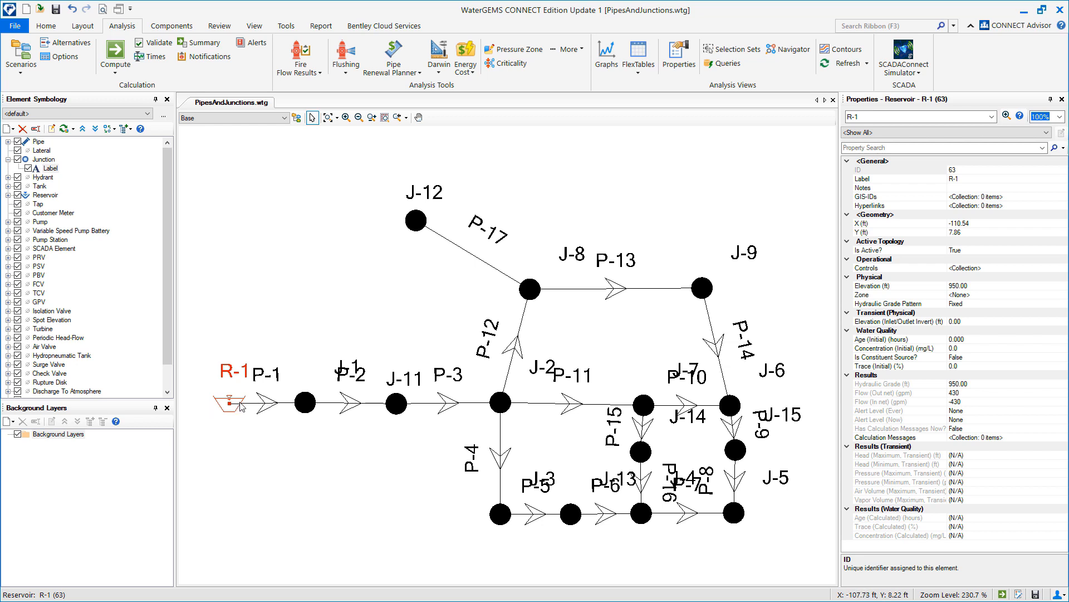
mouse_move(226, 402)
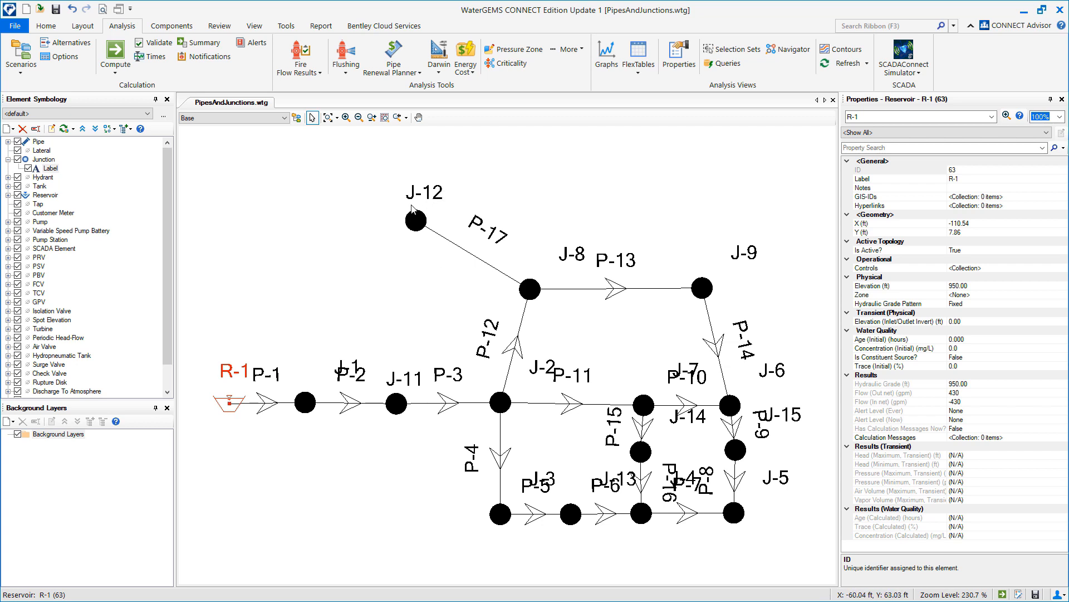
mouse_move(423, 217)
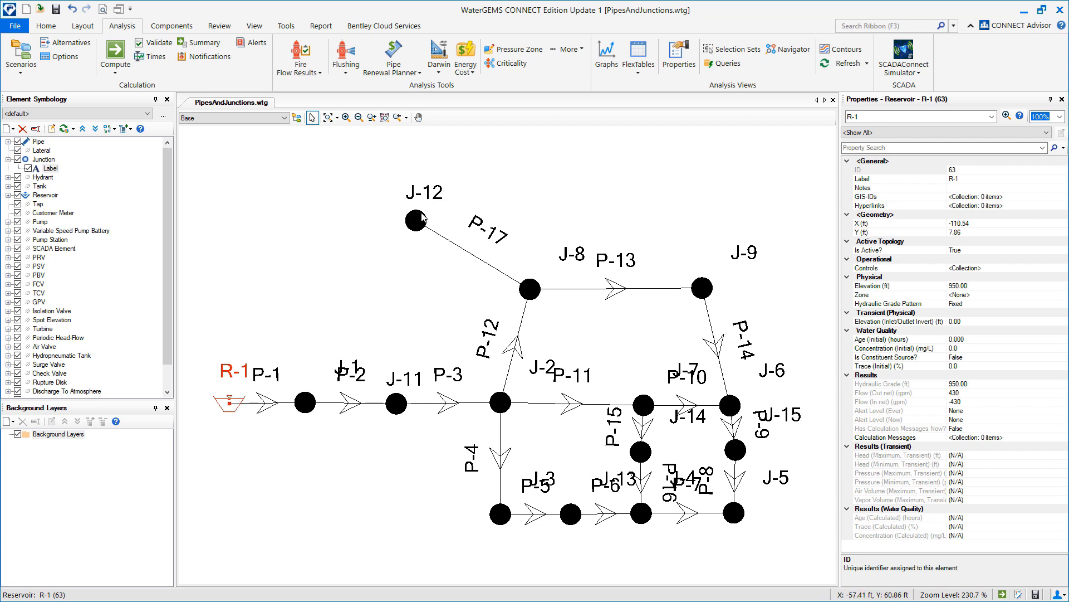
click(700, 287)
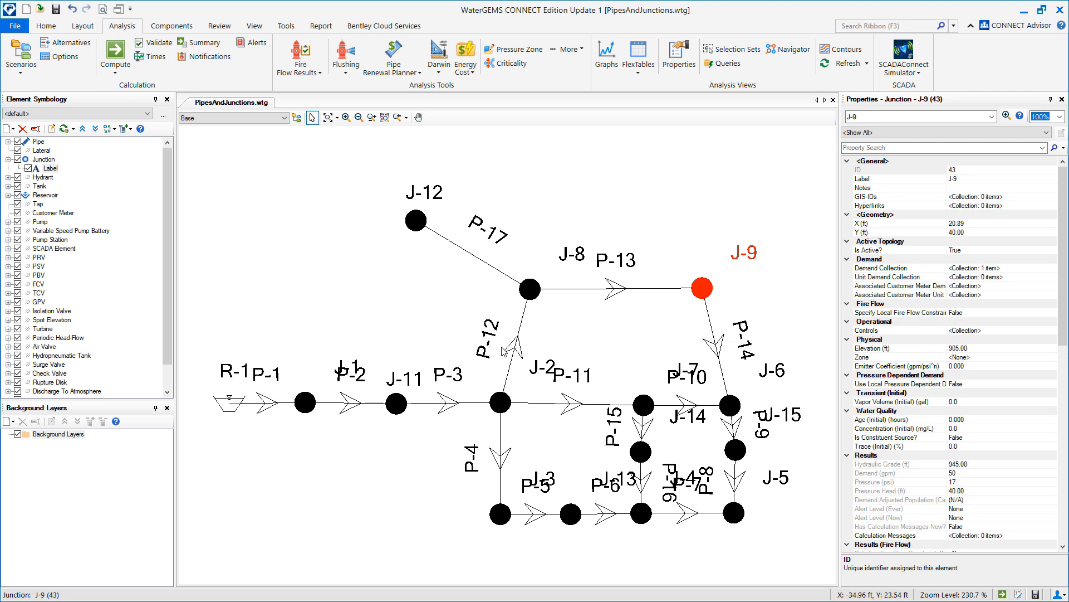